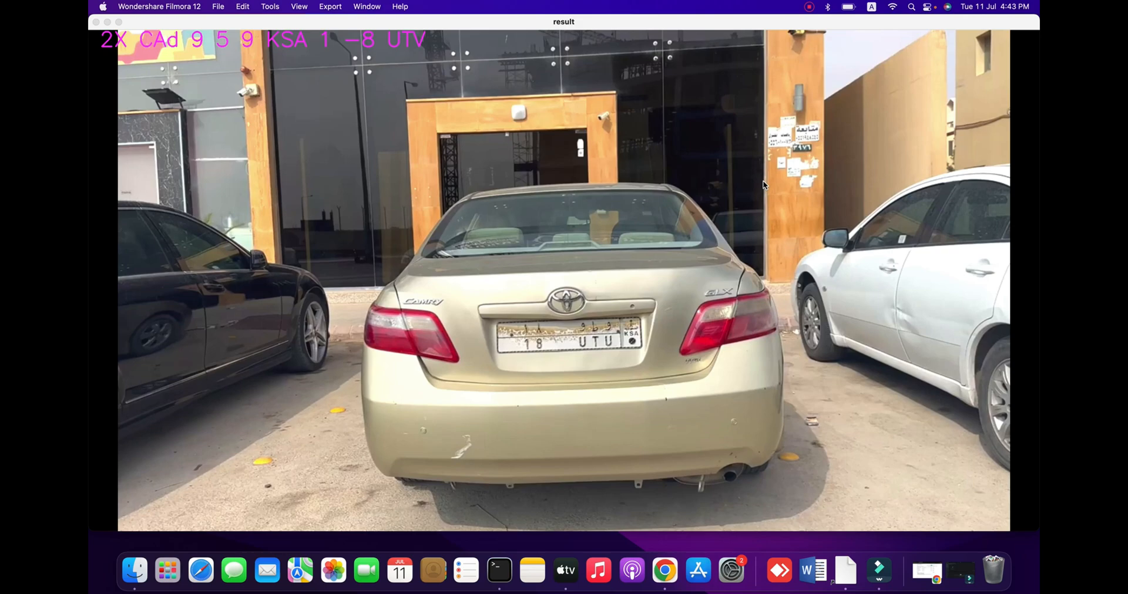
pyautogui.moveTo(500, 282)
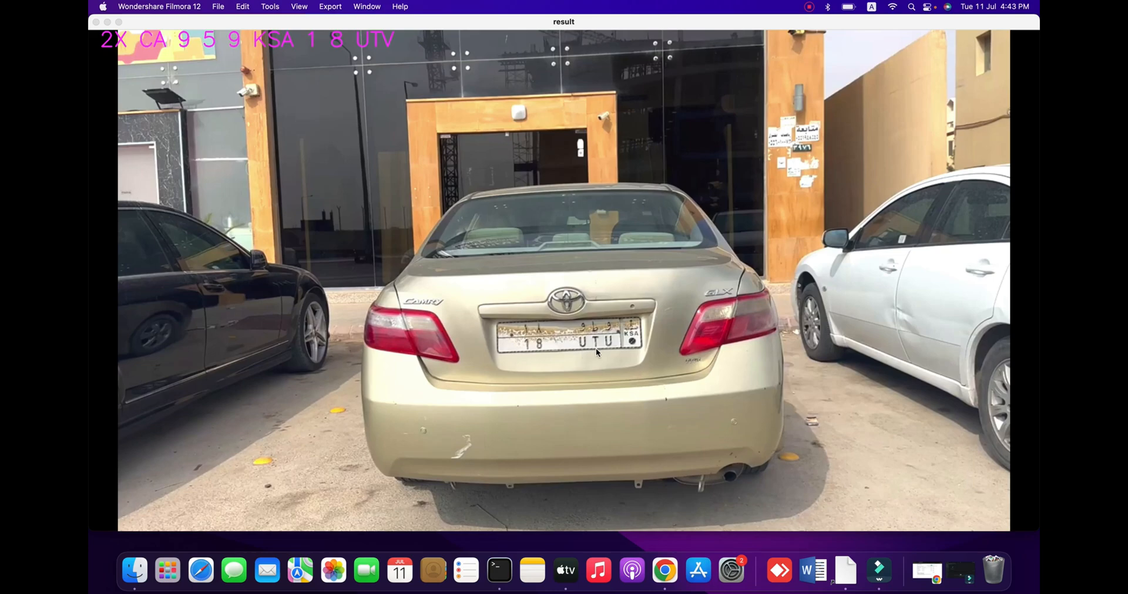
pyautogui.moveTo(371, 47)
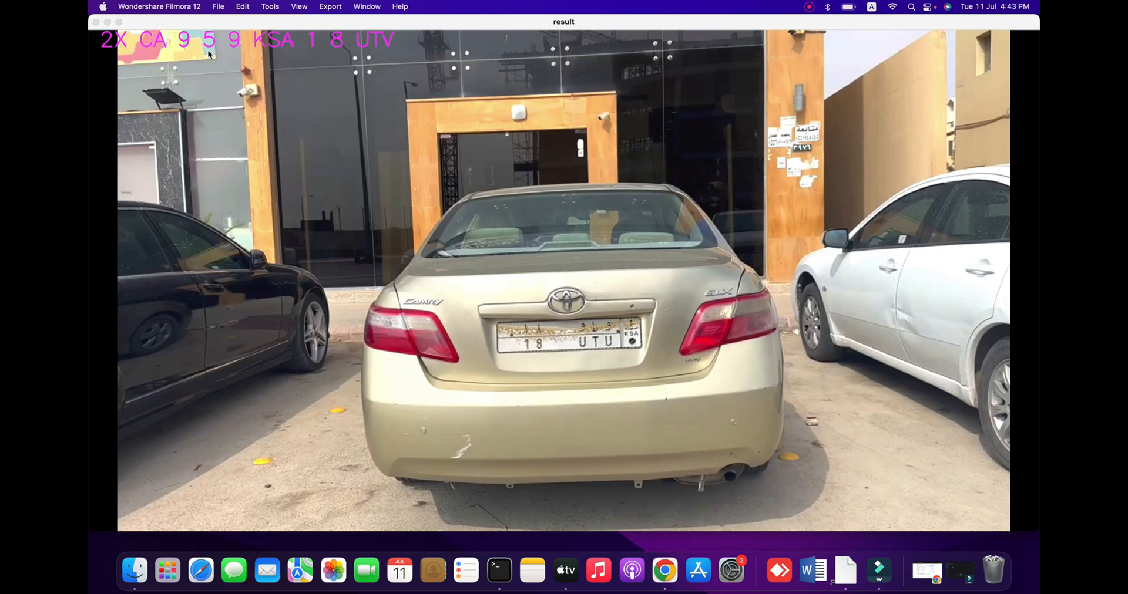
pyautogui.moveTo(371, 50)
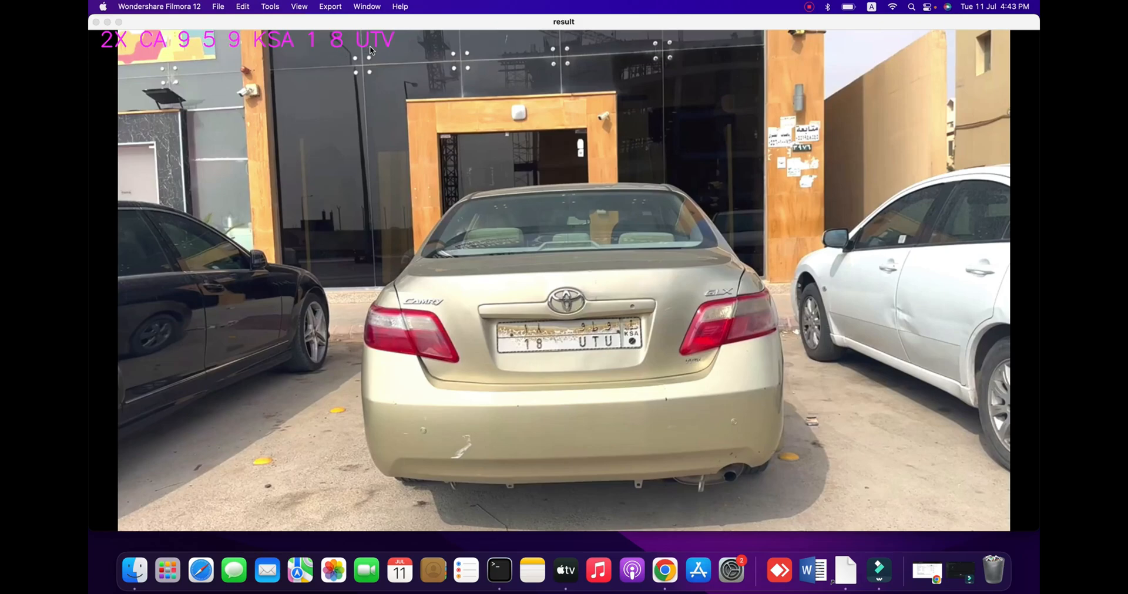
pyautogui.moveTo(499, 569)
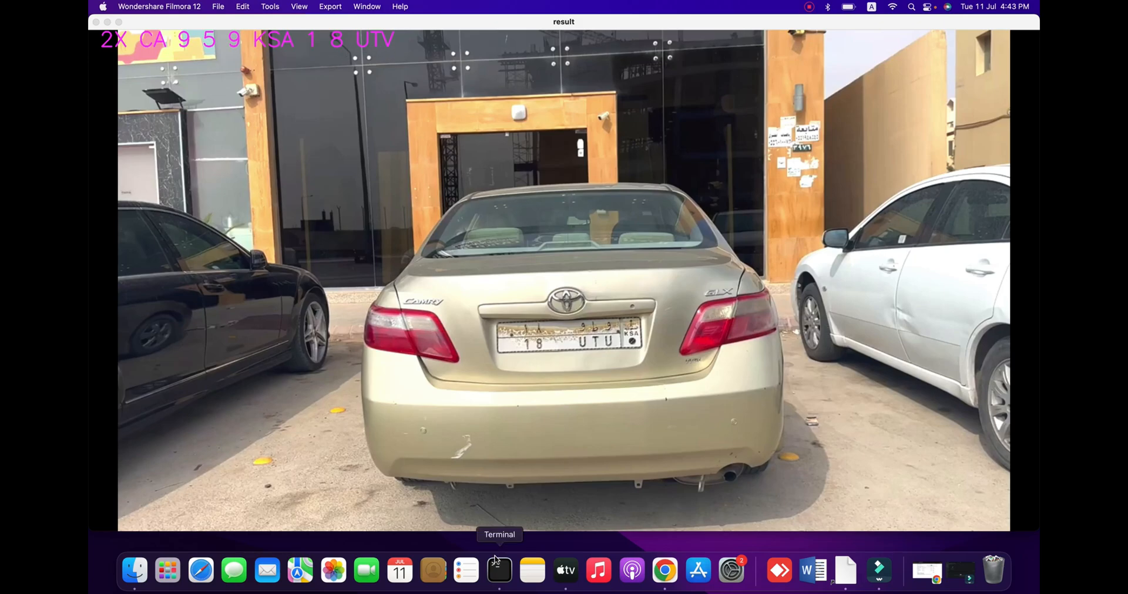
# Step: Launch PyCharm CE from Finder's Applications folder and stop the running detection script in Terminal
pyautogui.click(498, 571)
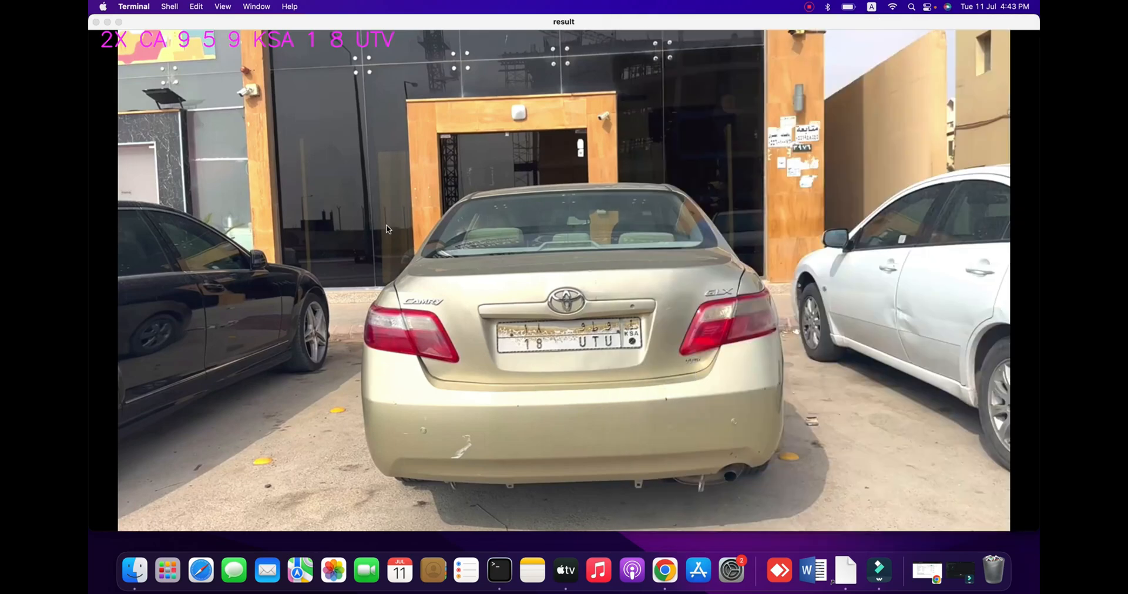
pyautogui.moveTo(664, 570)
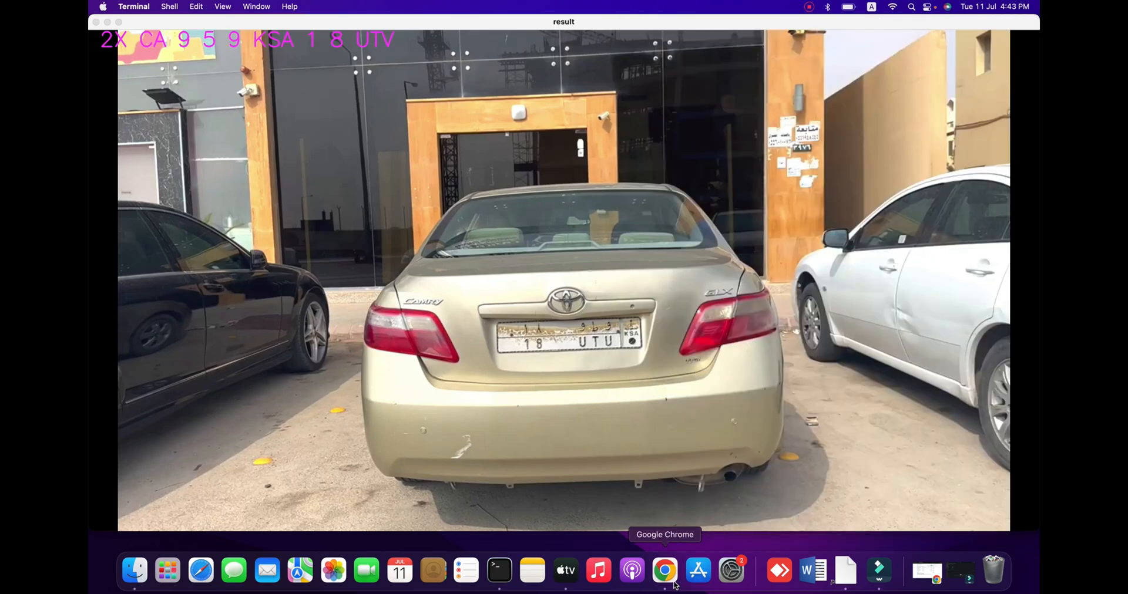
pyautogui.moveTo(993, 570)
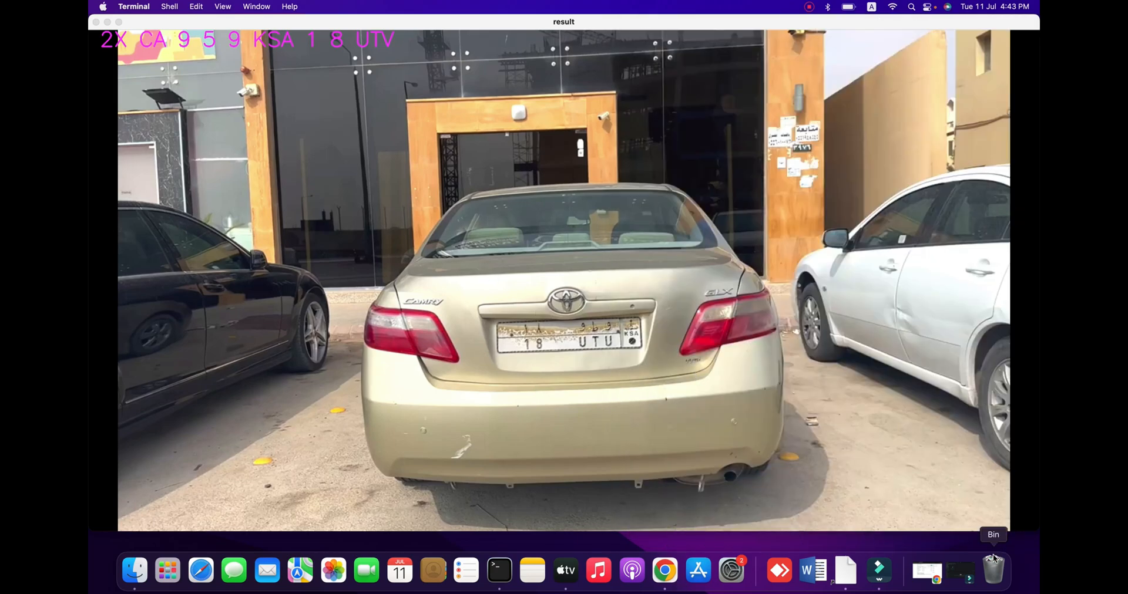
pyautogui.click(992, 570)
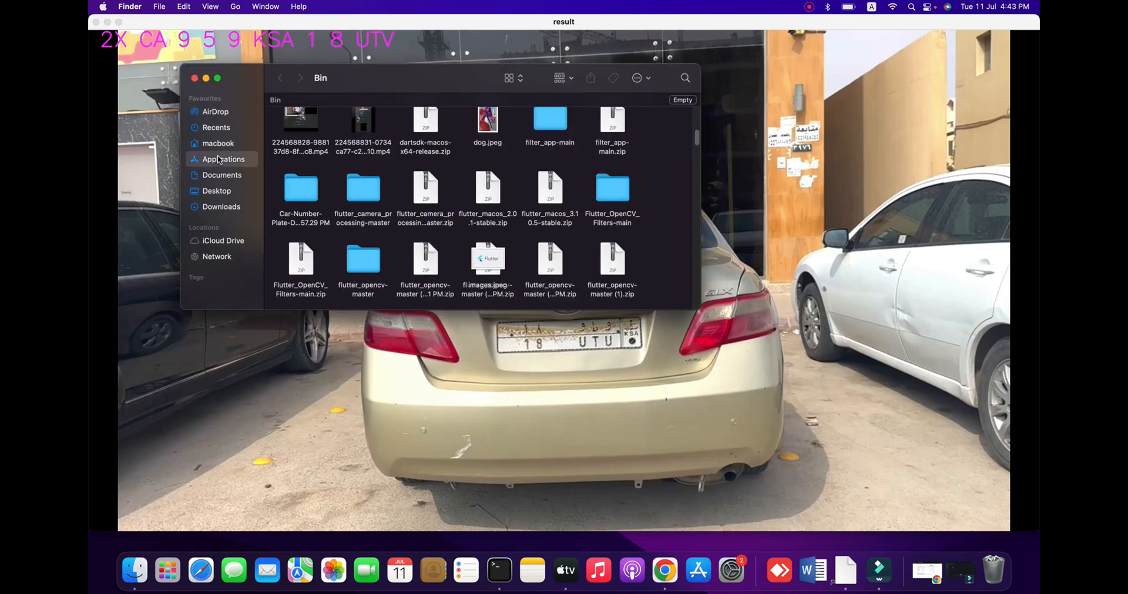
pyautogui.click(224, 160)
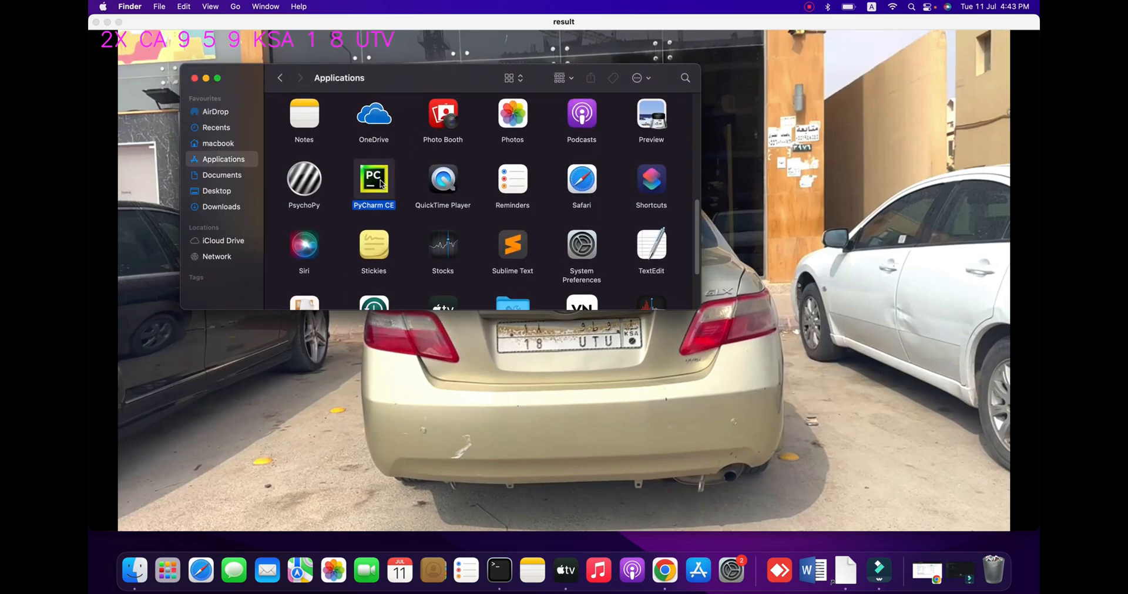
pyautogui.doubleClick(373, 178)
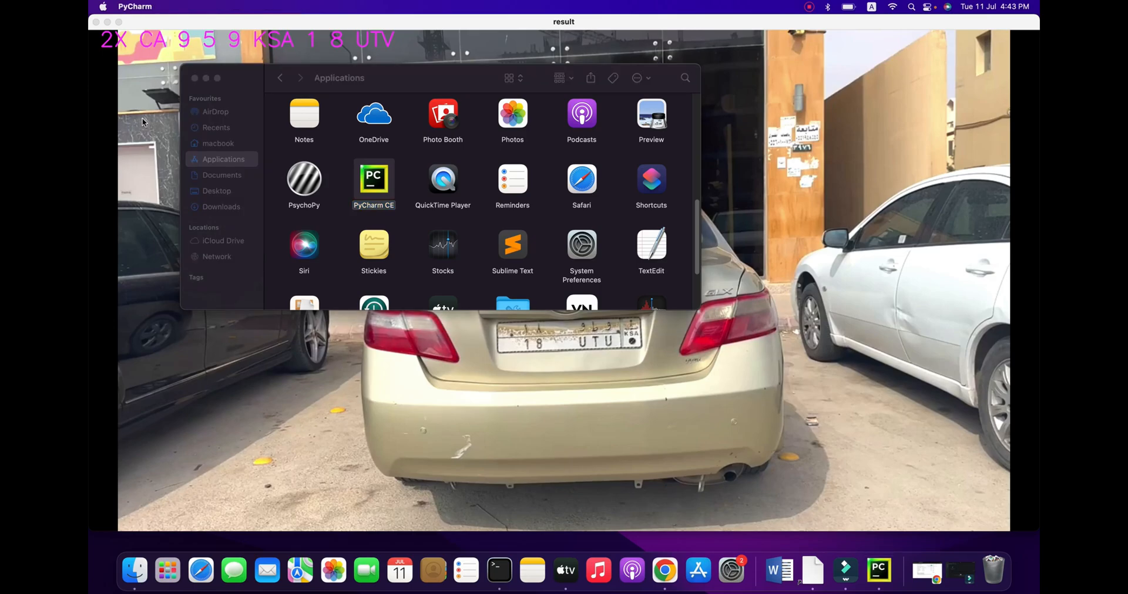
pyautogui.click(499, 571)
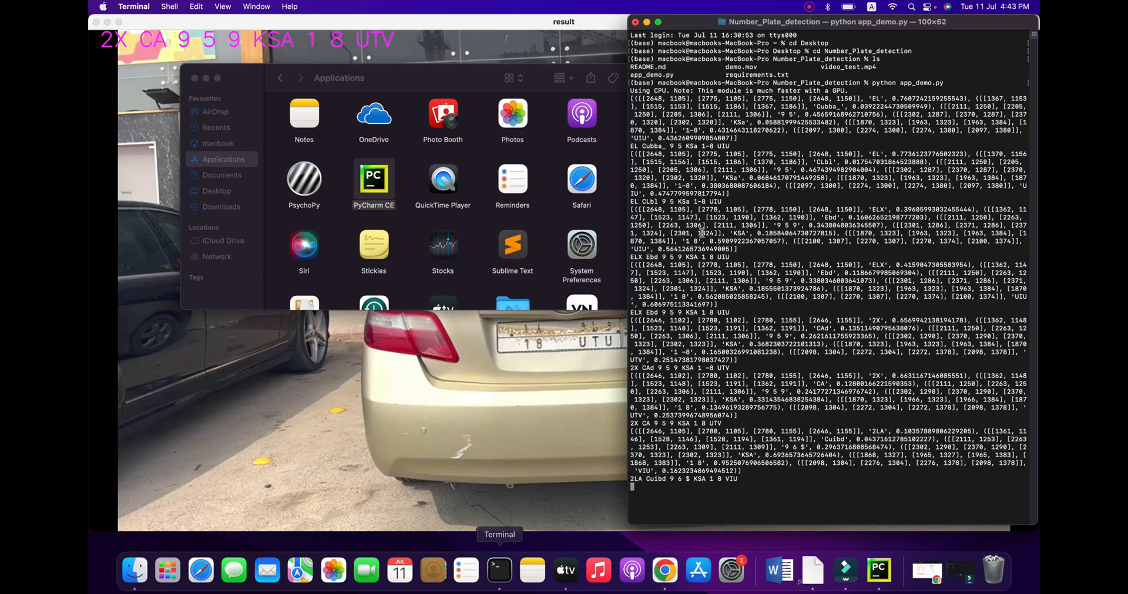
pyautogui.doubleClick(374, 182)
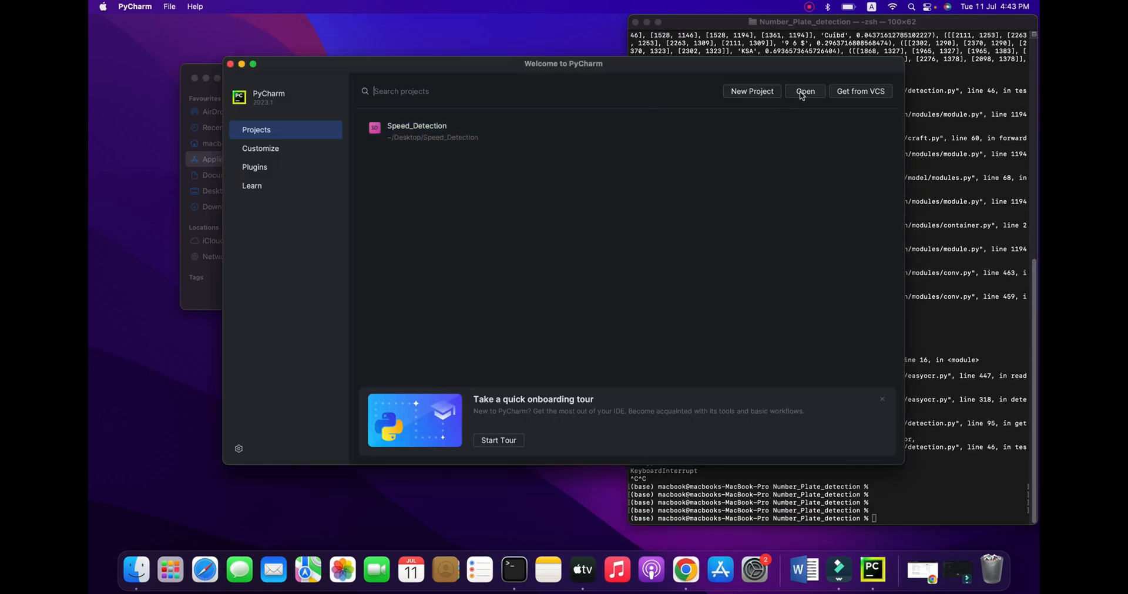
# Step: Open the Desktop's Number_Plate_detection folder from the Welcome screen and trust the project
pyautogui.click(804, 92)
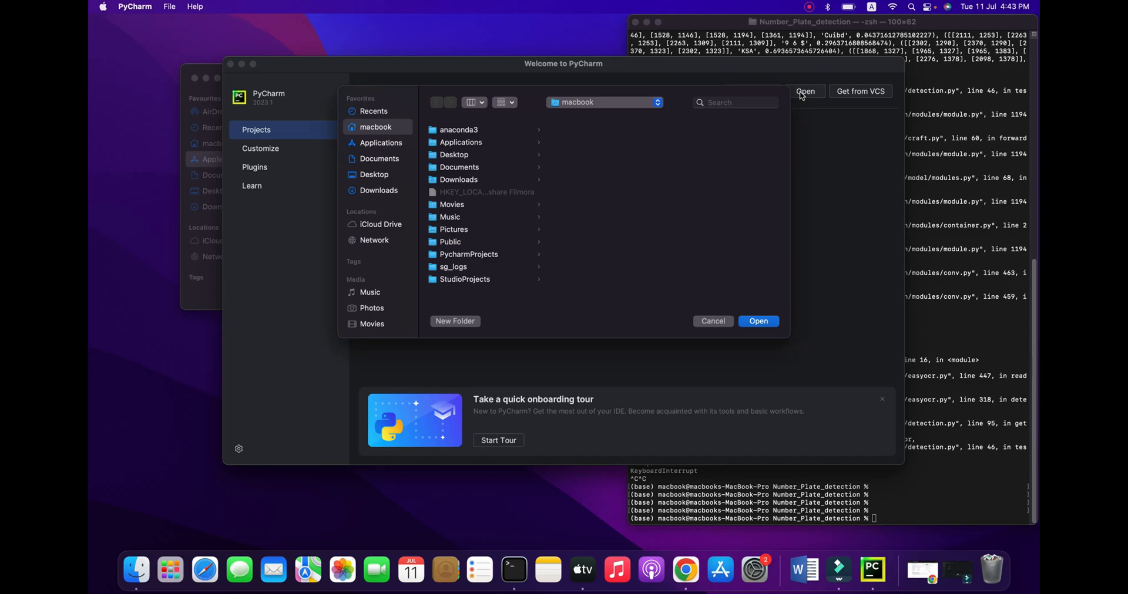
pyautogui.click(373, 174)
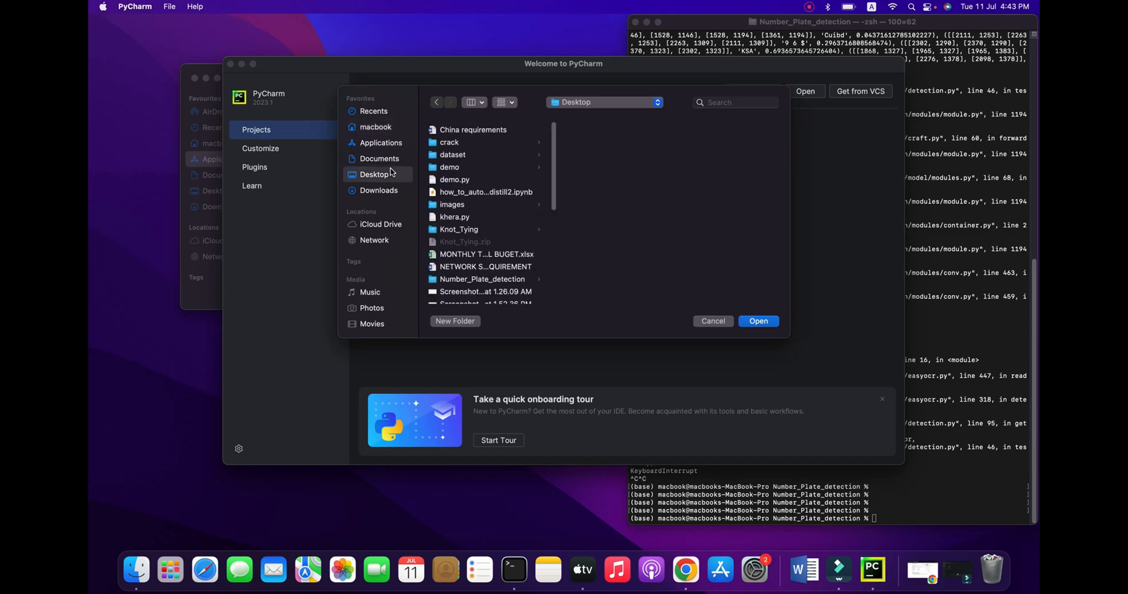
pyautogui.moveTo(461, 181)
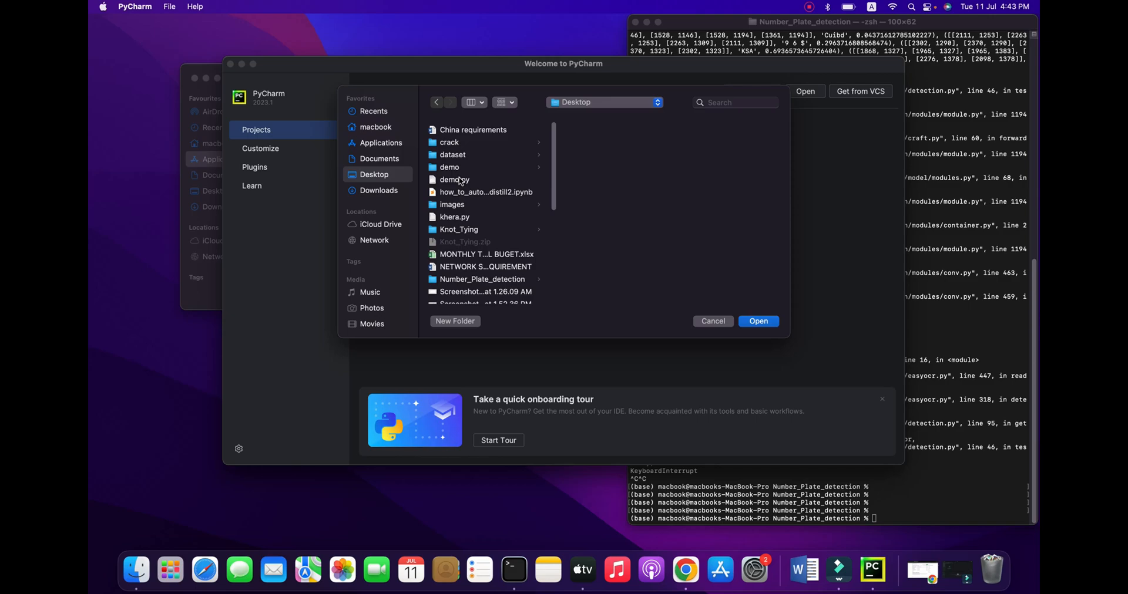
pyautogui.click(455, 179)
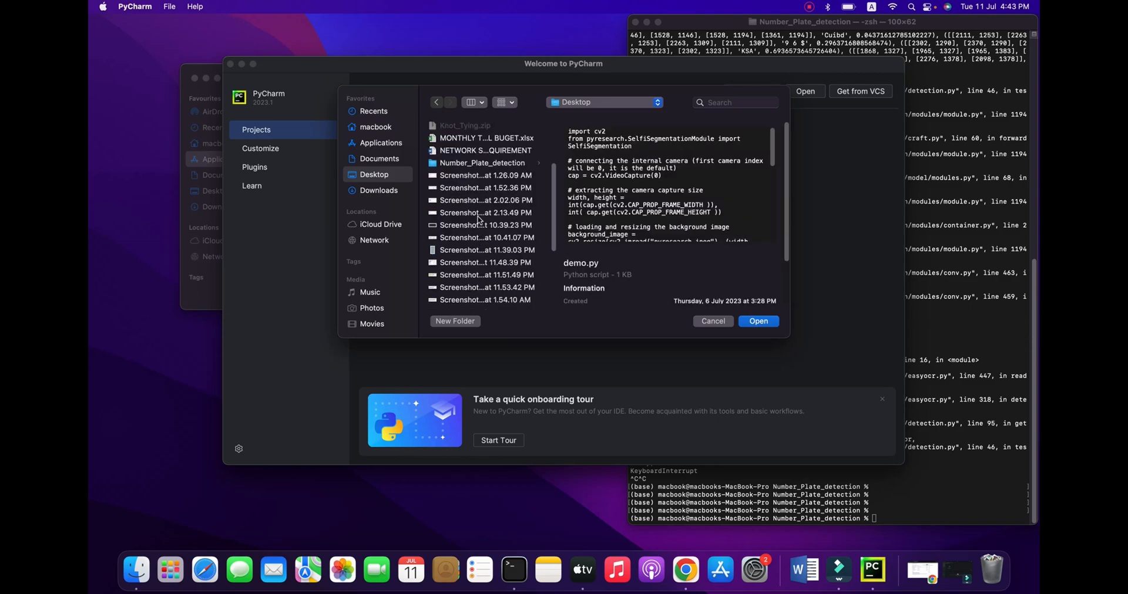
pyautogui.click(757, 321)
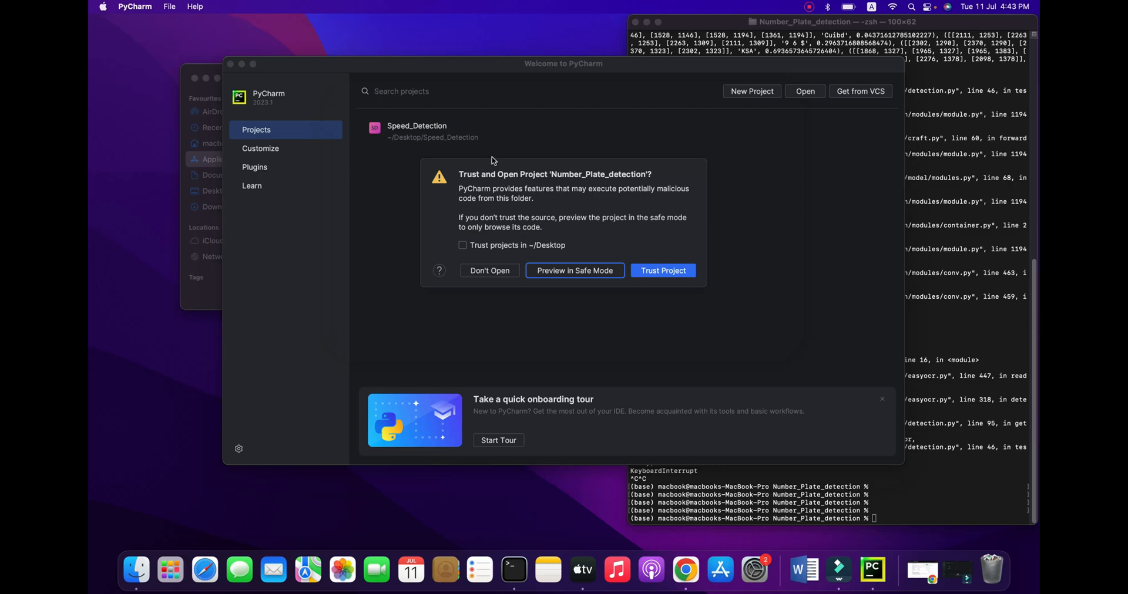
pyautogui.click(663, 269)
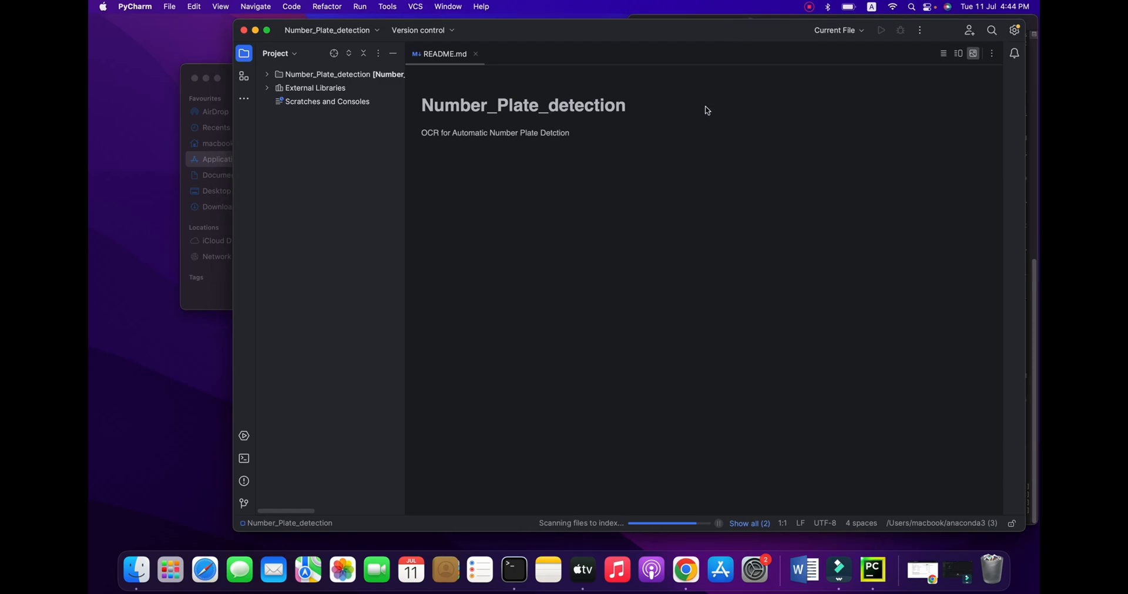
pyautogui.moveTo(676, 297)
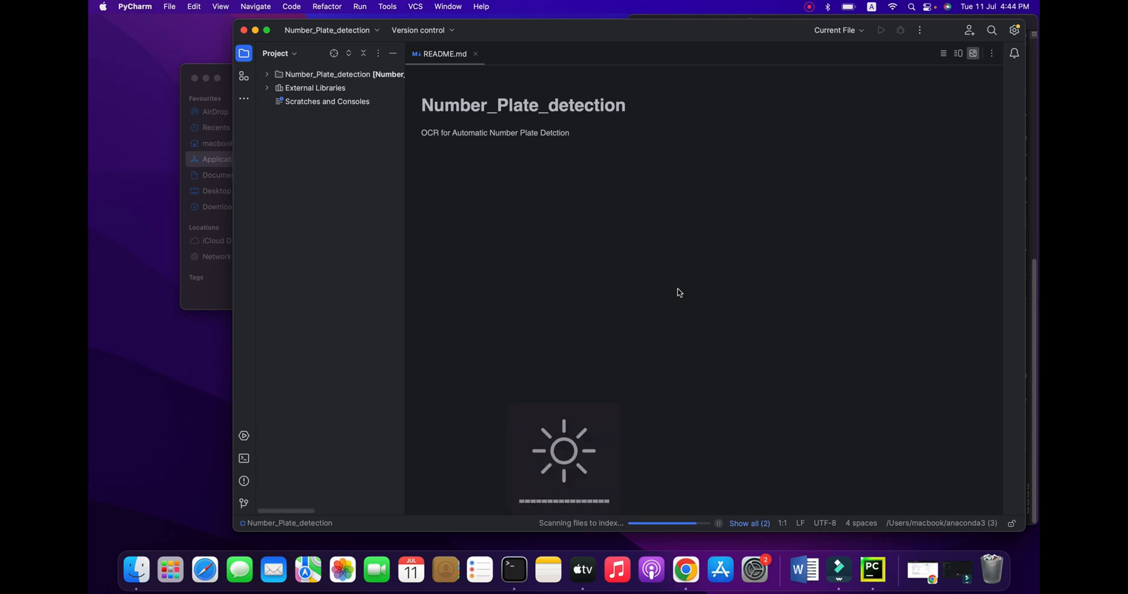
pyautogui.moveTo(505, 150)
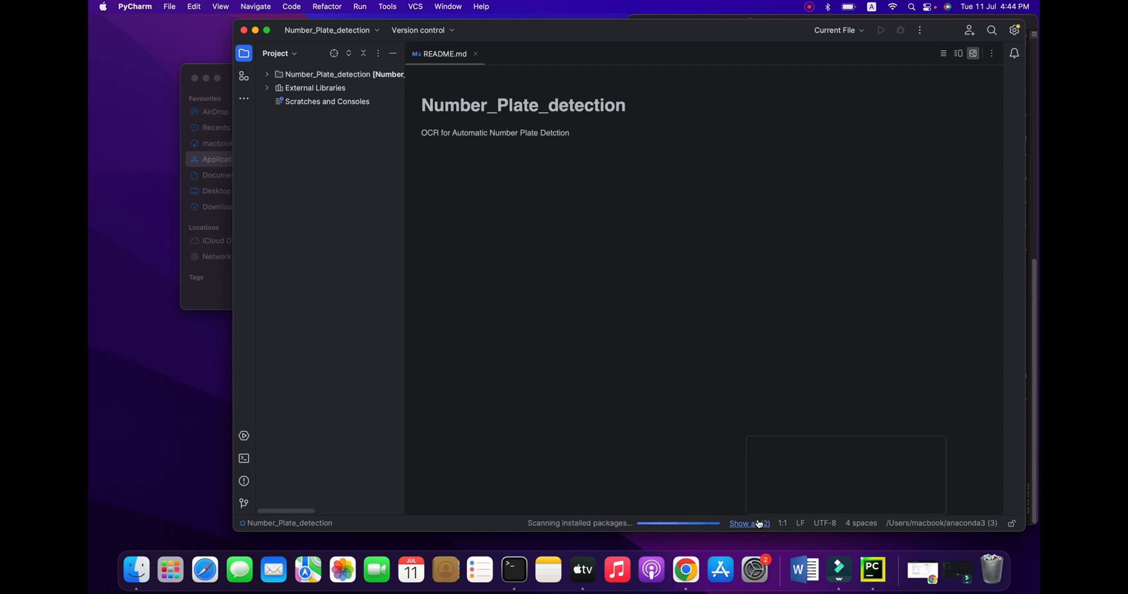
# Step: Show background tasks and expand the project tree to list app_demo.py, demo.mov and requirements.txt
pyautogui.click(750, 524)
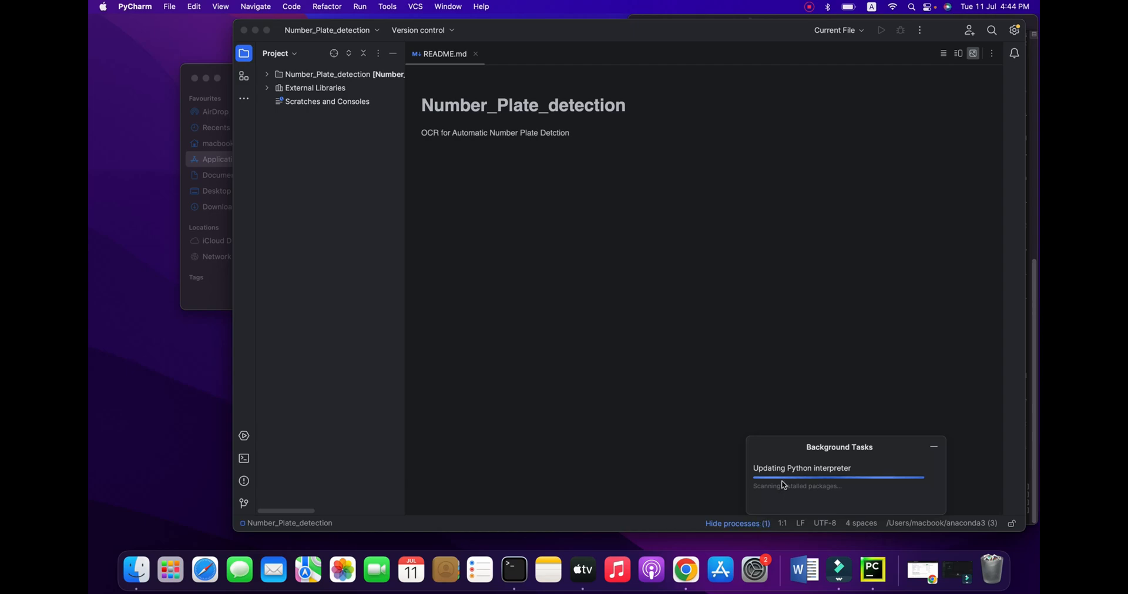
pyautogui.moveTo(286, 441)
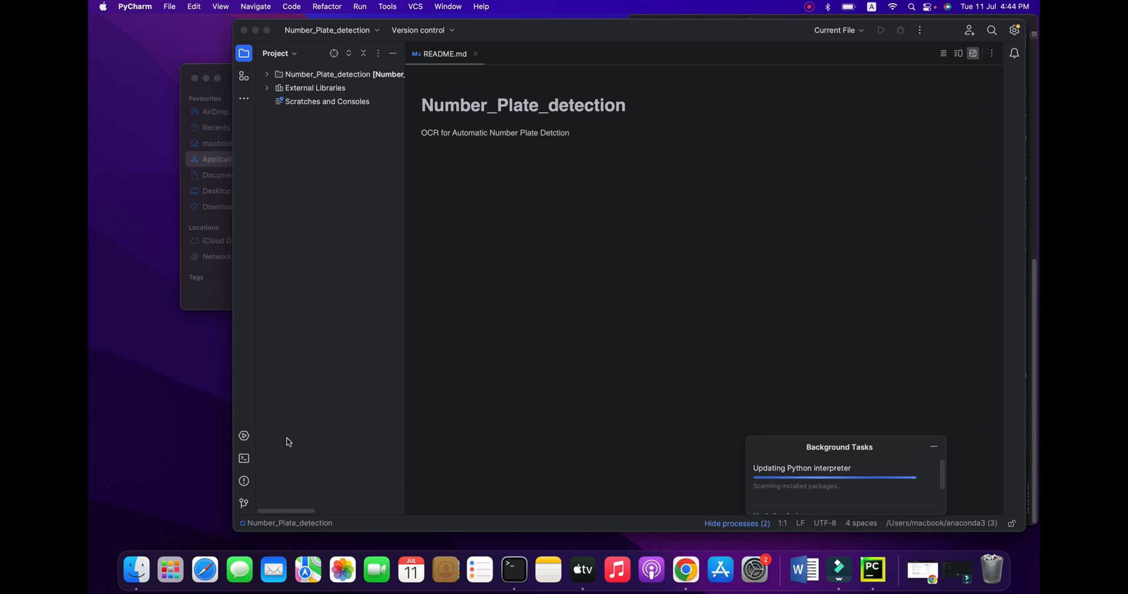
pyautogui.click(267, 74)
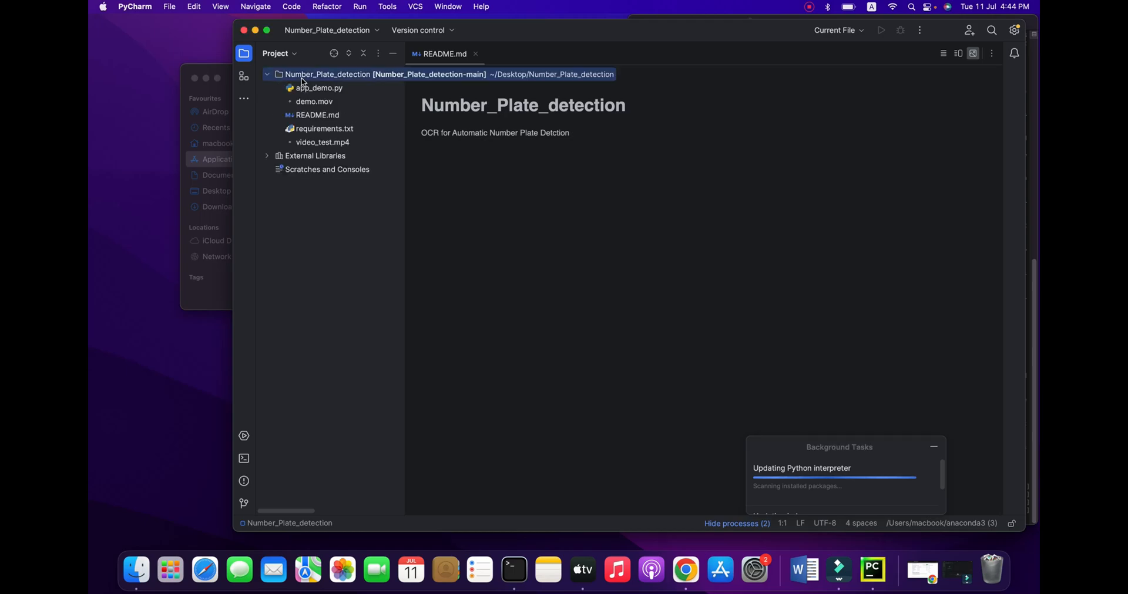
pyautogui.click(317, 87)
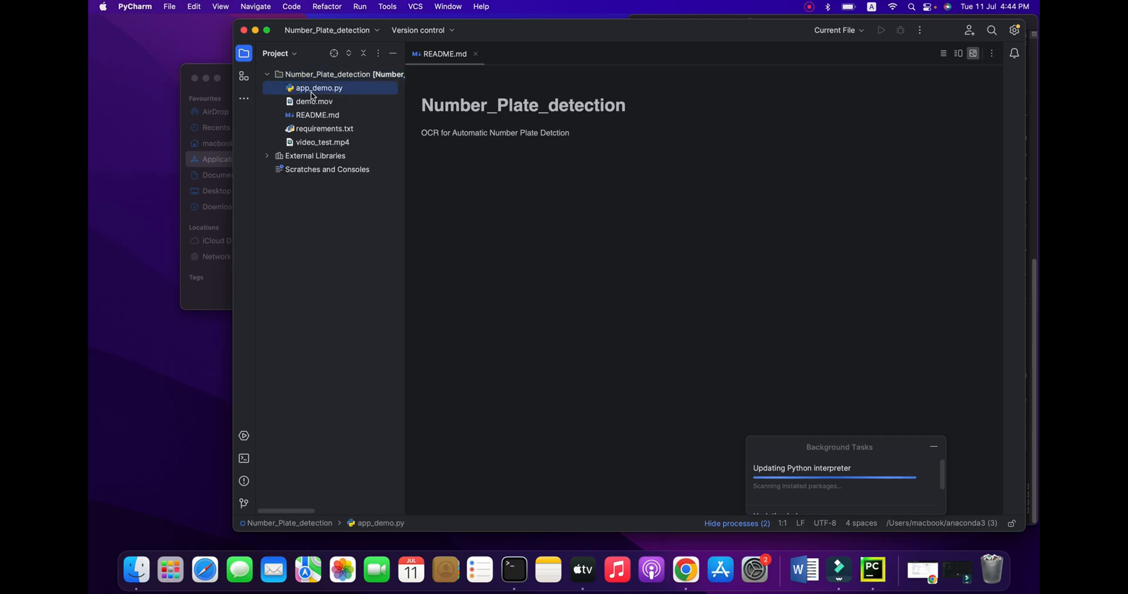
# Step: Open app_demo.py, hide Background Tasks, and select False in the easyocr Reader gpu argument
pyautogui.doubleClick(318, 87)
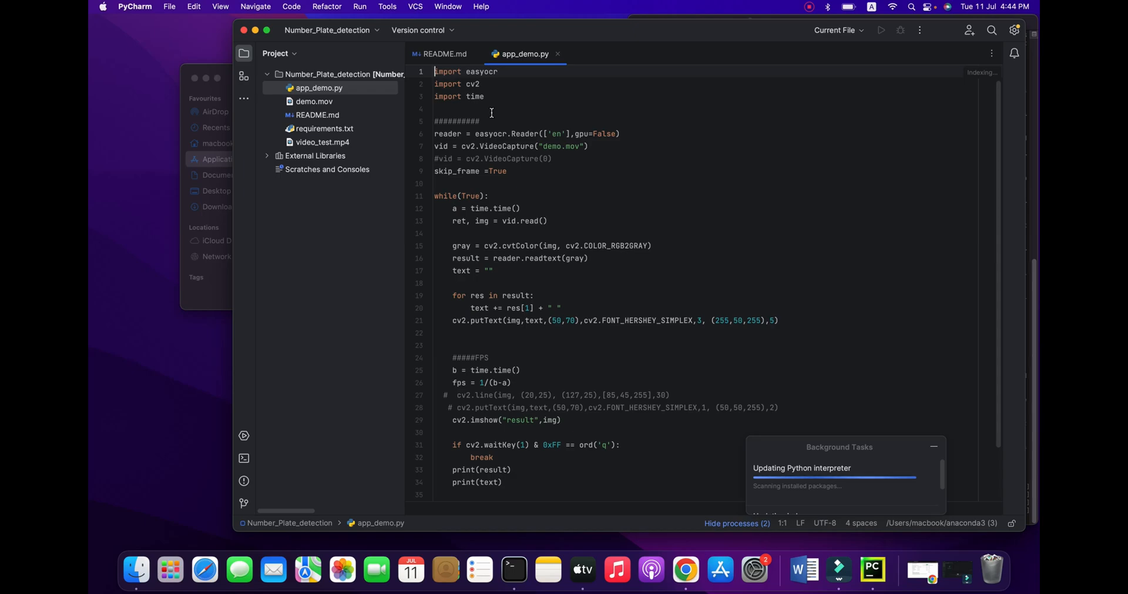
pyautogui.moveTo(435, 71); pyautogui.dragTo(484, 96)
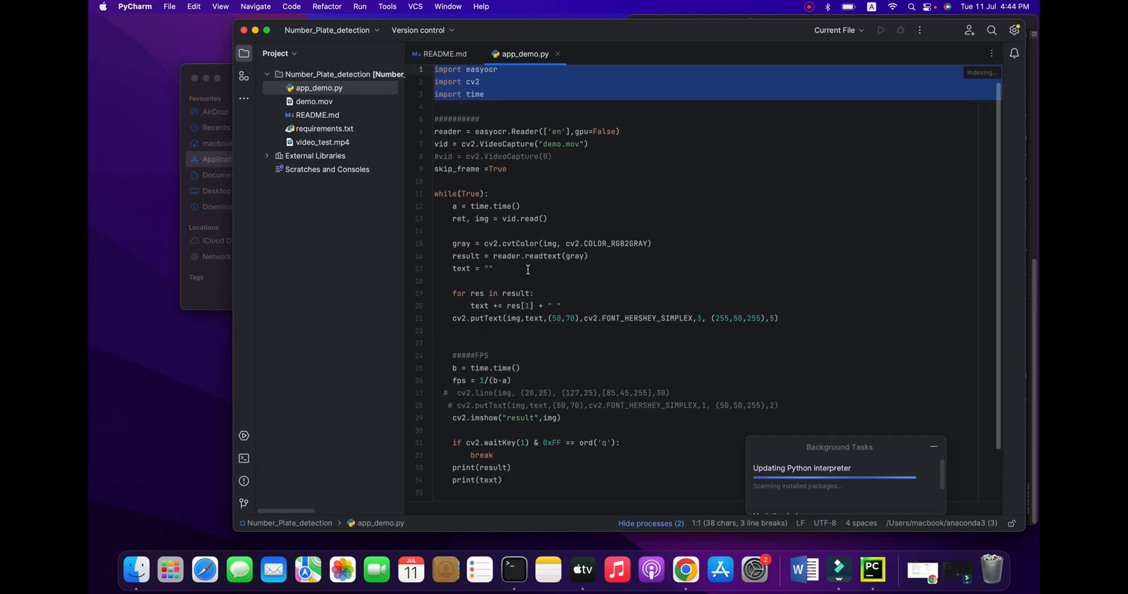
pyautogui.click(489, 194)
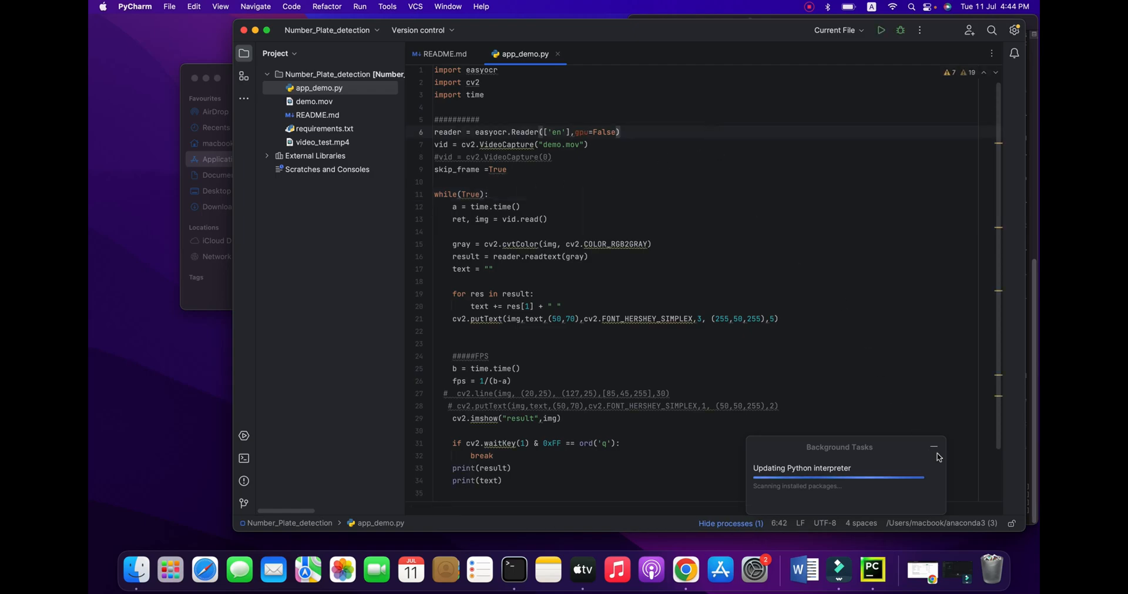
pyautogui.click(933, 450)
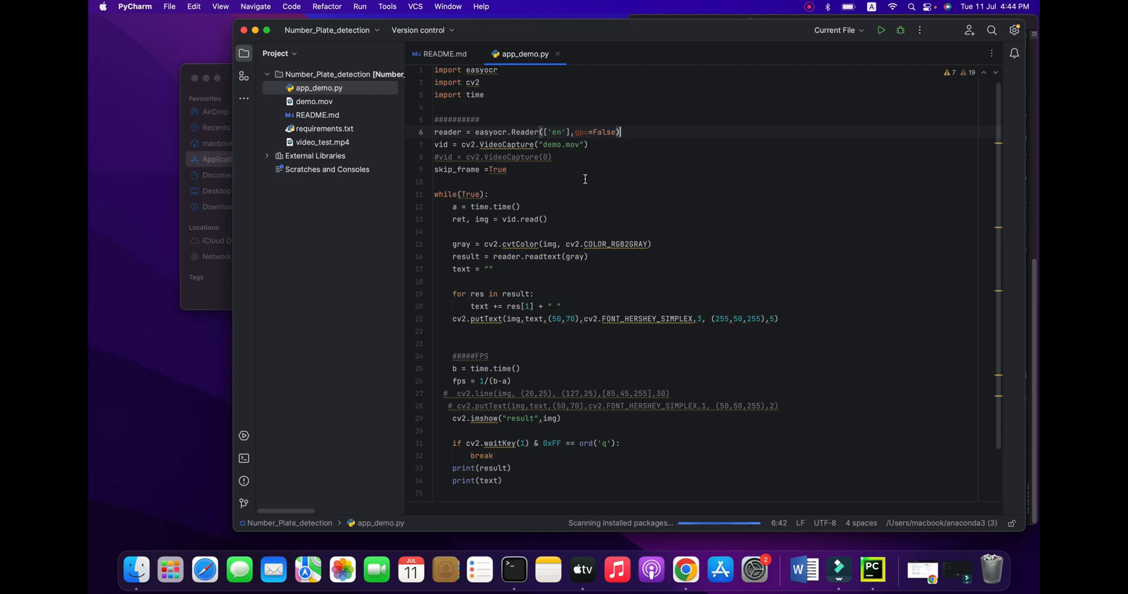
pyautogui.doubleClick(481, 70)
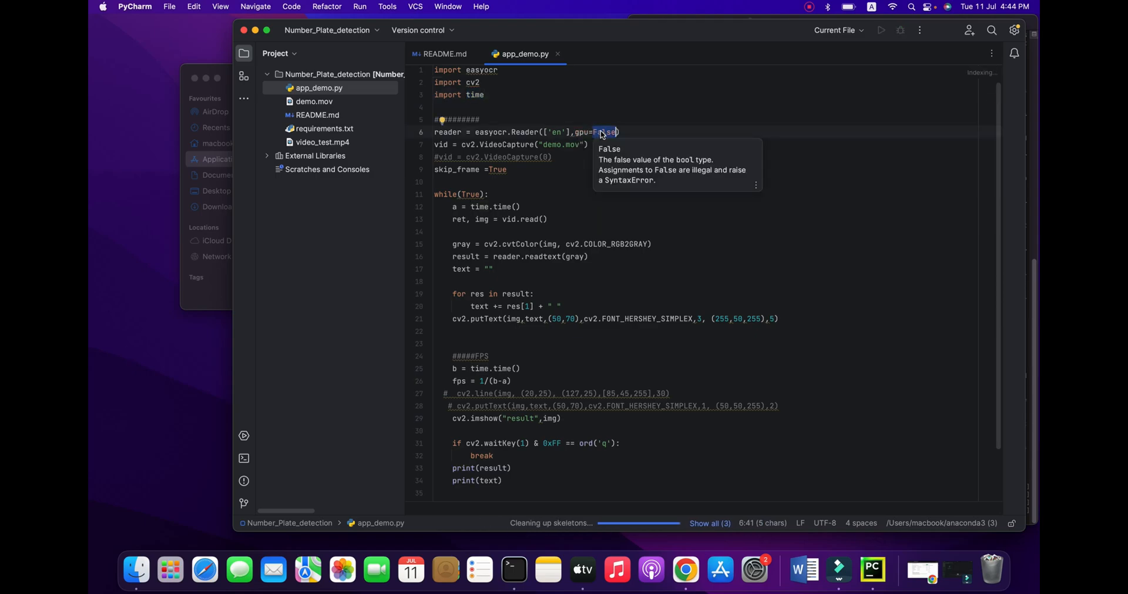
# Step: Add trailing comments '#True' on the gpu=False line and '#0 and 1' on the capture line
pyautogui.click(633, 132)
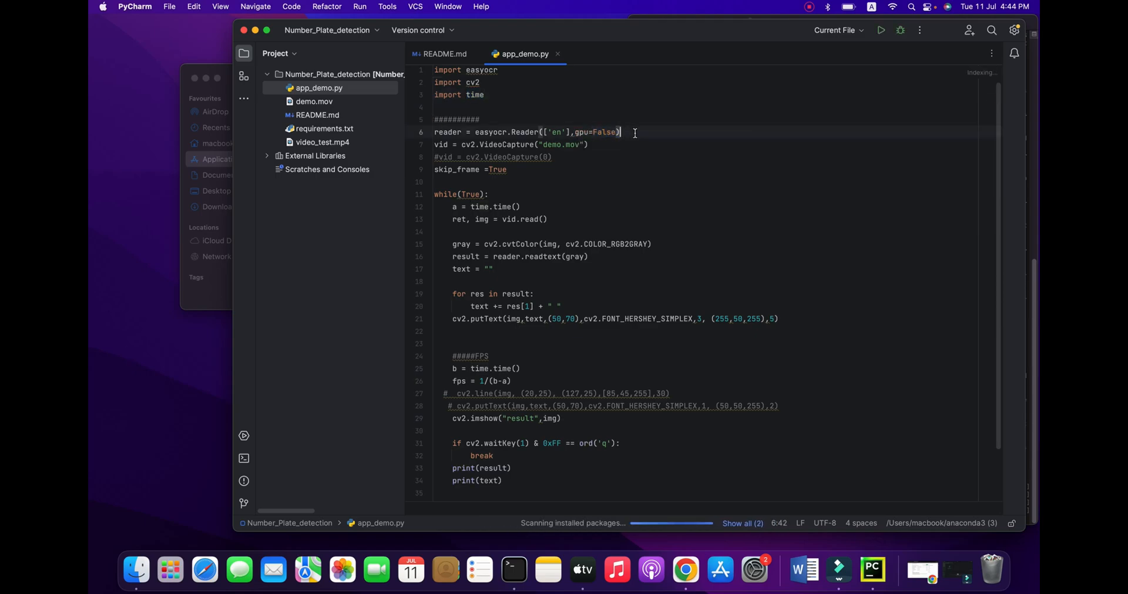
pyautogui.write('#')
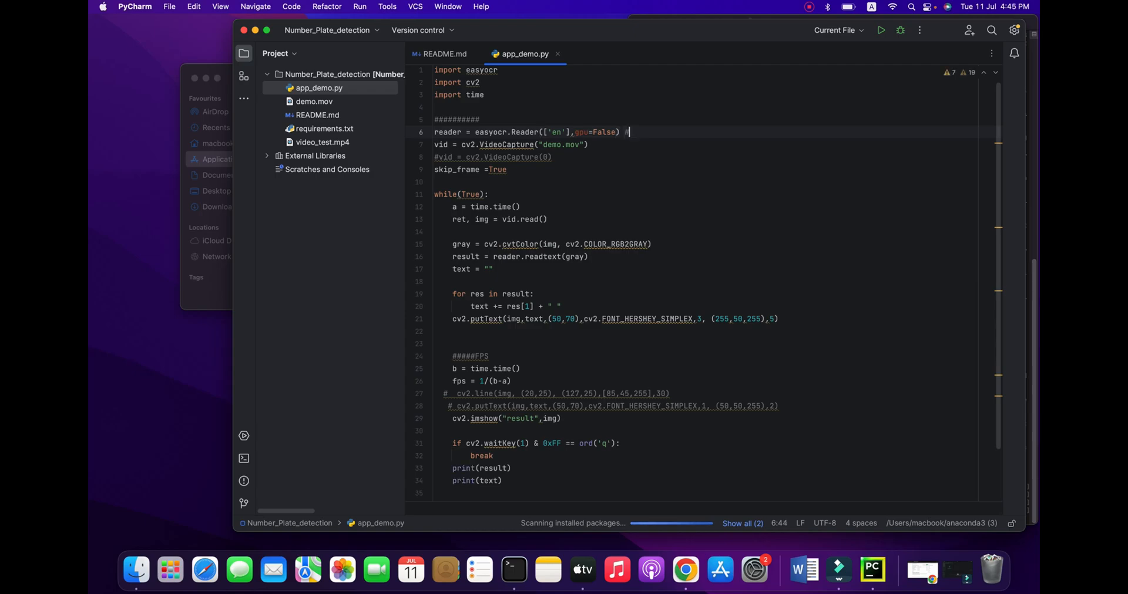
pyautogui.write('Tr')
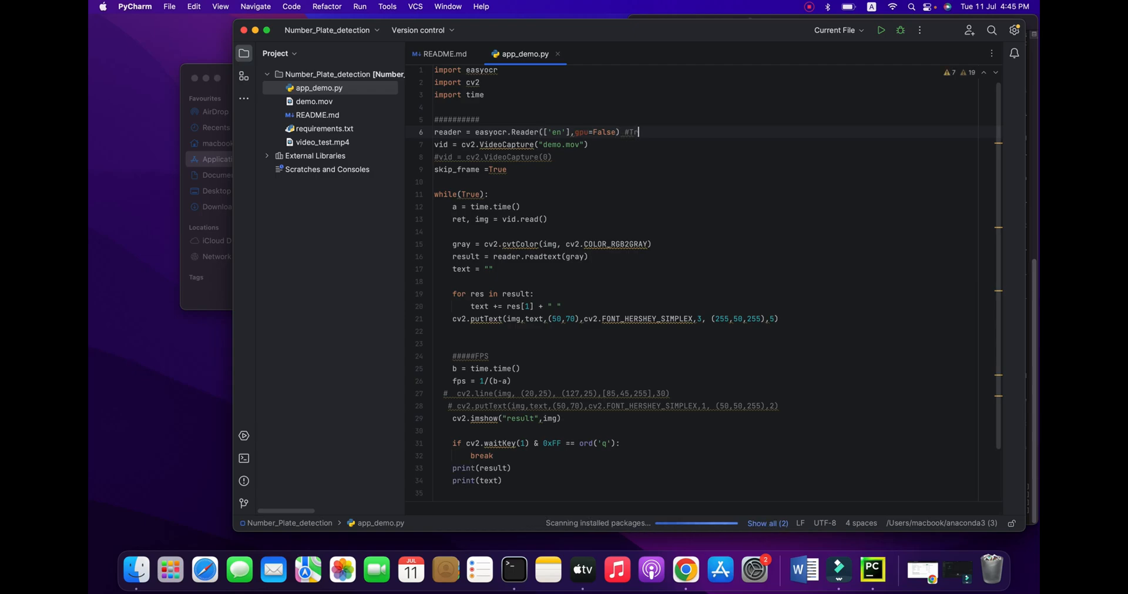
pyautogui.write('ue')
pyautogui.click(704, 144)
pyautogui.write(' #0')
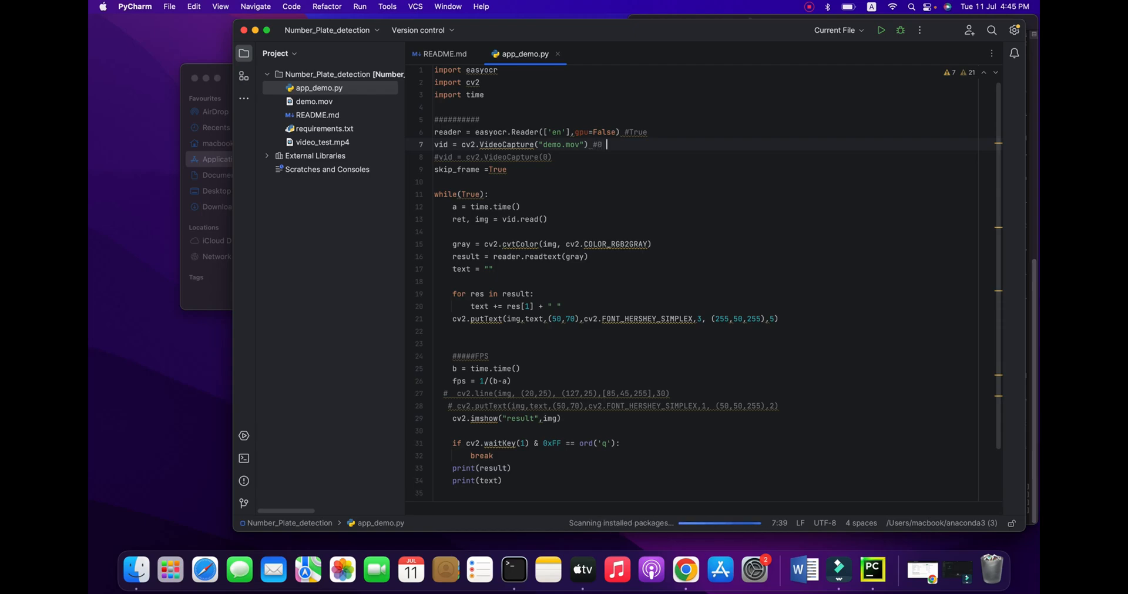
pyautogui.write('and 1')
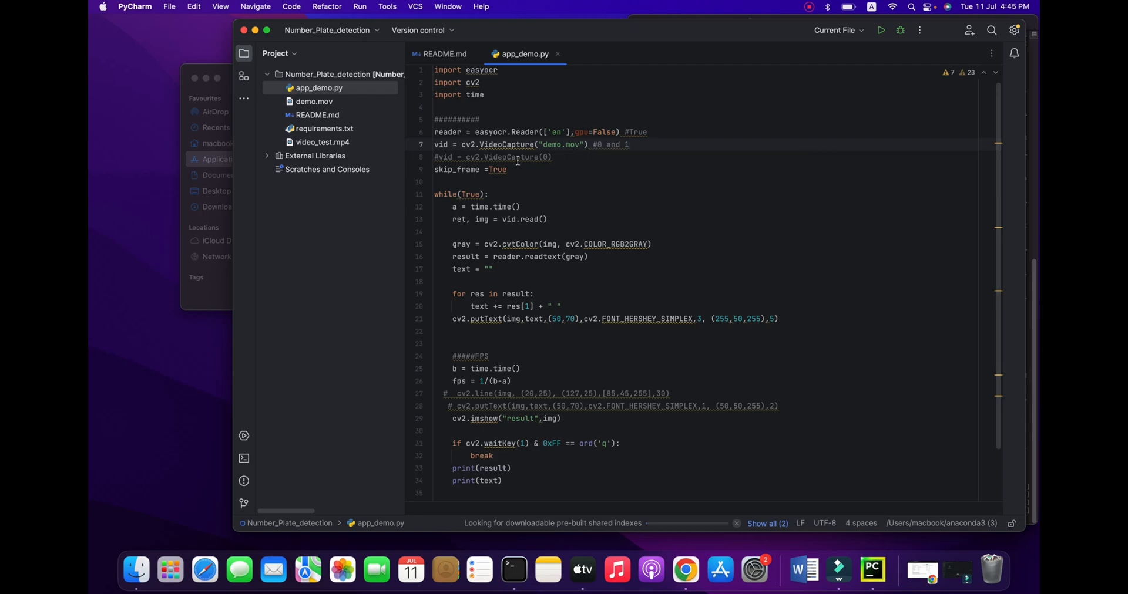
pyautogui.click(554, 157)
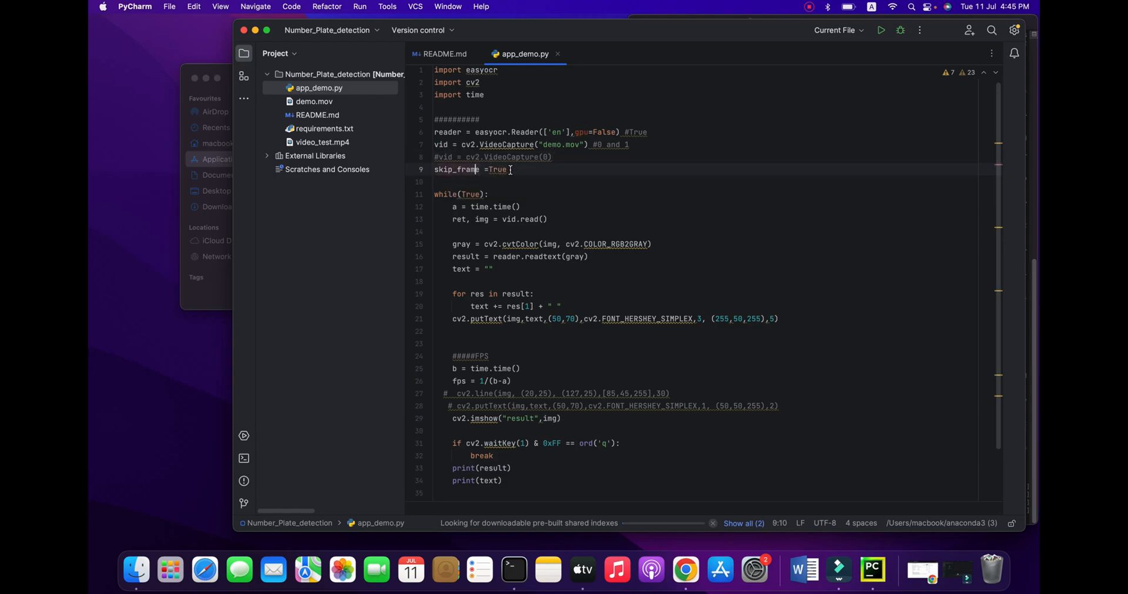
pyautogui.click(487, 189)
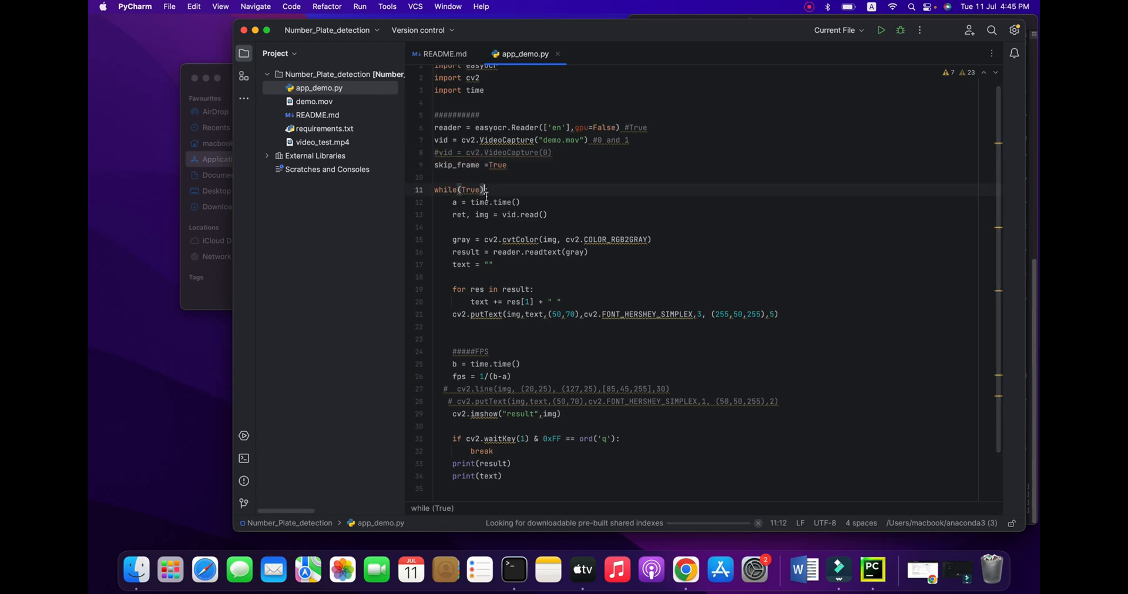
pyautogui.doubleClick(503, 202)
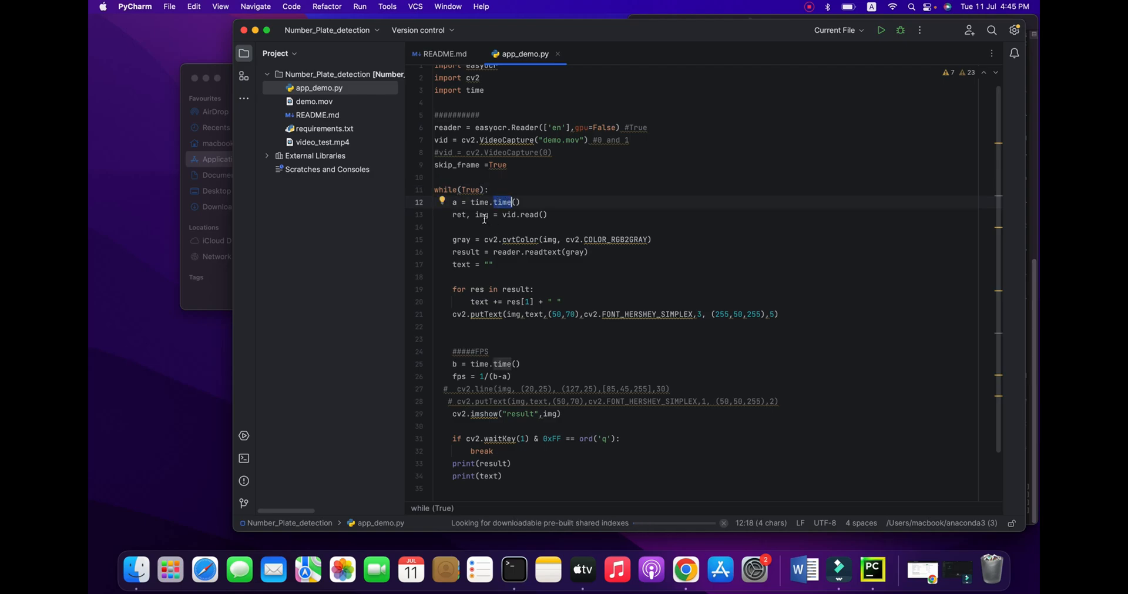
pyautogui.click(481, 214)
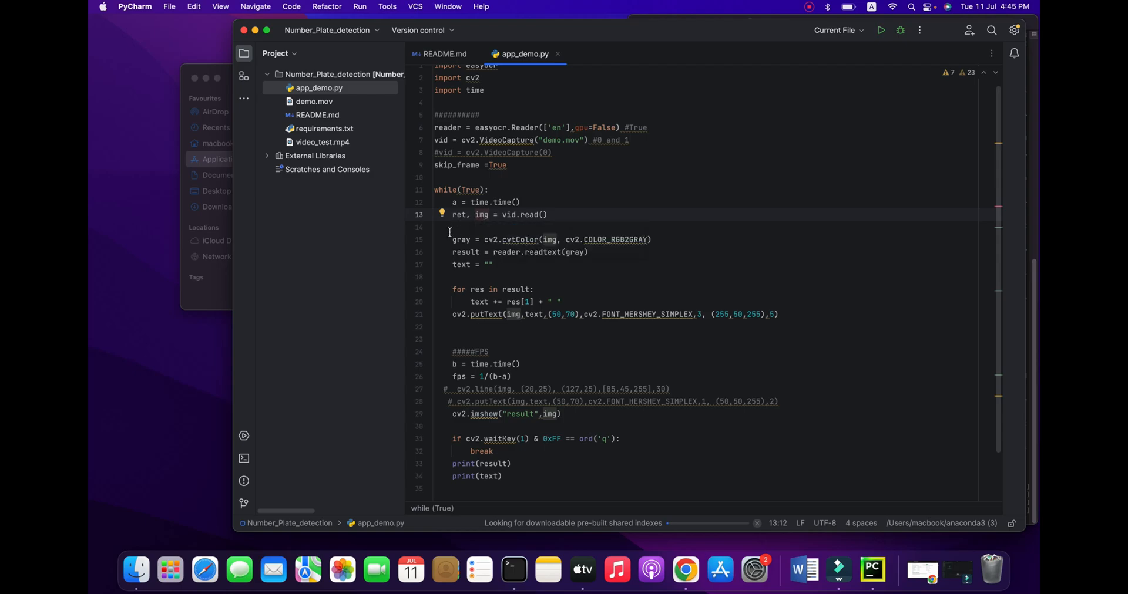
pyautogui.click(581, 240)
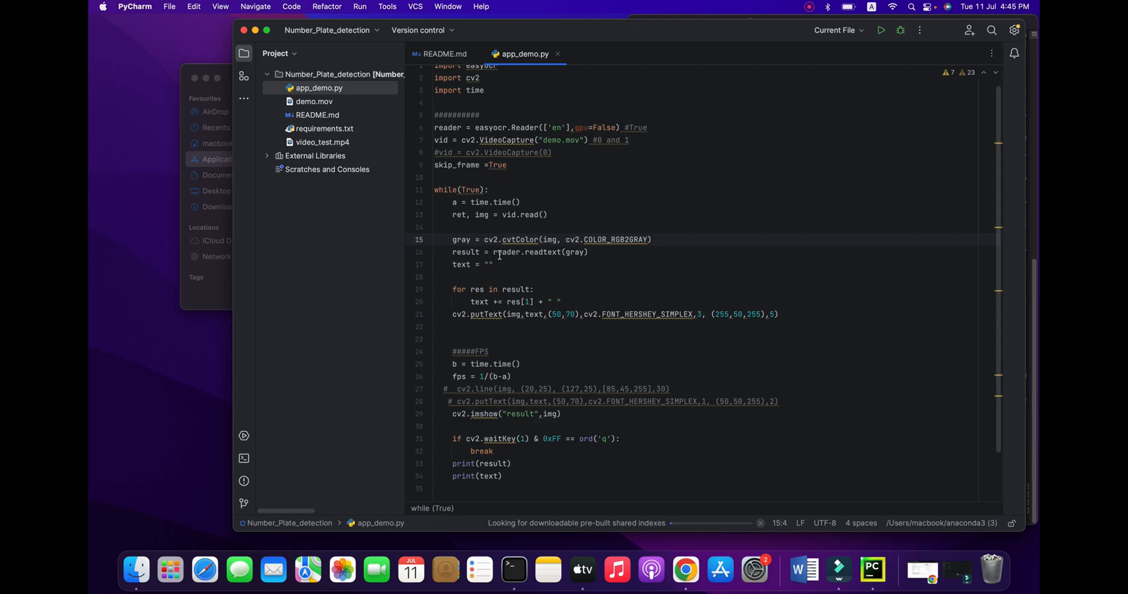
pyautogui.moveTo(501, 252)
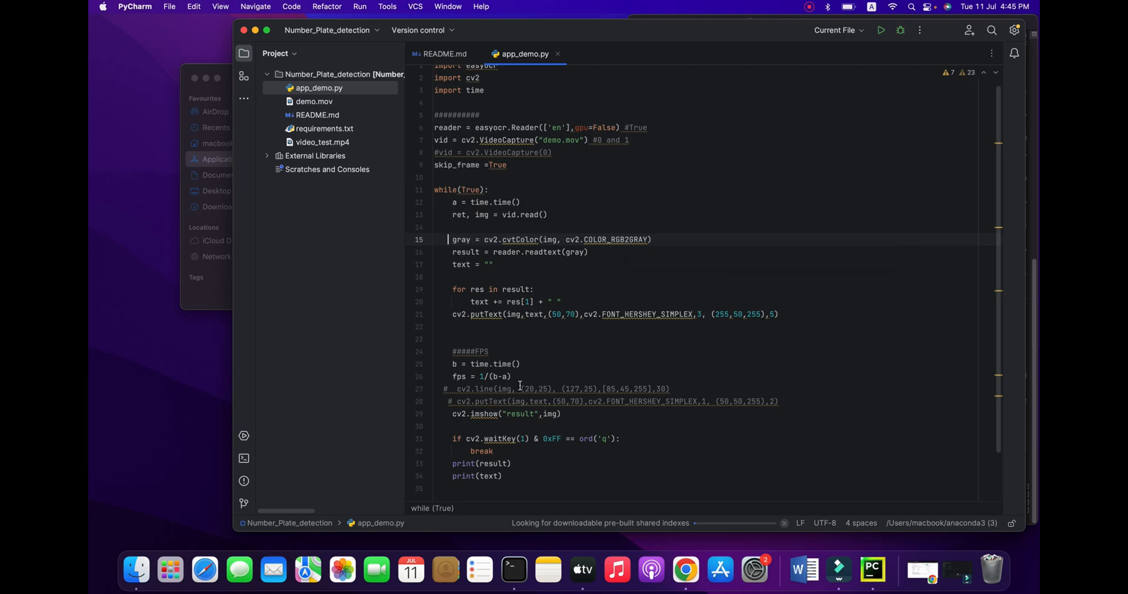
pyautogui.click(502, 363)
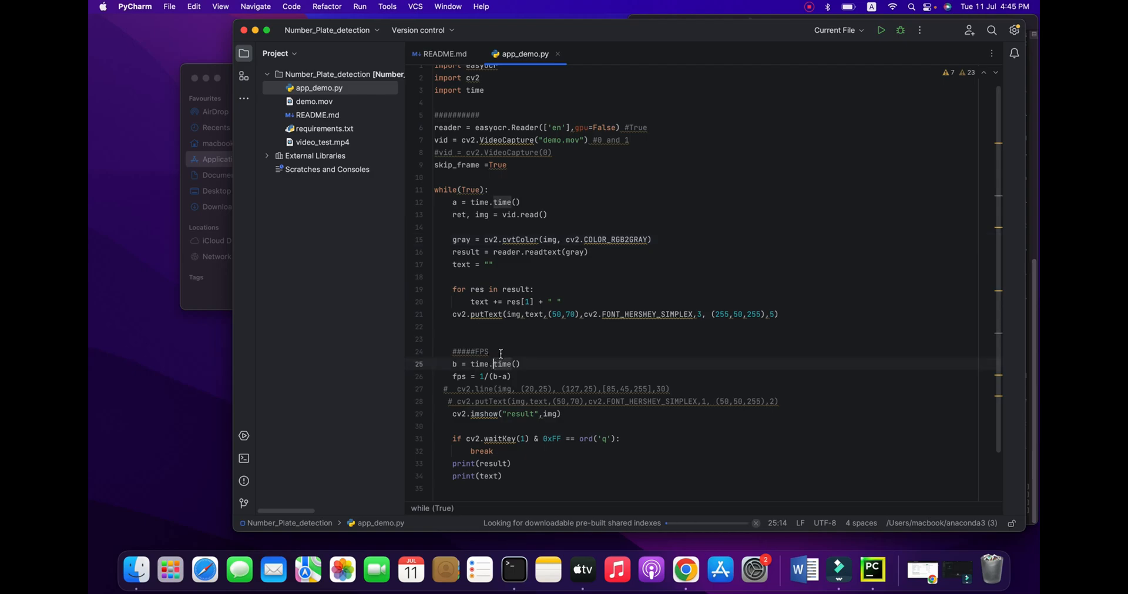
pyautogui.moveTo(529, 421)
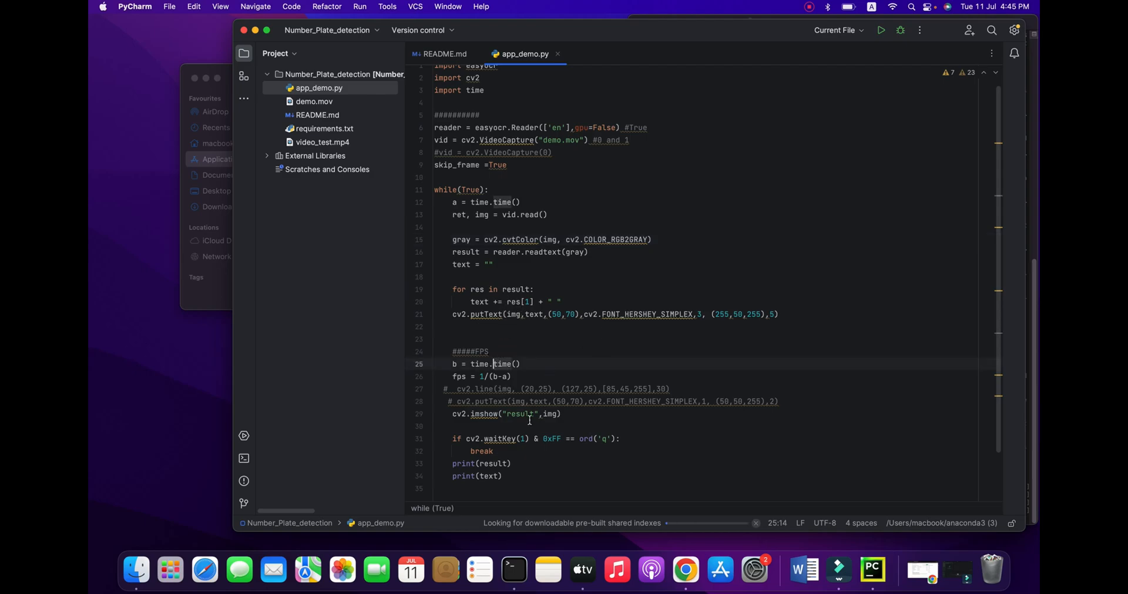
pyautogui.moveTo(494, 363); pyautogui.dragTo(511, 463)
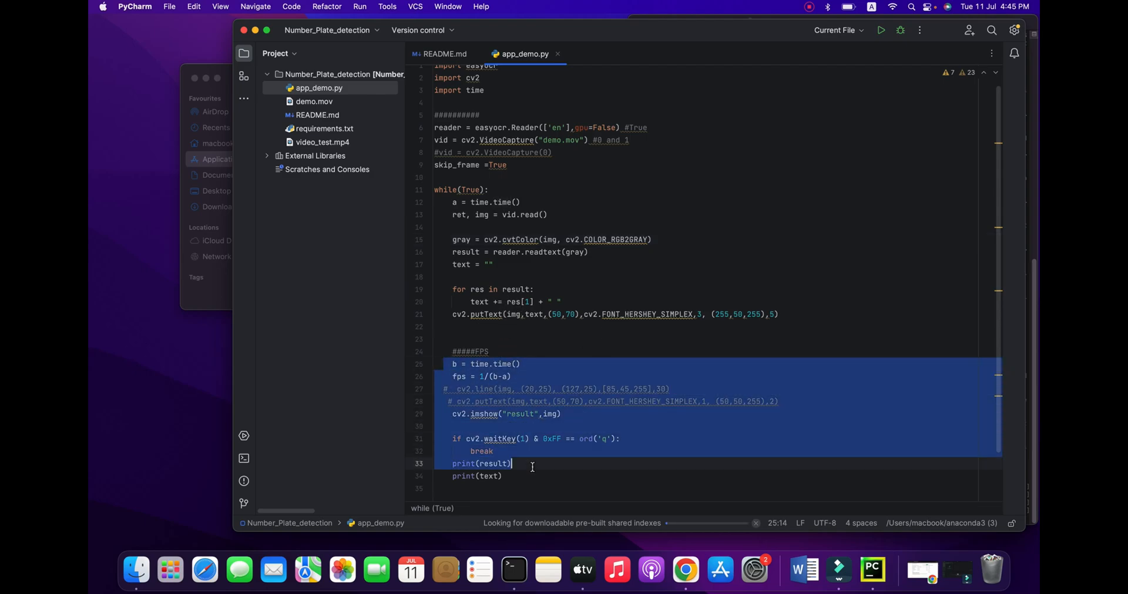
pyautogui.click(509, 402)
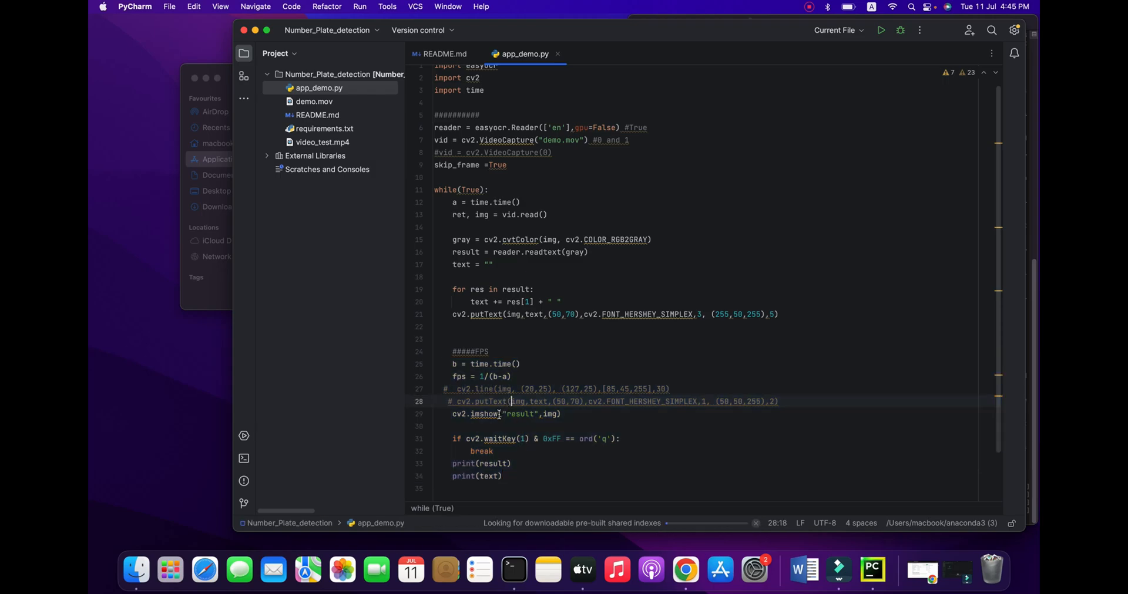
pyautogui.click(546, 414)
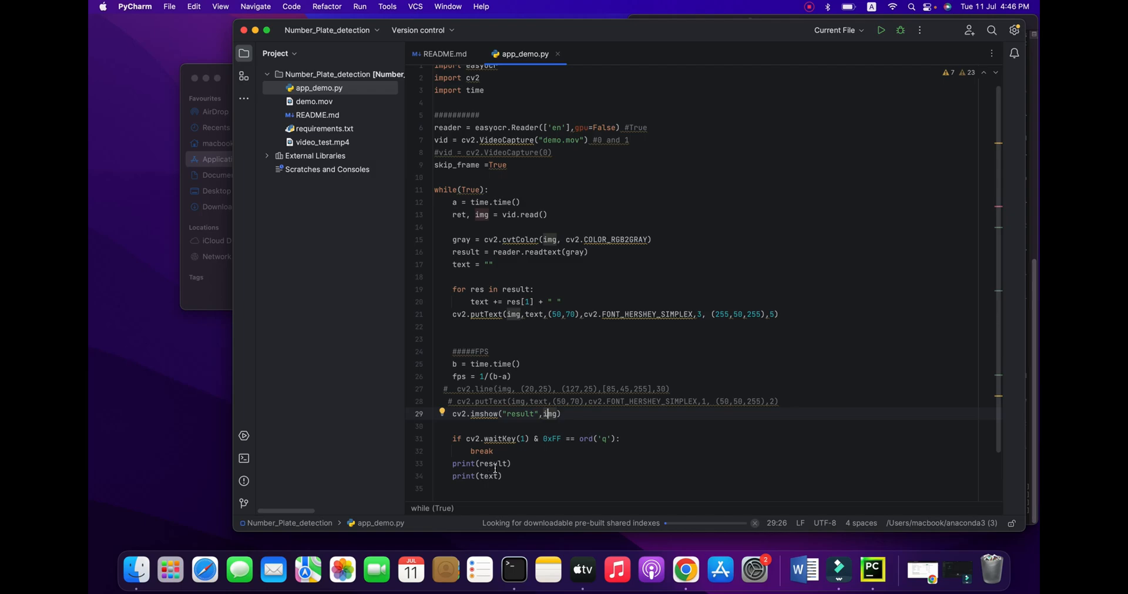
pyautogui.click(503, 476)
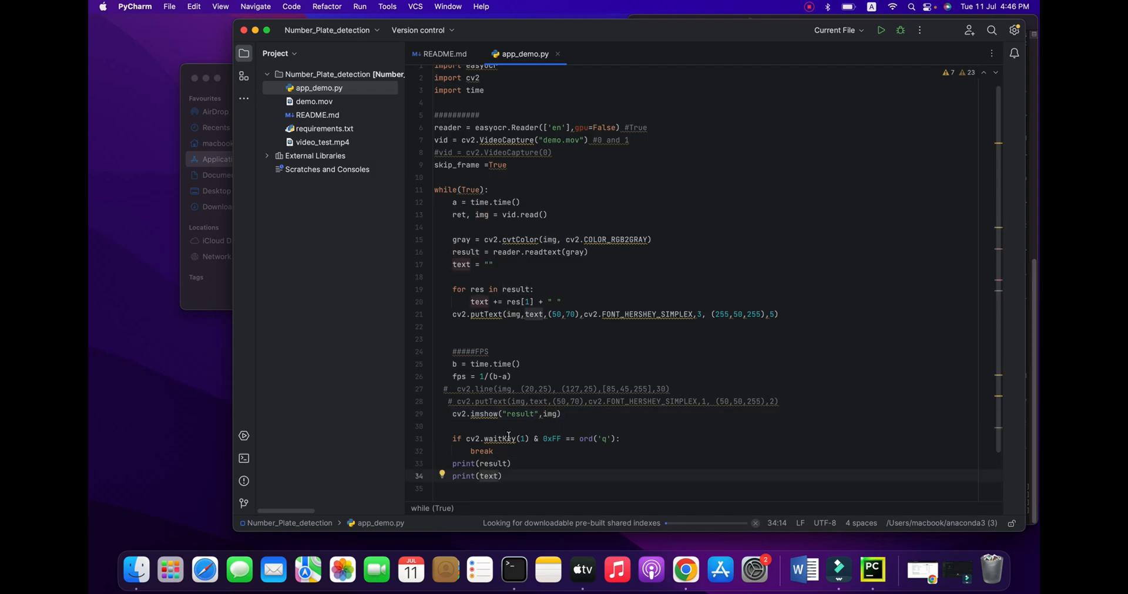
pyautogui.click(452, 463)
pyautogui.write('#')
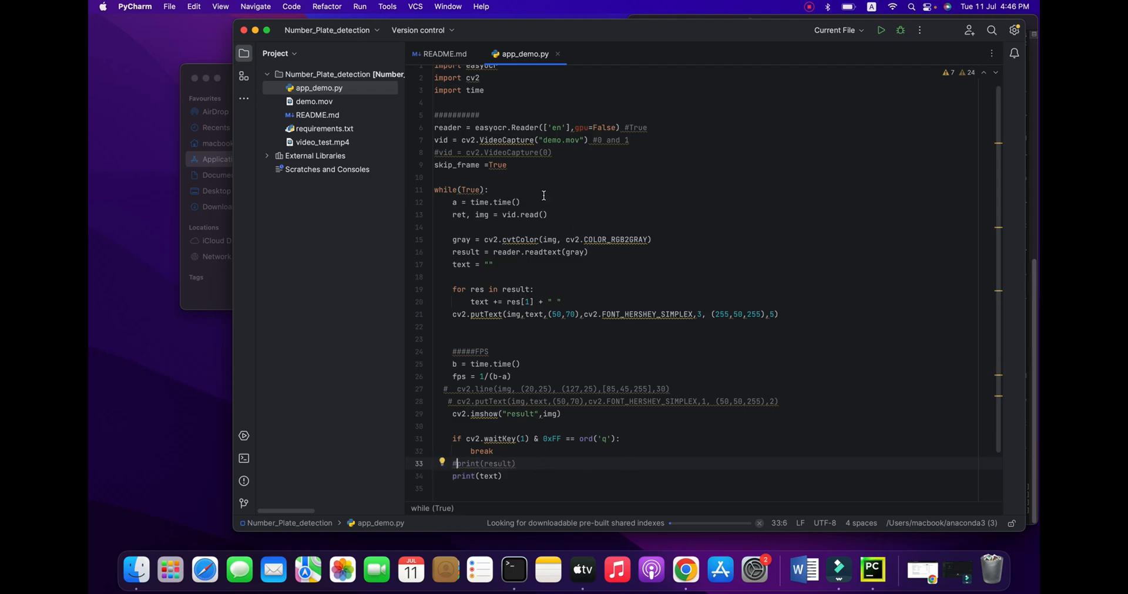
pyautogui.moveTo(507, 98)
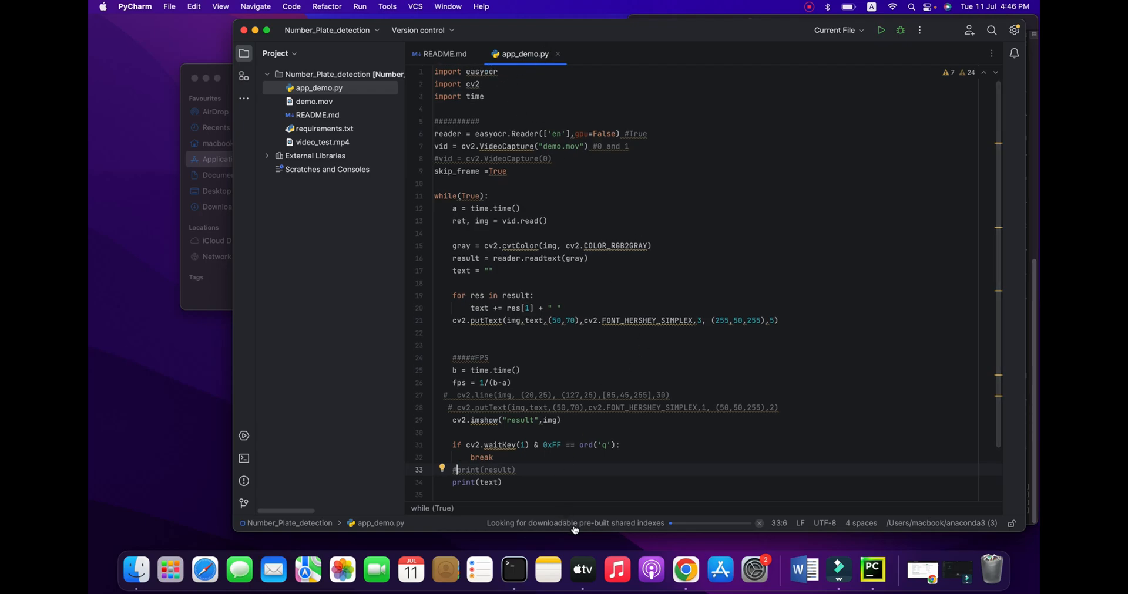
pyautogui.moveTo(683, 529)
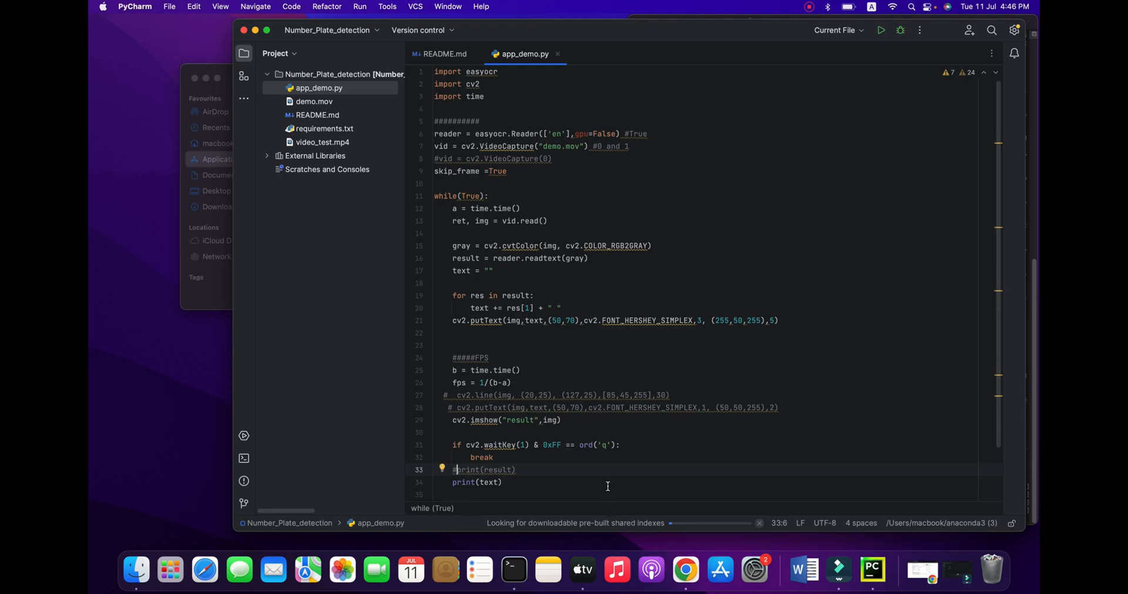
pyautogui.moveTo(193, 11)
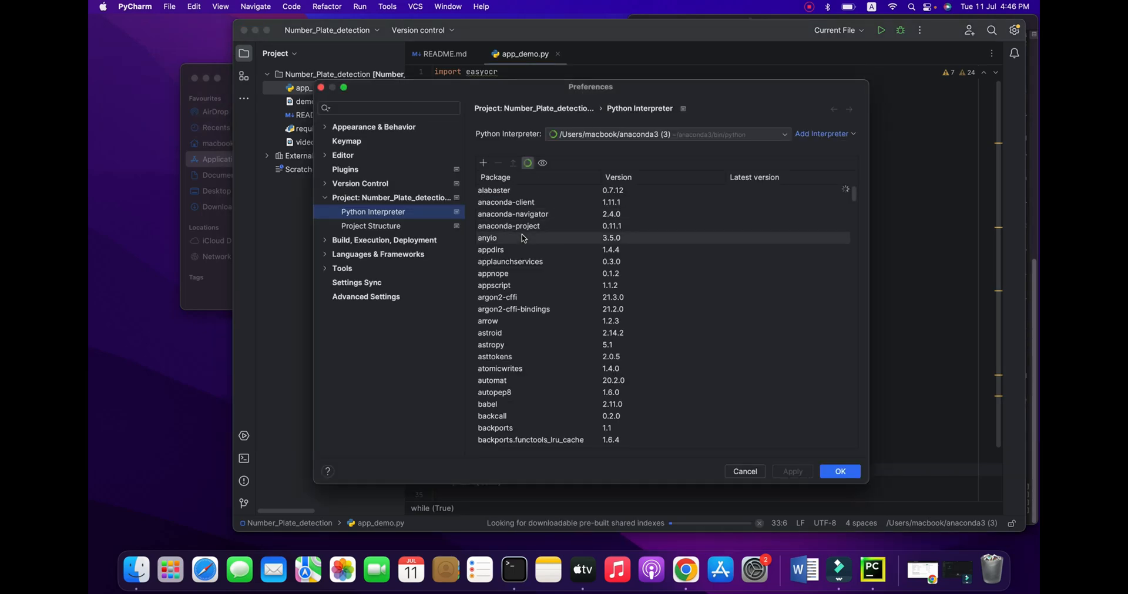
# Step: Clear the 'open' settings search to restore the full Preferences category list
pyautogui.scroll(-3)
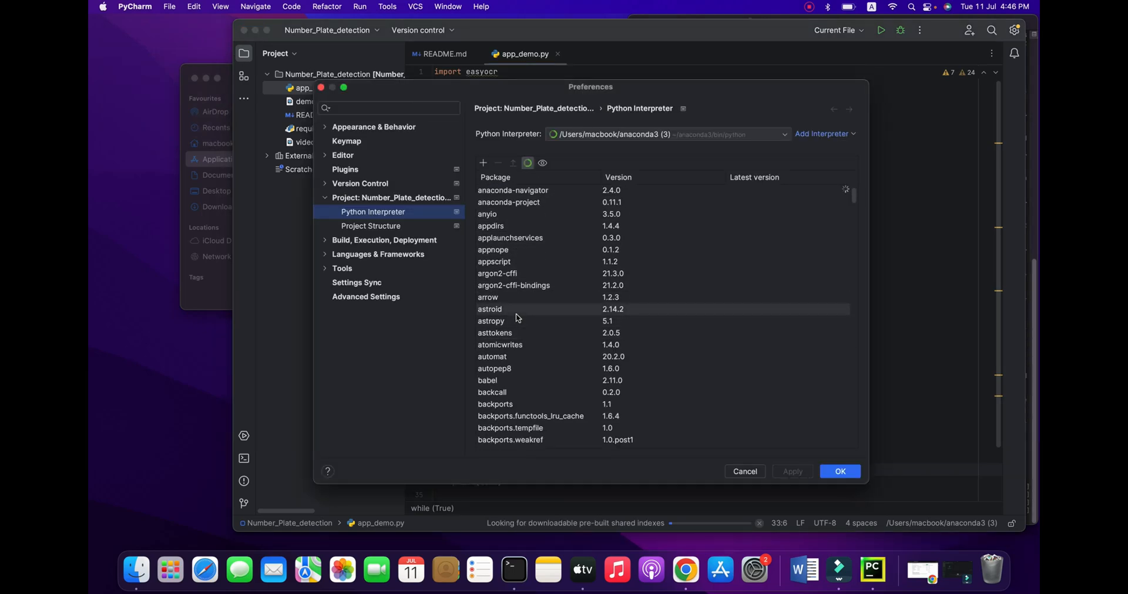
pyautogui.scroll(-3)
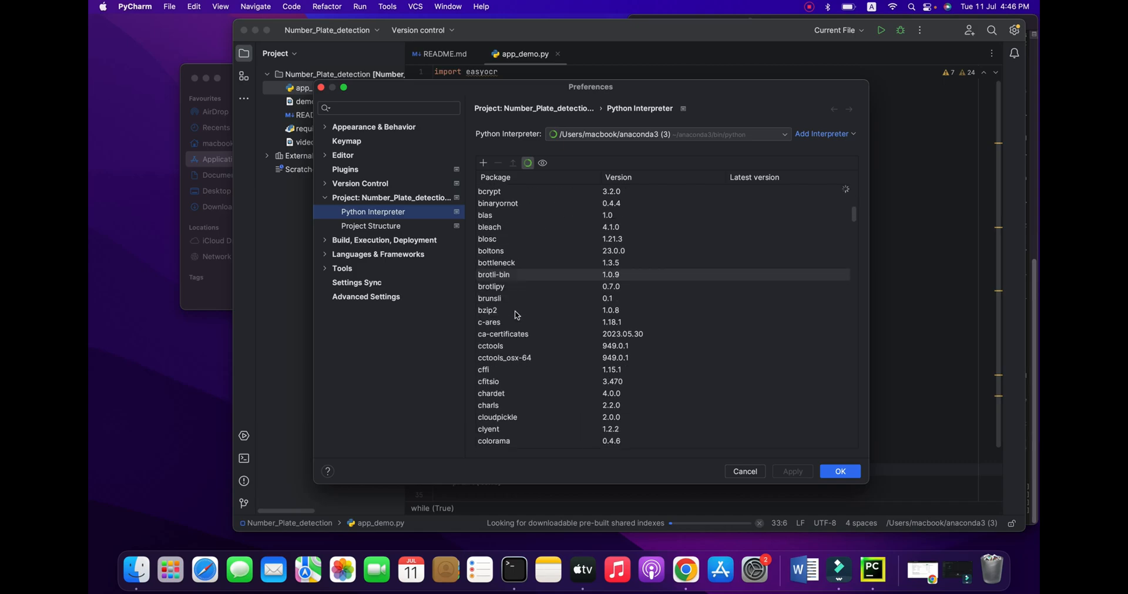
pyautogui.scroll(-3)
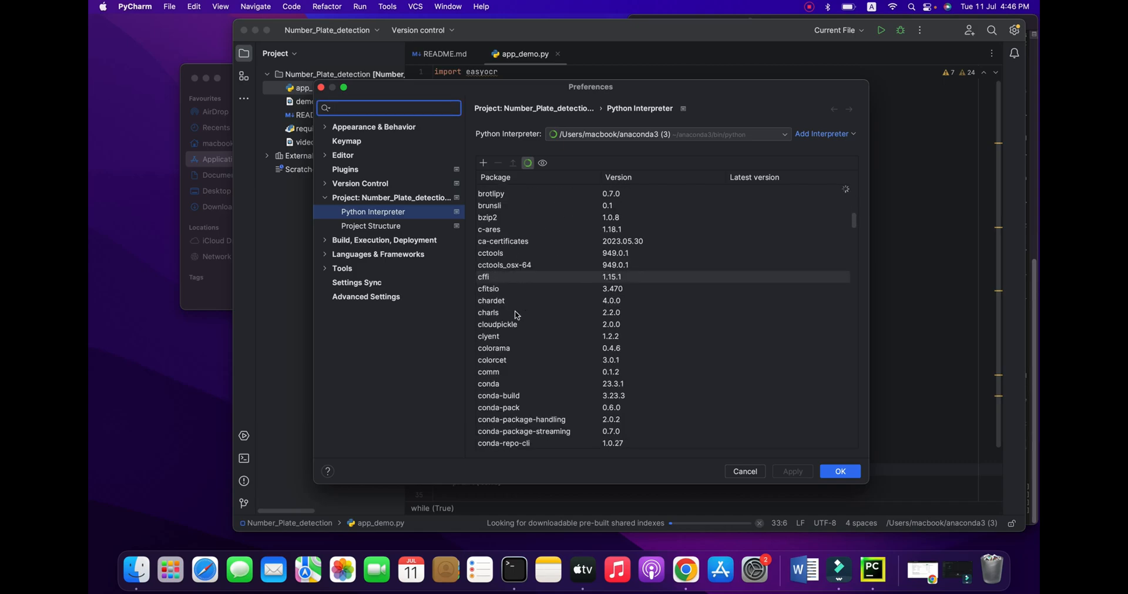
pyautogui.write('open')
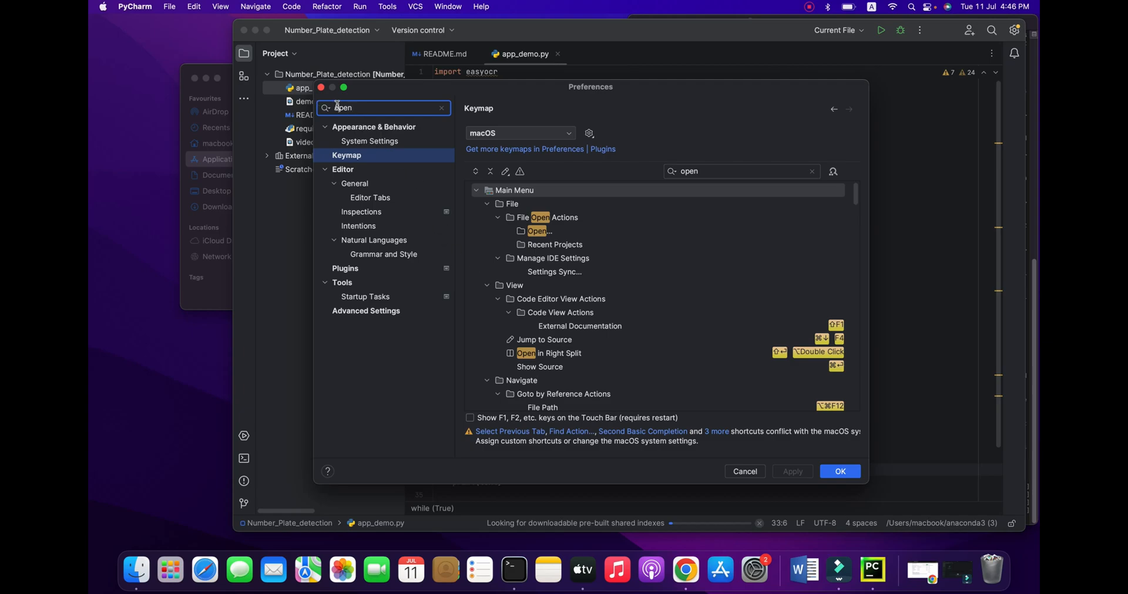
pyautogui.click(442, 107)
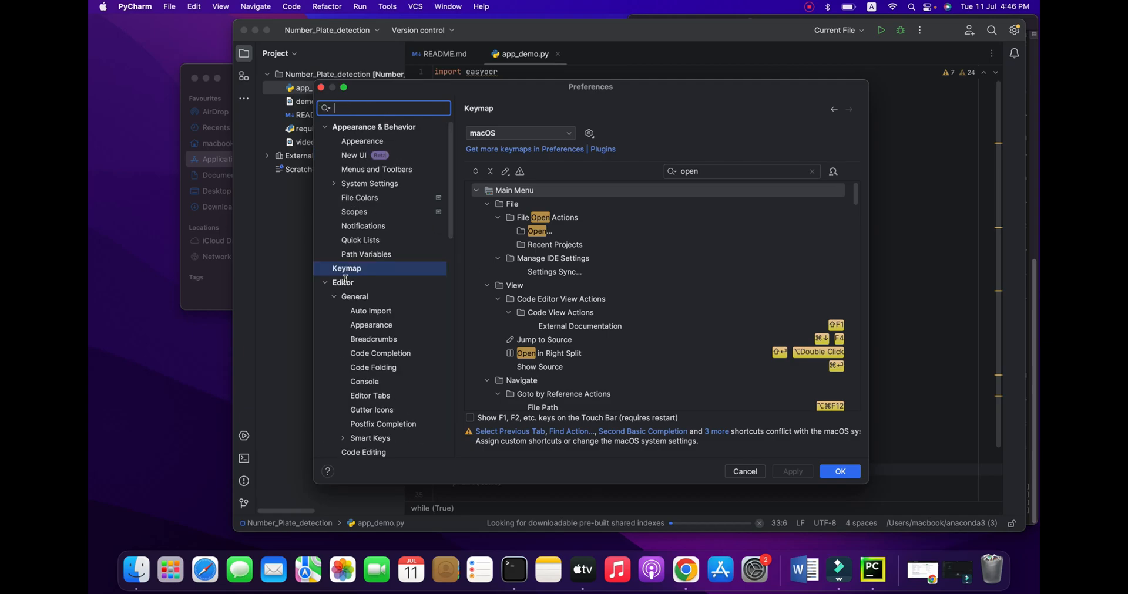
pyautogui.click(839, 471)
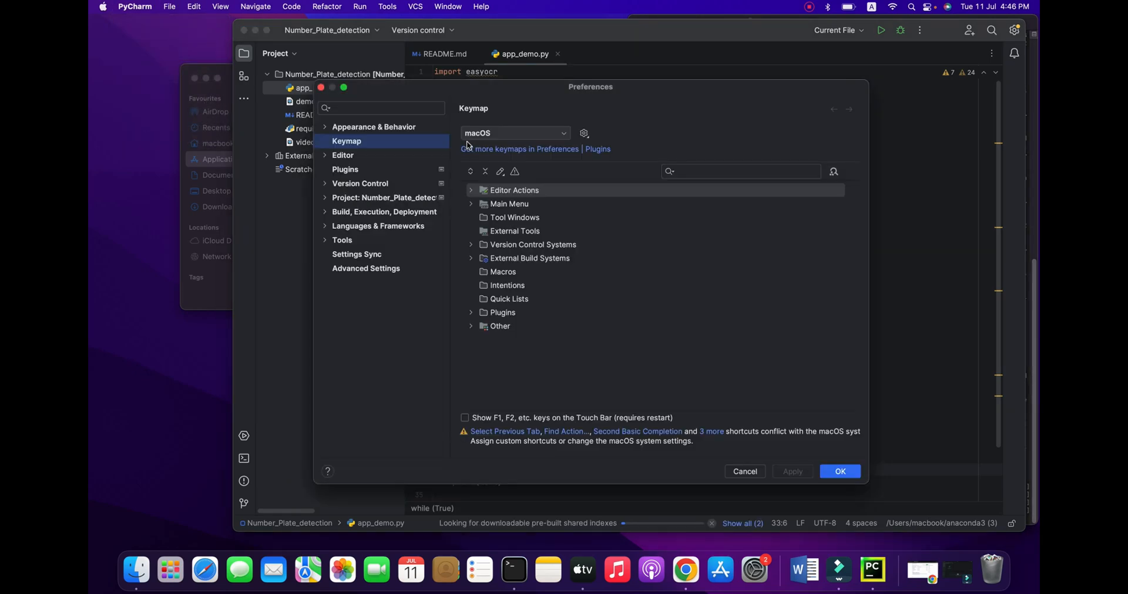
pyautogui.moveTo(406, 211)
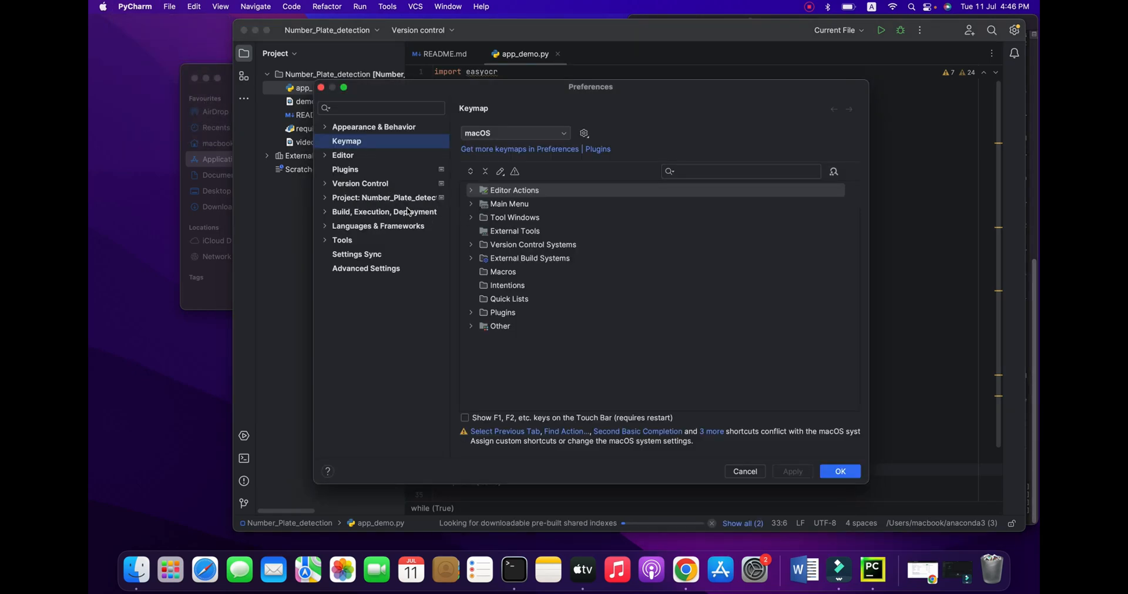
# Step: Review the Number_Plate_detection project's Python Interpreter package list
pyautogui.click(384, 198)
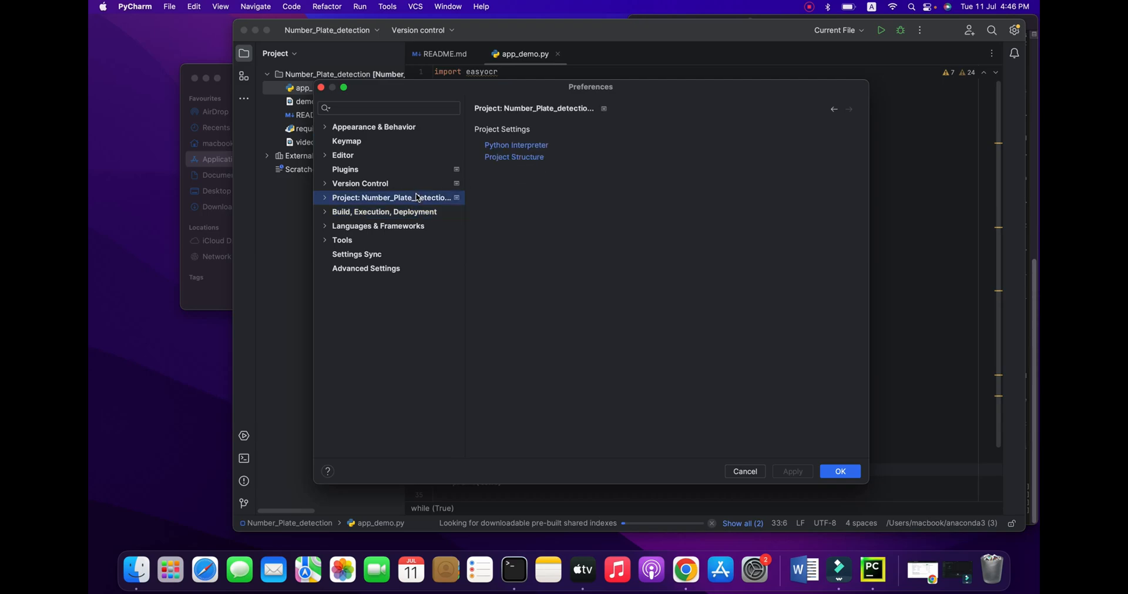
pyautogui.click(516, 145)
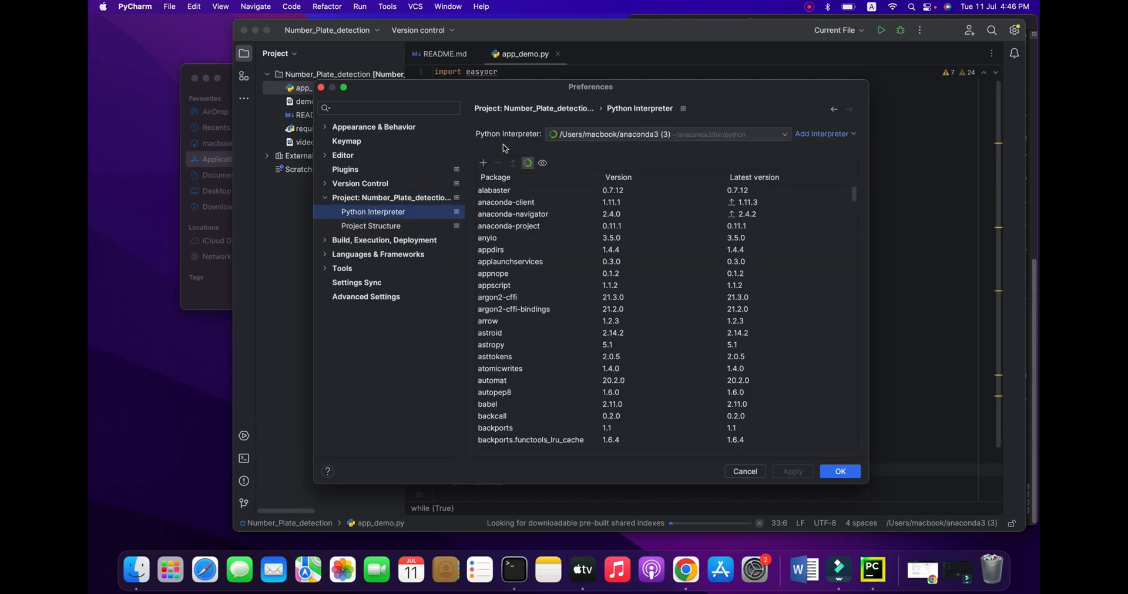
pyautogui.scroll(-3)
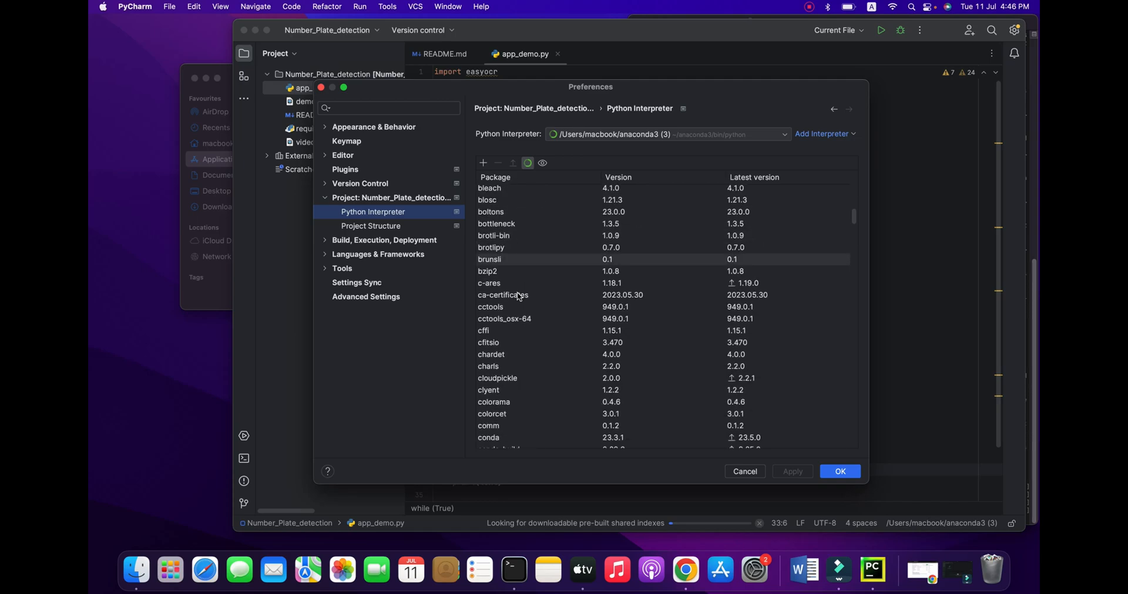
pyautogui.scroll(-3)
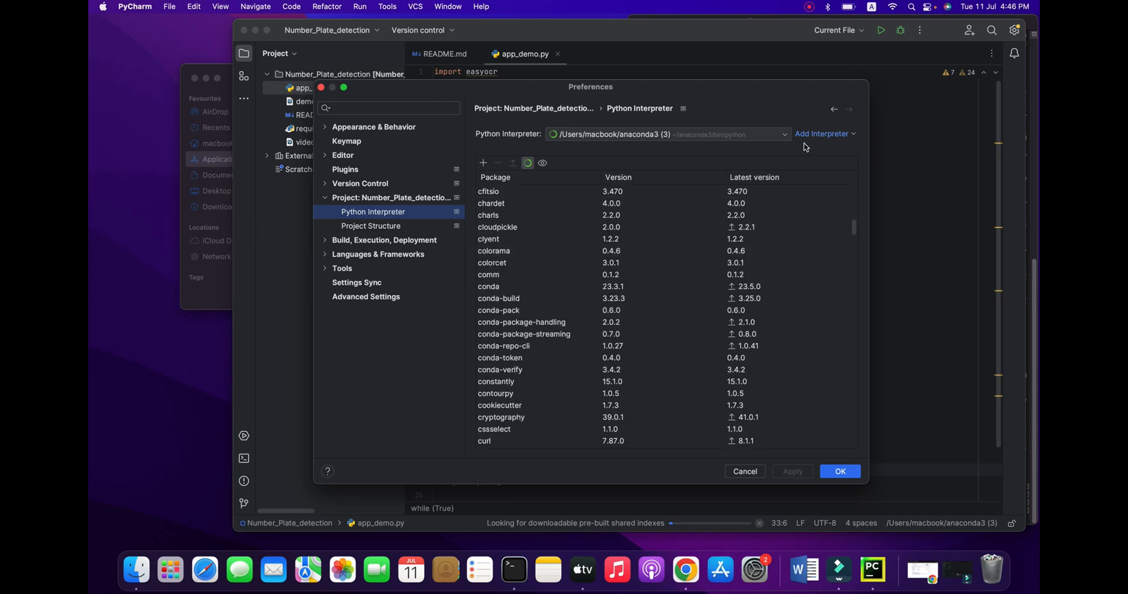
pyautogui.scroll(-3)
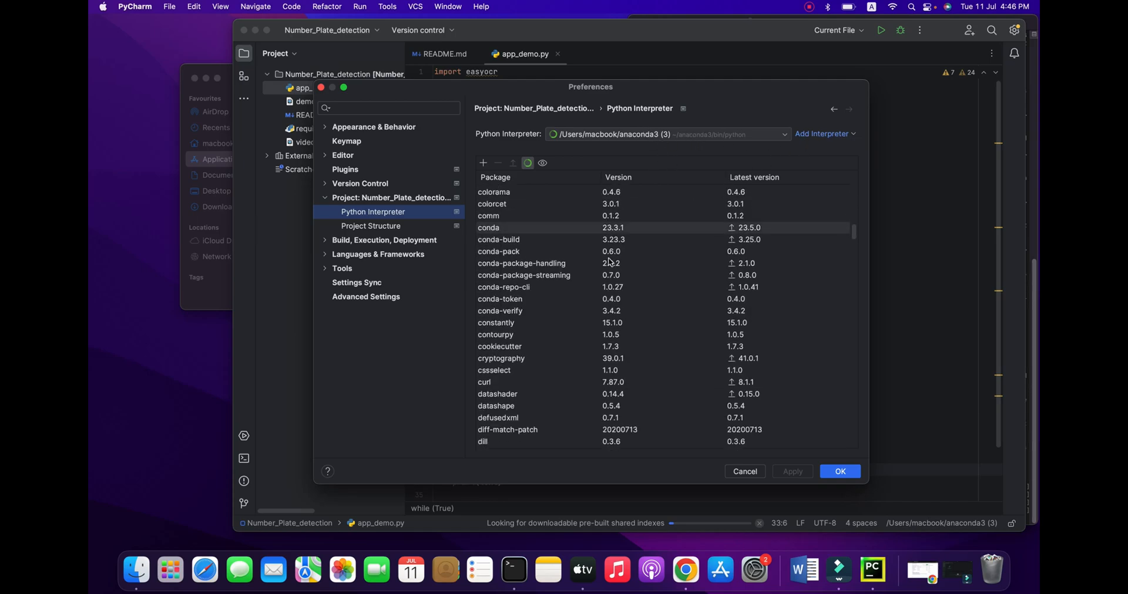
pyautogui.scroll(-3)
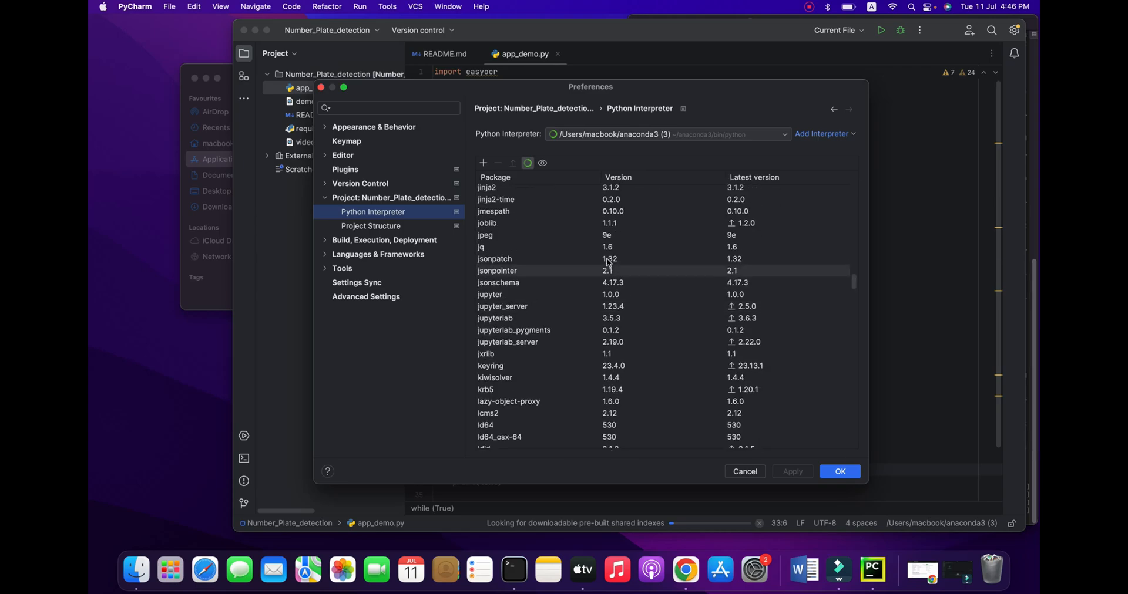
pyautogui.scroll(3)
pyautogui.write('o')
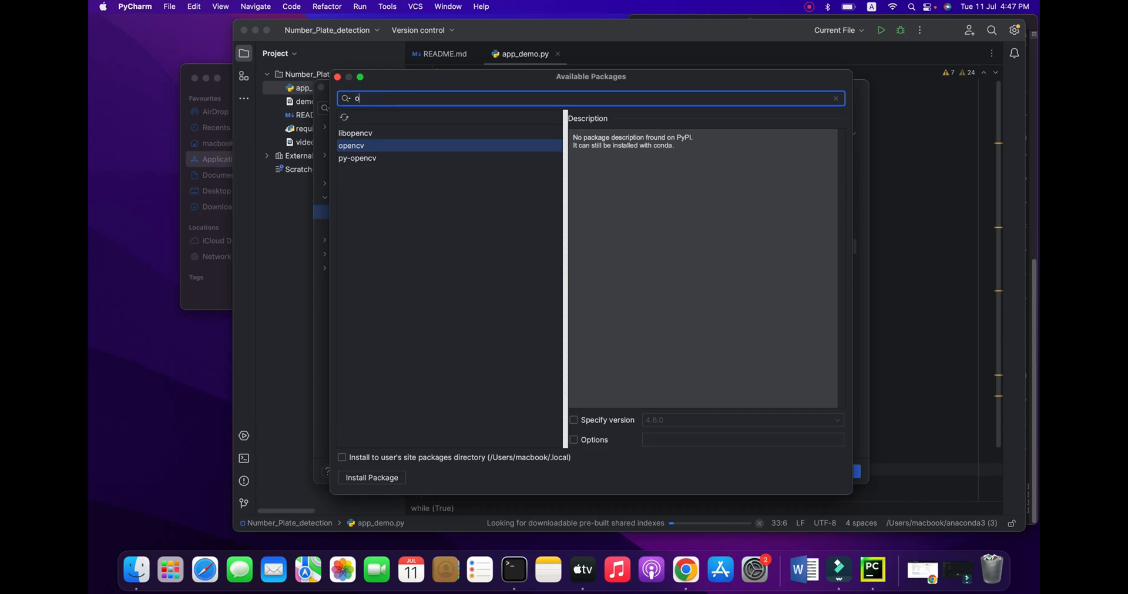
# Step: Search available packages for 'ocr' and close the Available Packages window
pyautogui.write('cr')
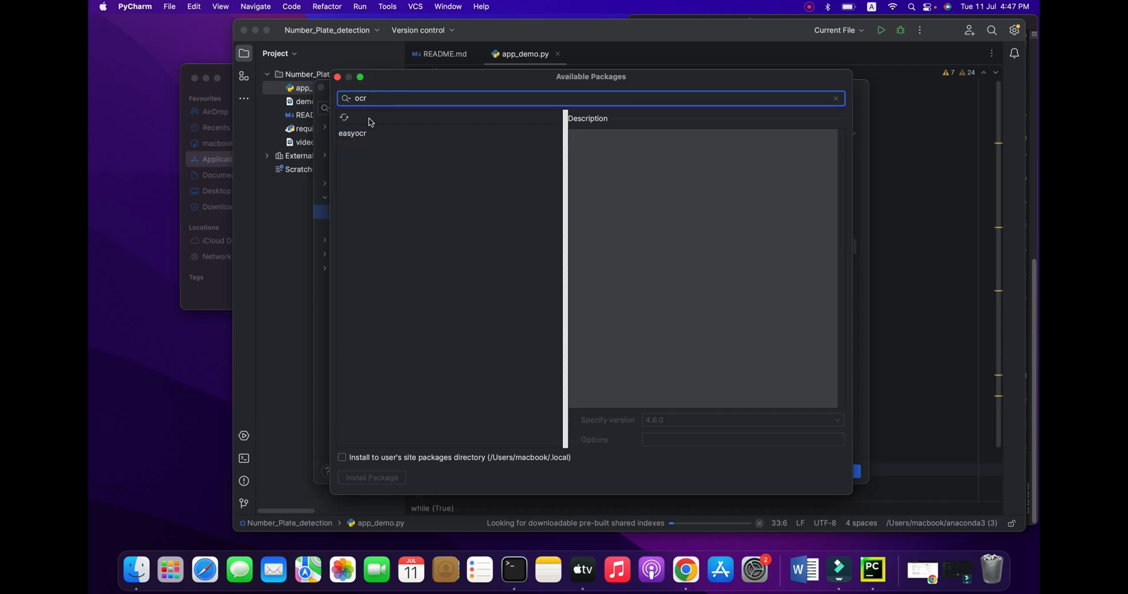
pyautogui.click(353, 133)
pyautogui.write('time')
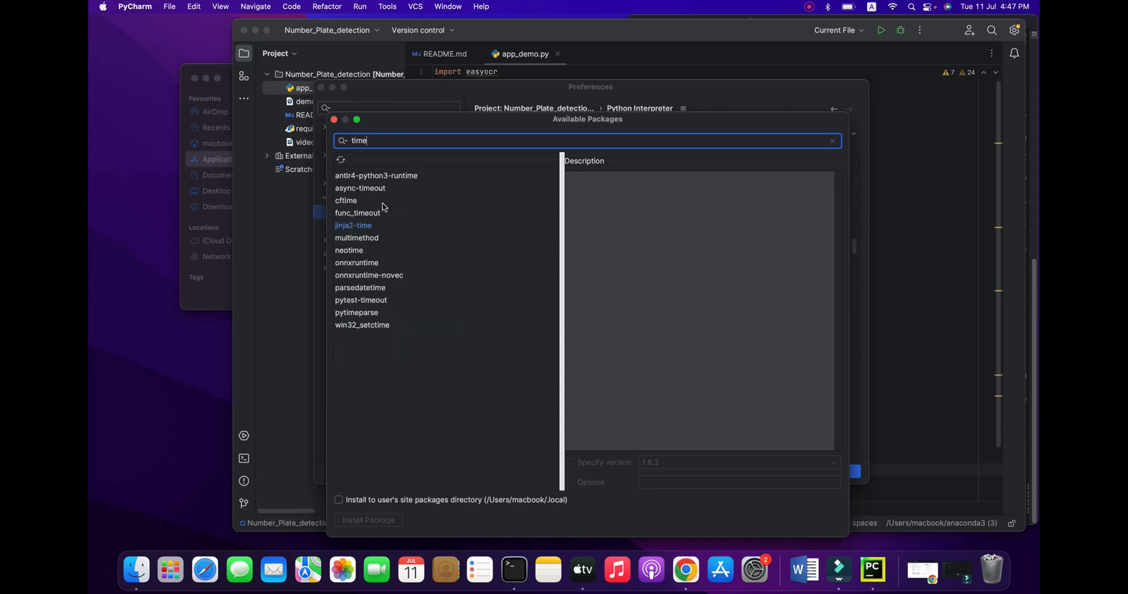
pyautogui.moveTo(347, 118)
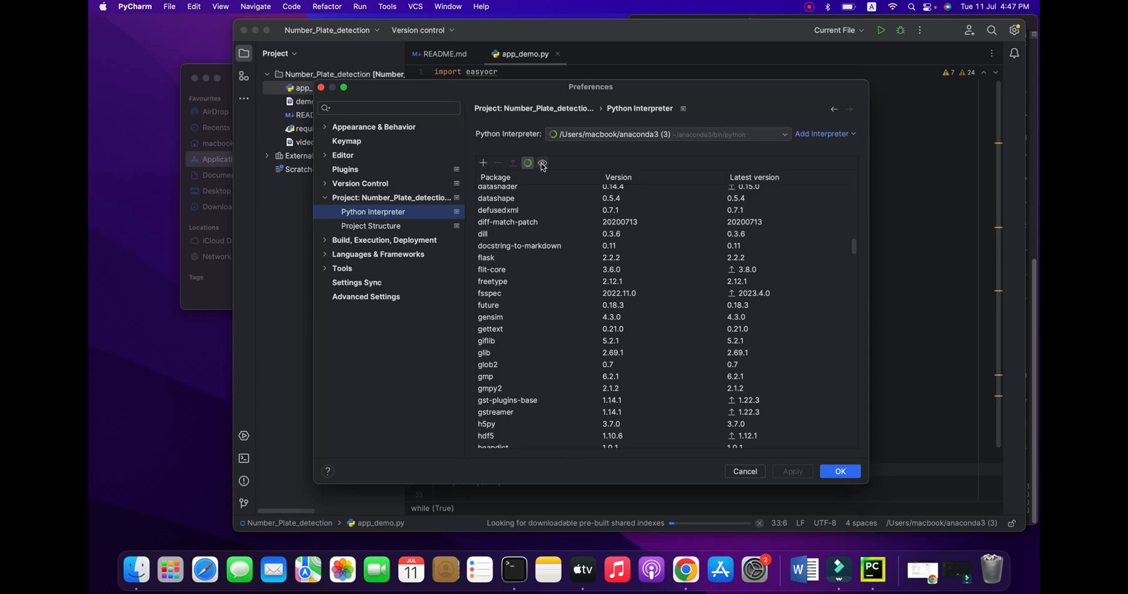
pyautogui.moveTo(821, 137)
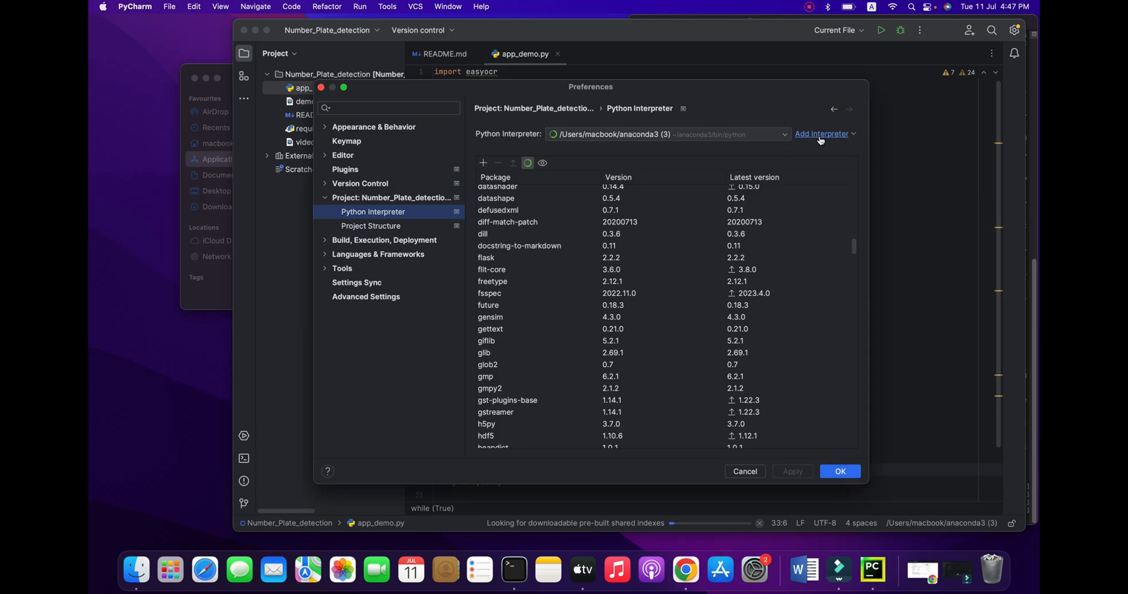
# Step: Create a new Virtualenv Environment with a Python 3.9 base as the project interpreter
pyautogui.click(822, 134)
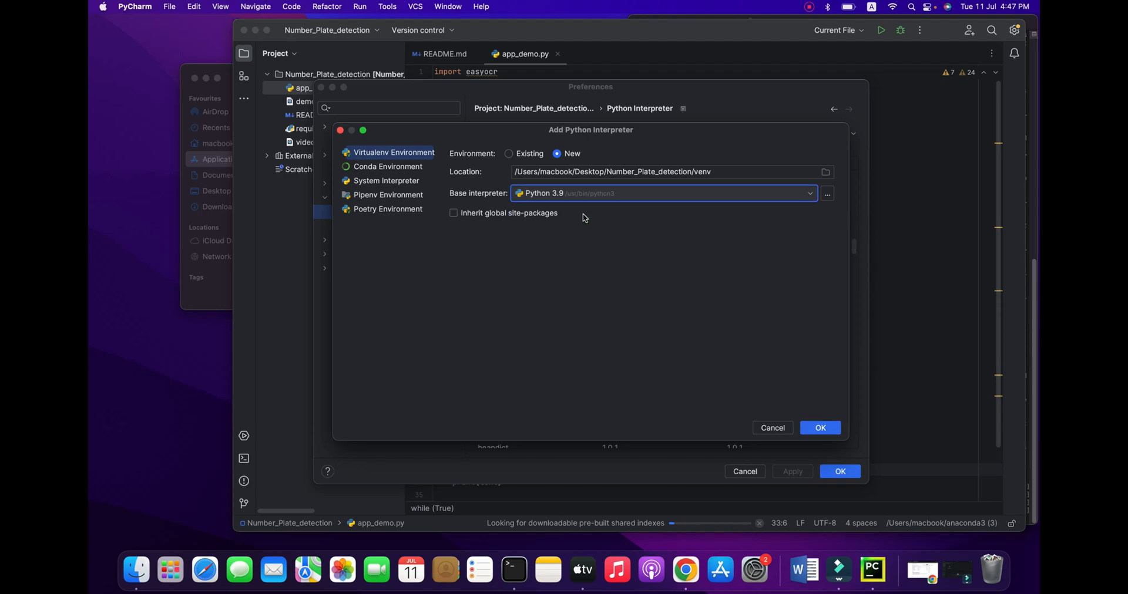
pyautogui.moveTo(424, 178)
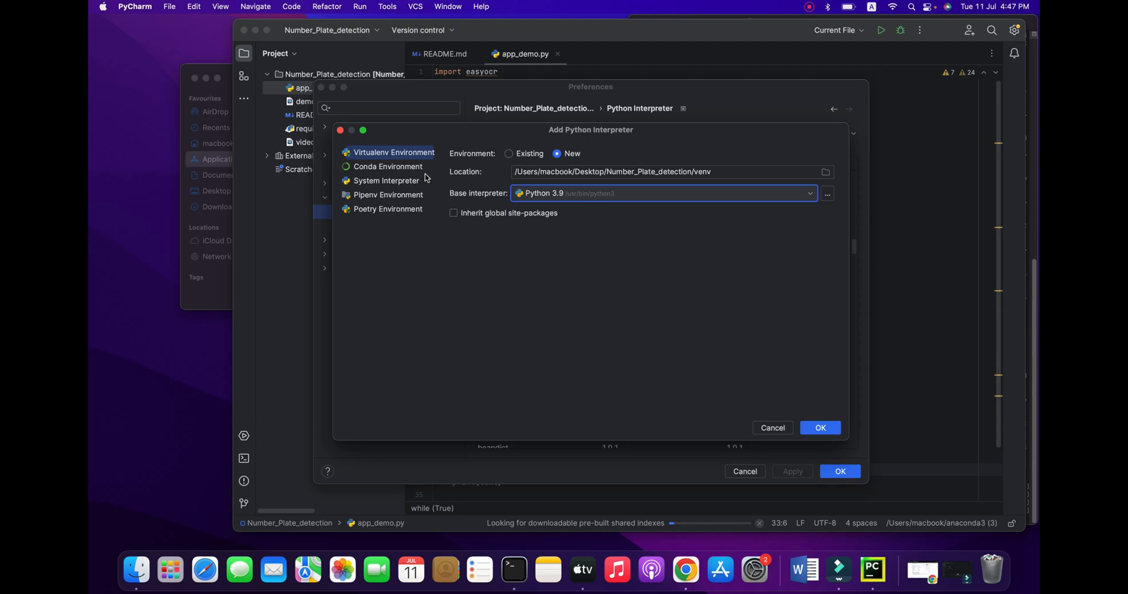
pyautogui.click(387, 181)
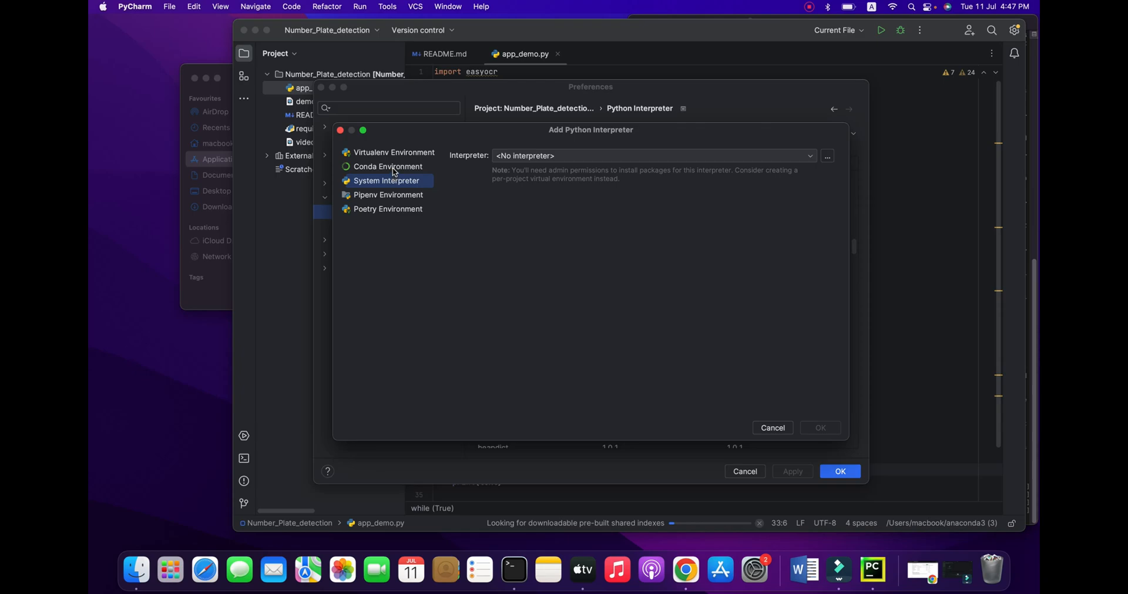
pyautogui.click(388, 166)
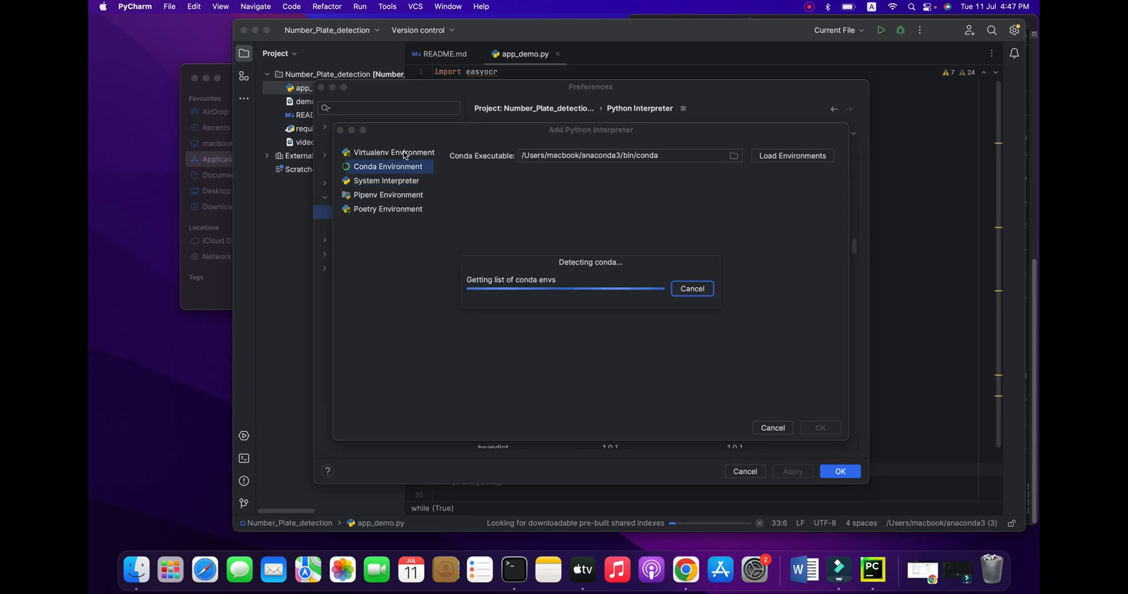
pyautogui.click(393, 152)
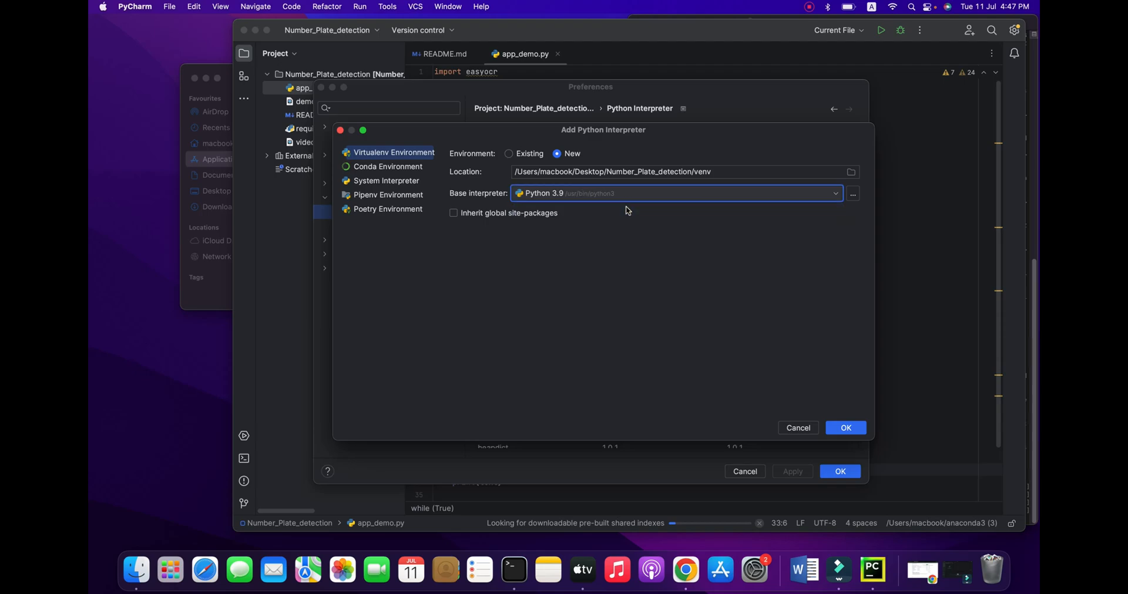
pyautogui.click(845, 428)
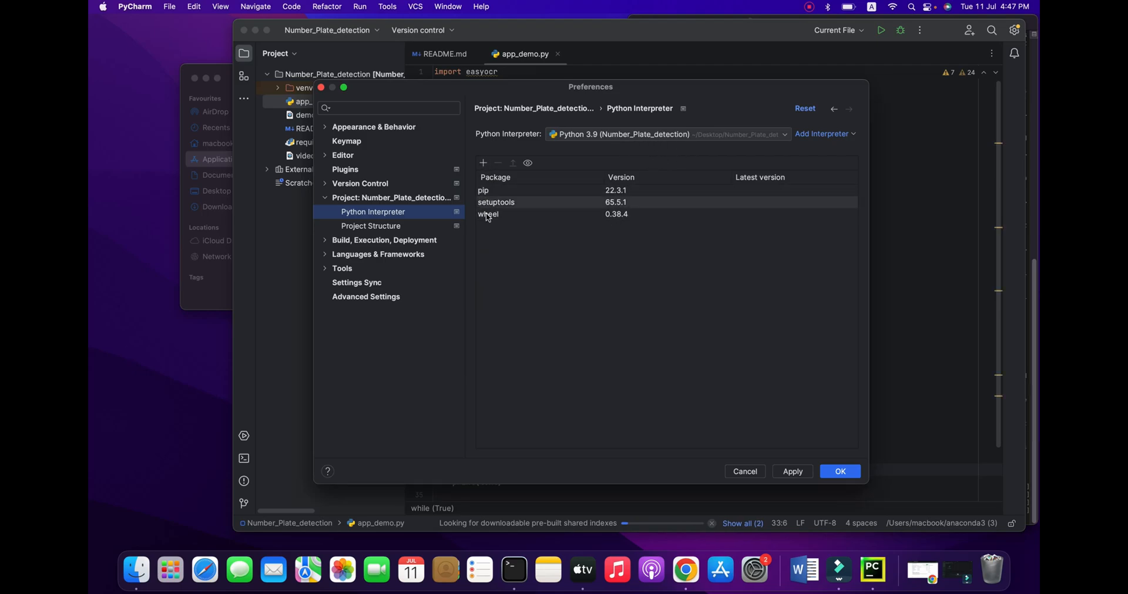
# Step: Find opencv-python in the available packages and install it
pyautogui.click(483, 164)
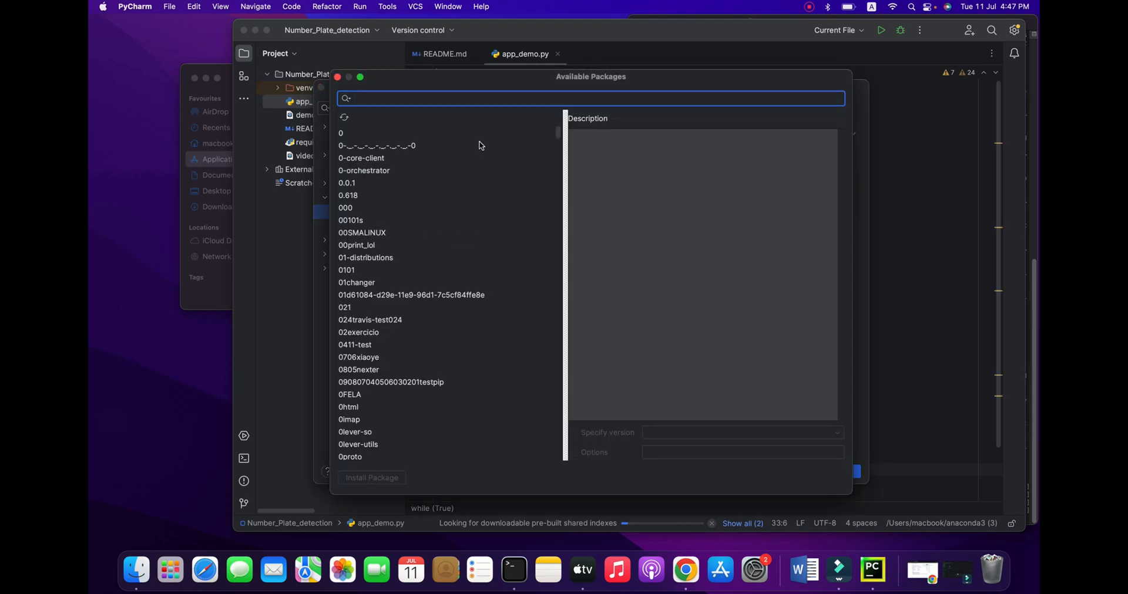
pyautogui.write('opencv-p')
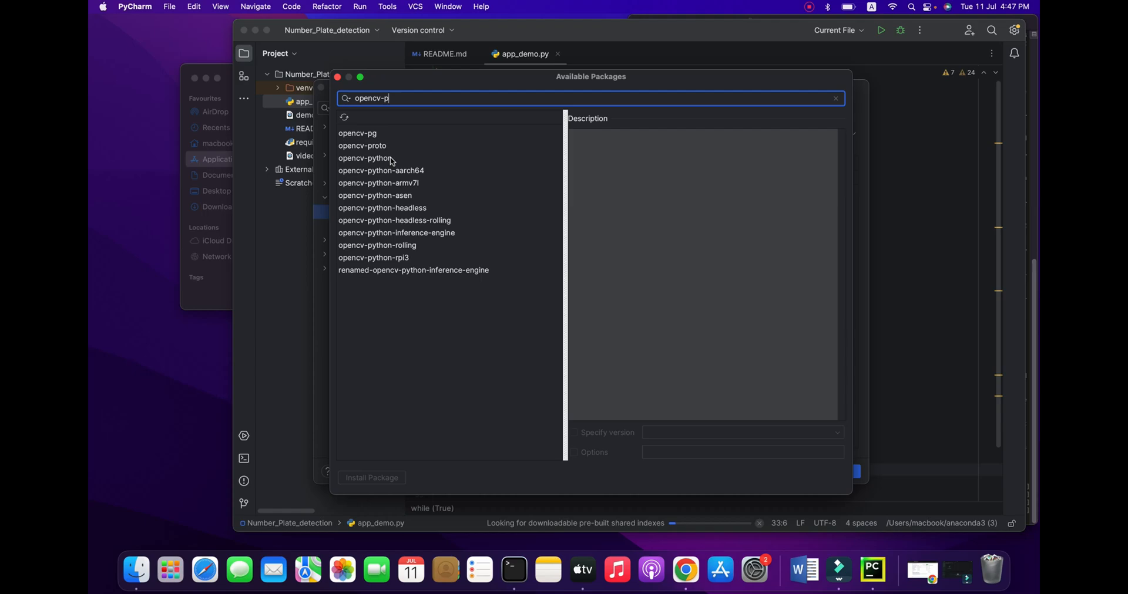
pyautogui.click(366, 158)
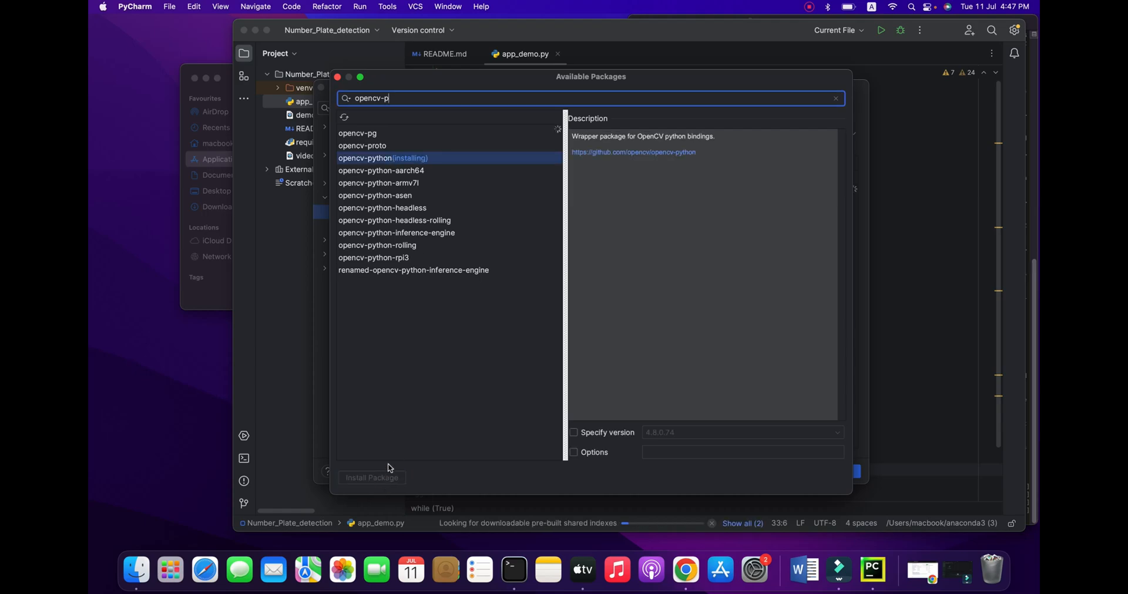
pyautogui.moveTo(412, 334)
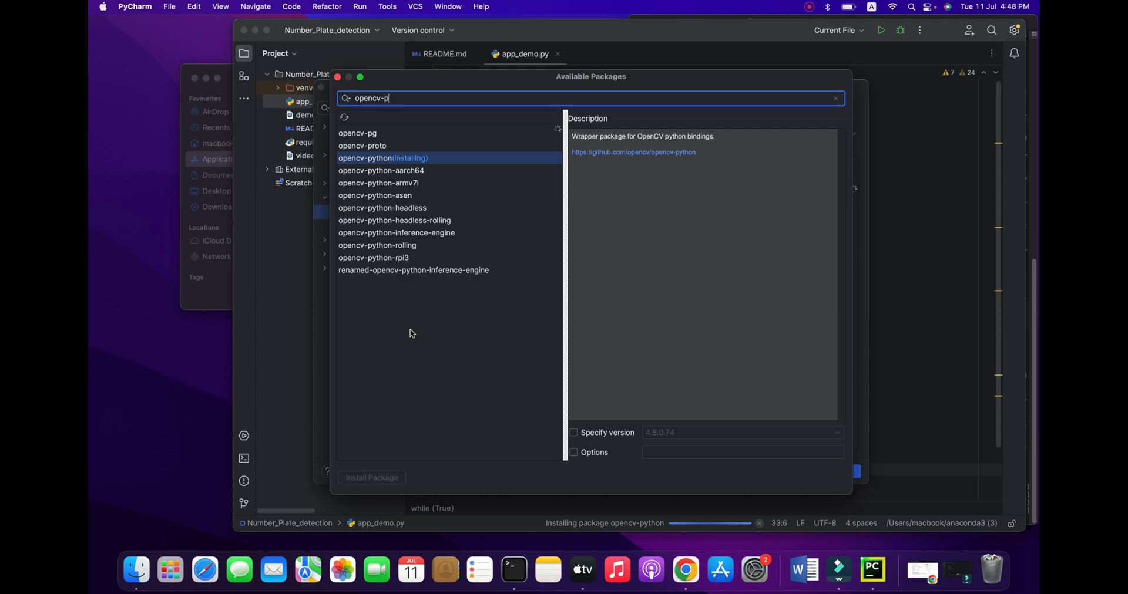
pyautogui.moveTo(418, 164)
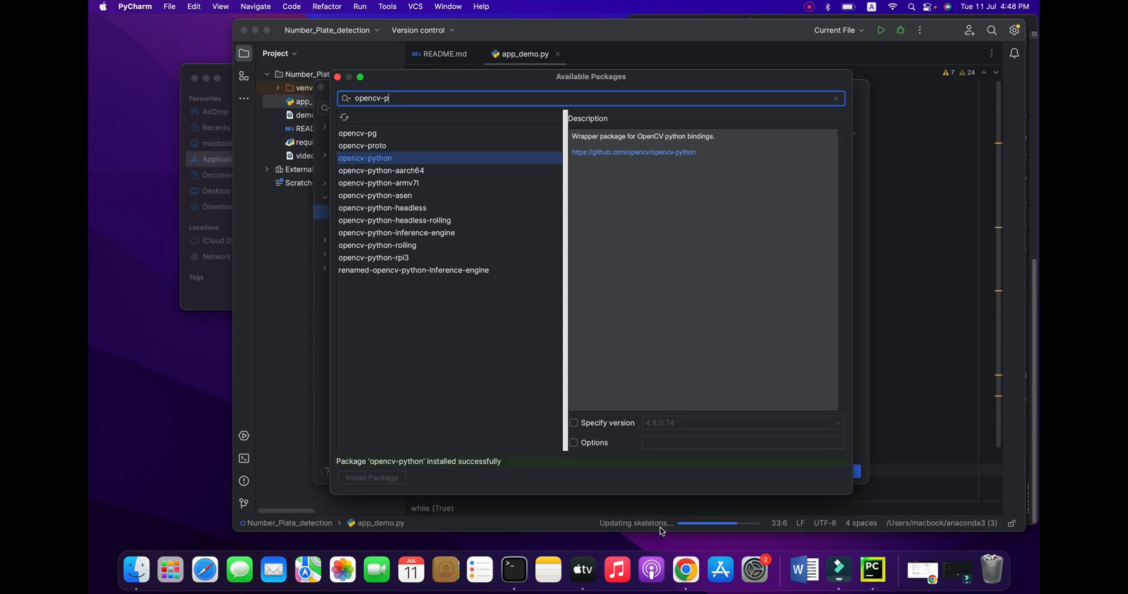
pyautogui.moveTo(645, 534)
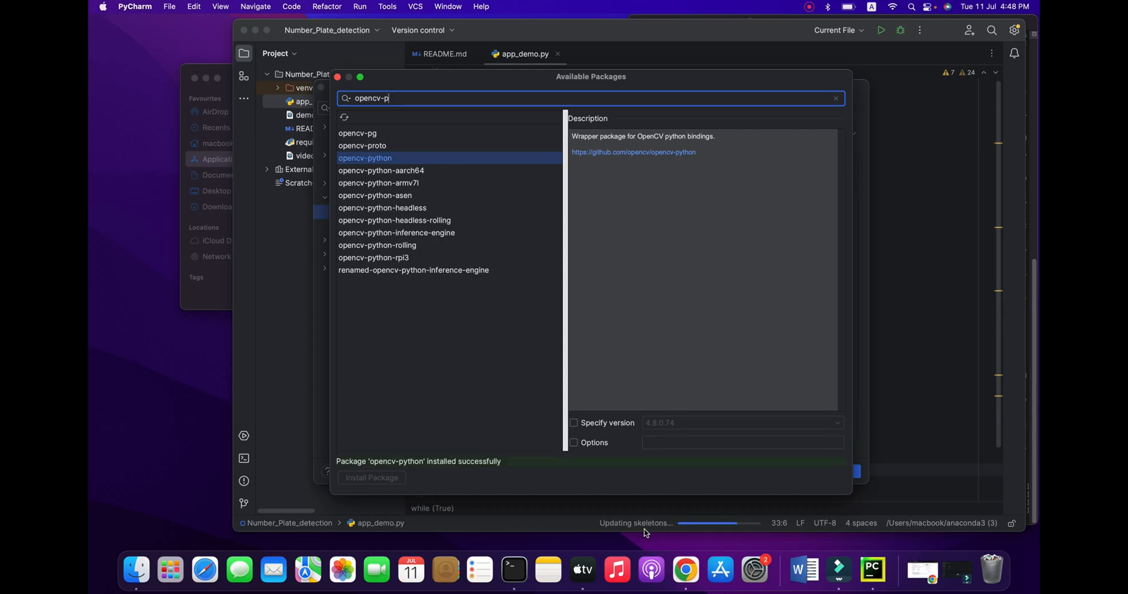
pyautogui.moveTo(388, 111)
pyautogui.write('oc')
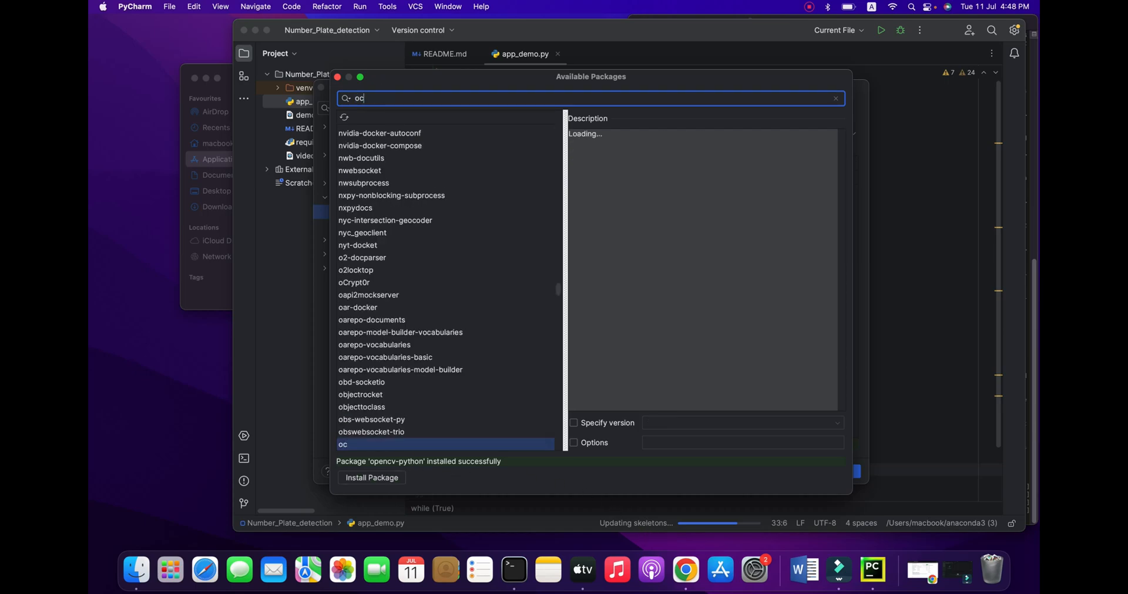
# Step: Search for easyocr and install it into the virtualenv
pyautogui.write('r')
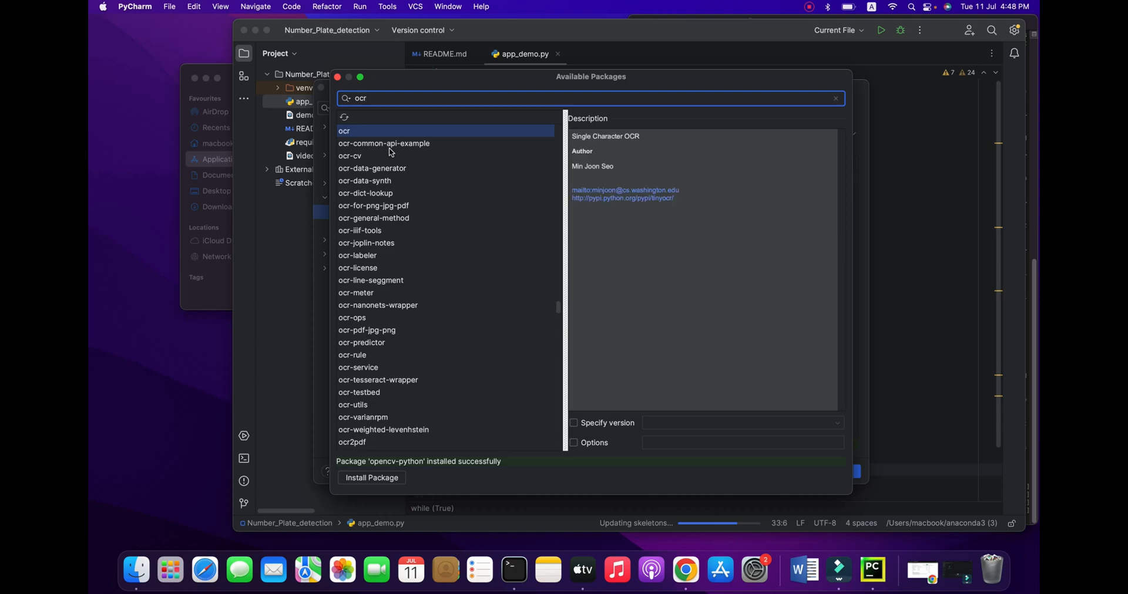
pyautogui.moveTo(516, 84)
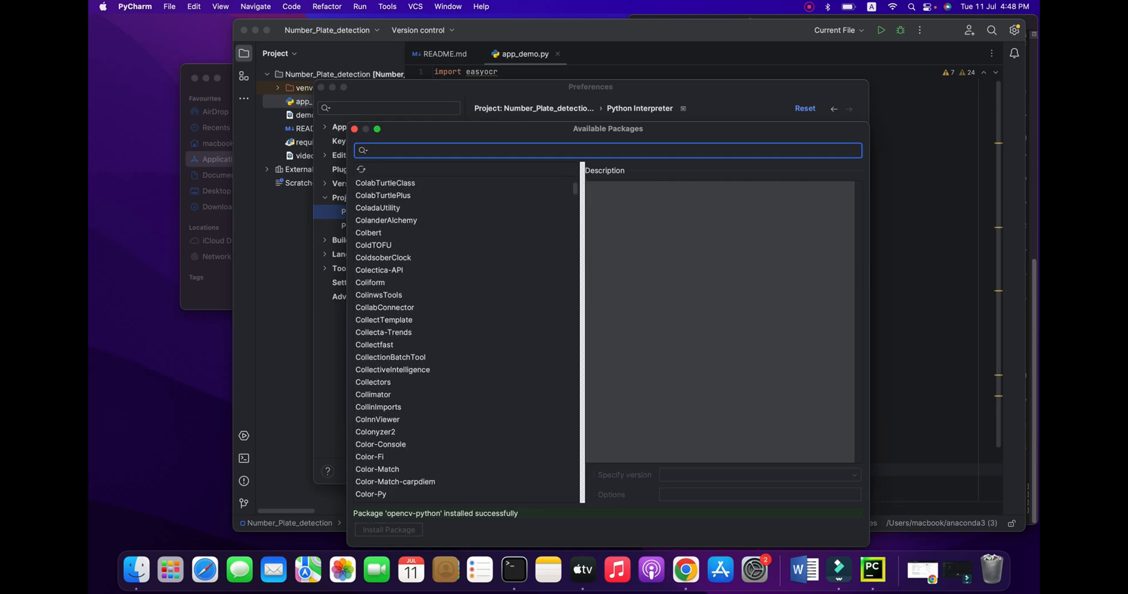
pyautogui.write('eas')
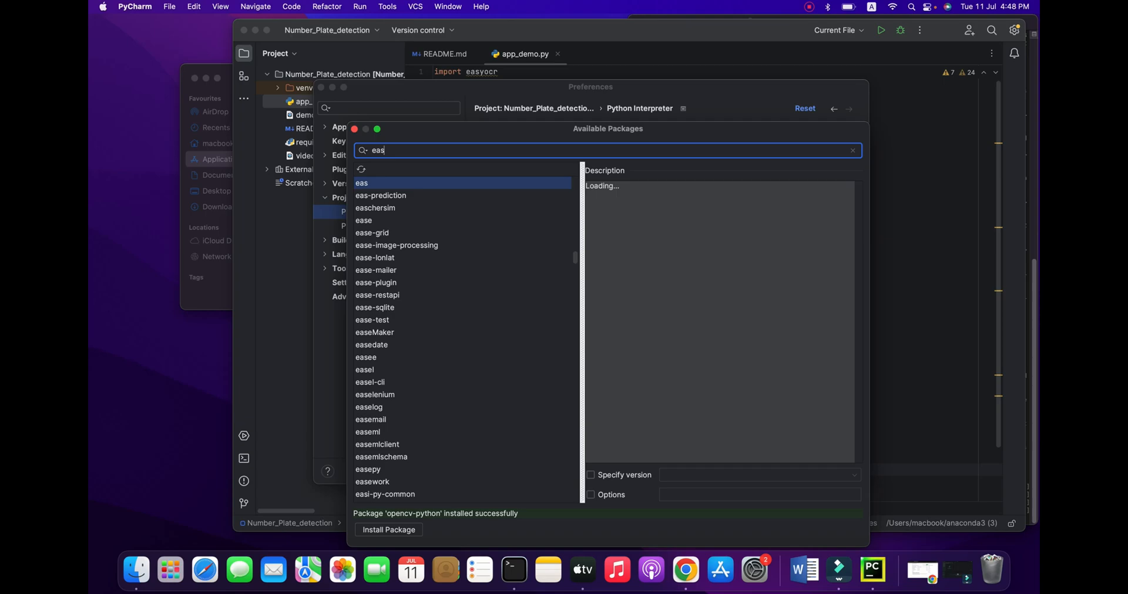
pyautogui.write('y')
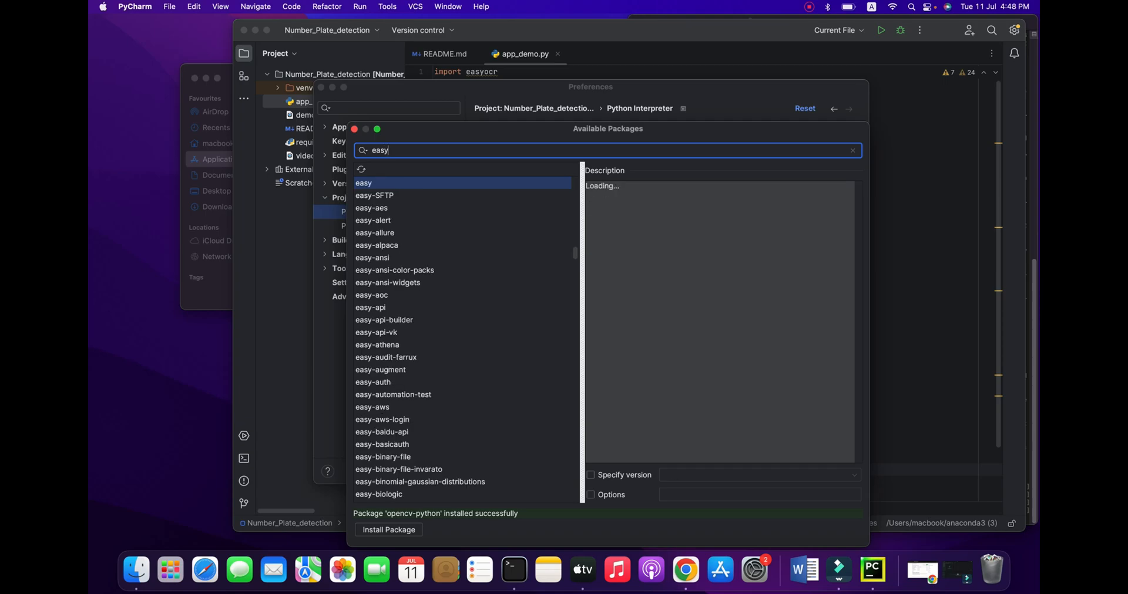
pyautogui.write('ocr')
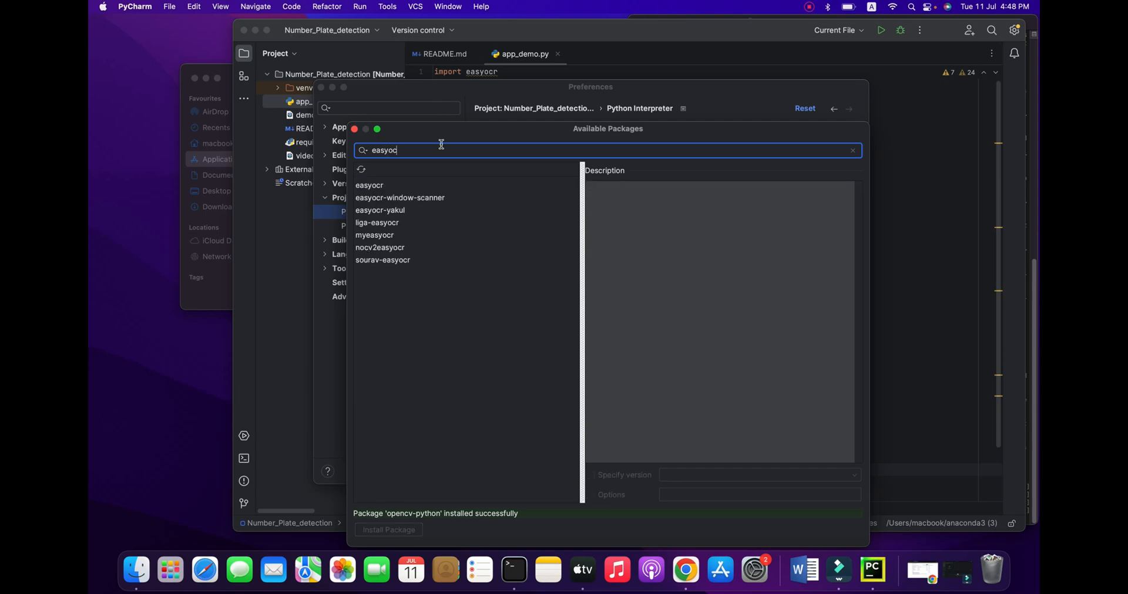
pyautogui.click(369, 185)
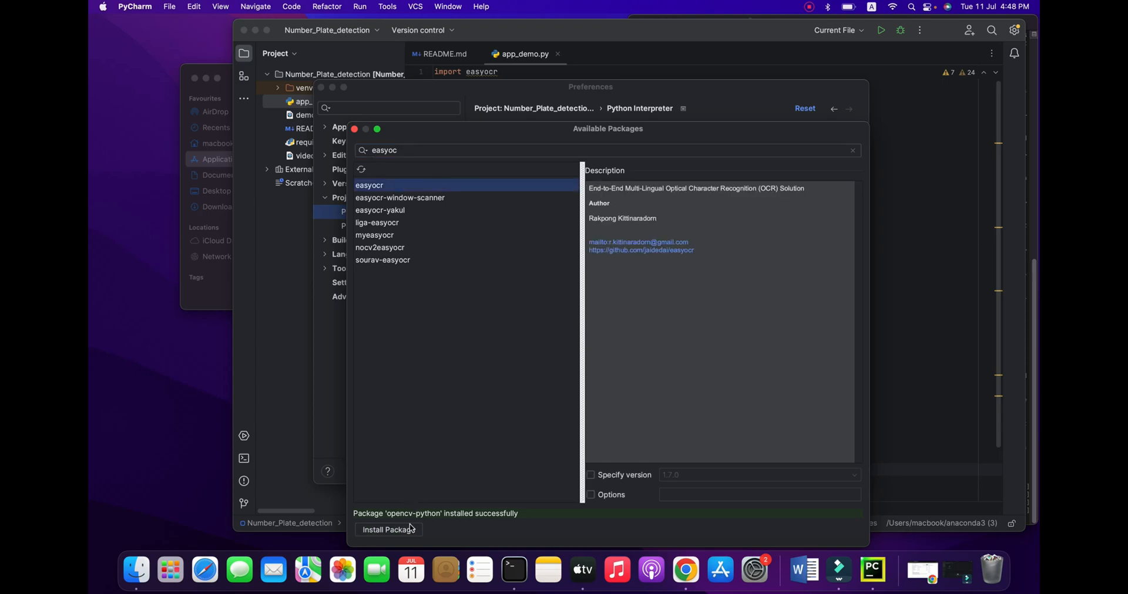
pyautogui.click(388, 530)
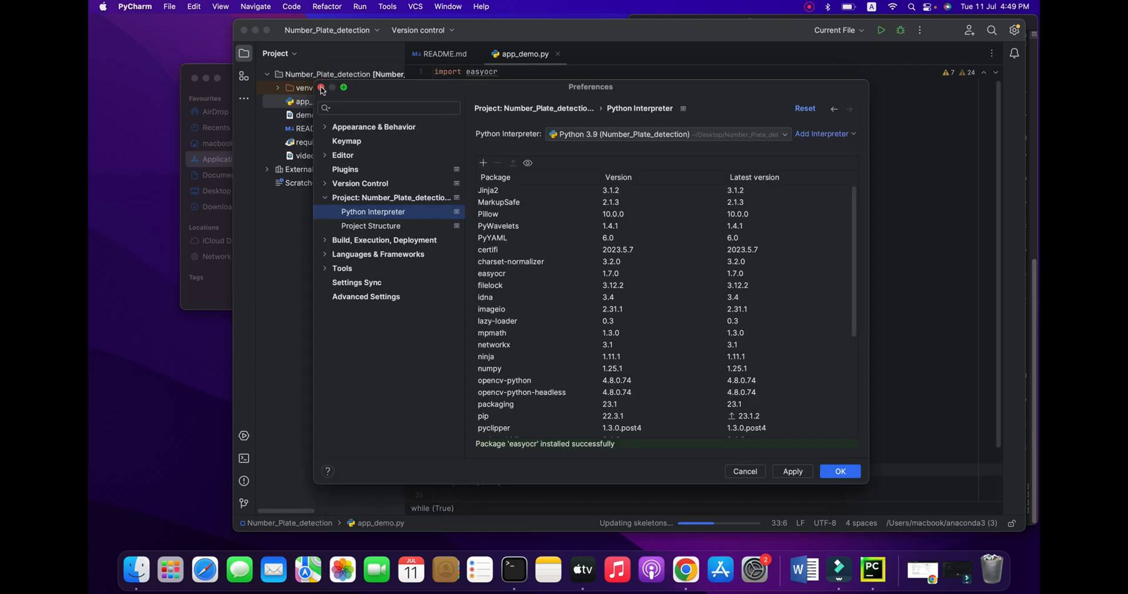
# Step: Apply the Python 3.9 interpreter and close Preferences, returning to app_demo.py
pyautogui.click(839, 471)
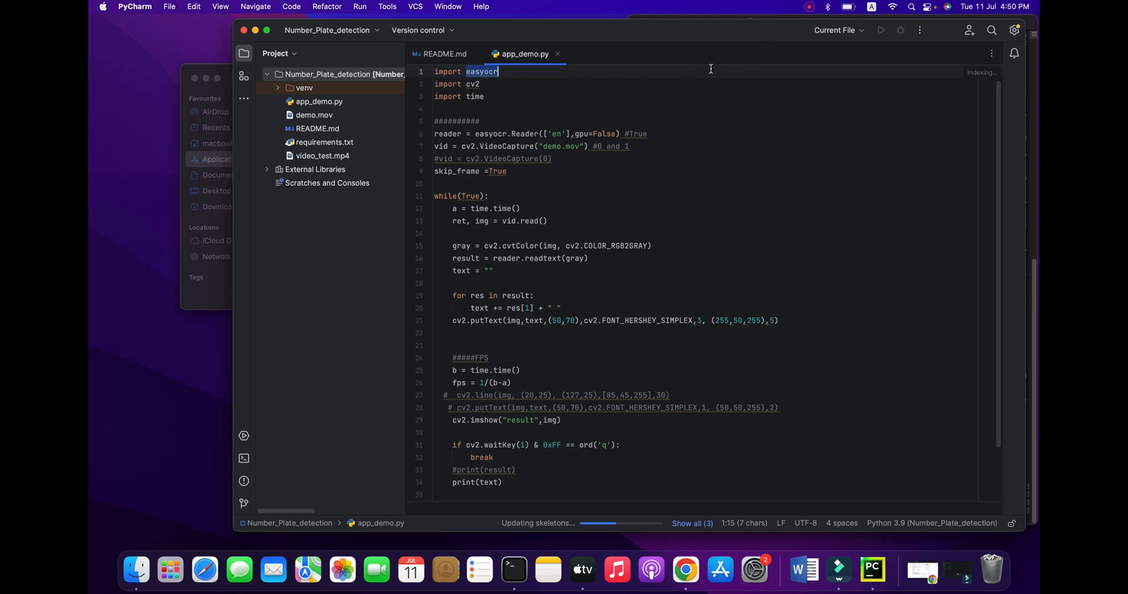
pyautogui.moveTo(709, 524)
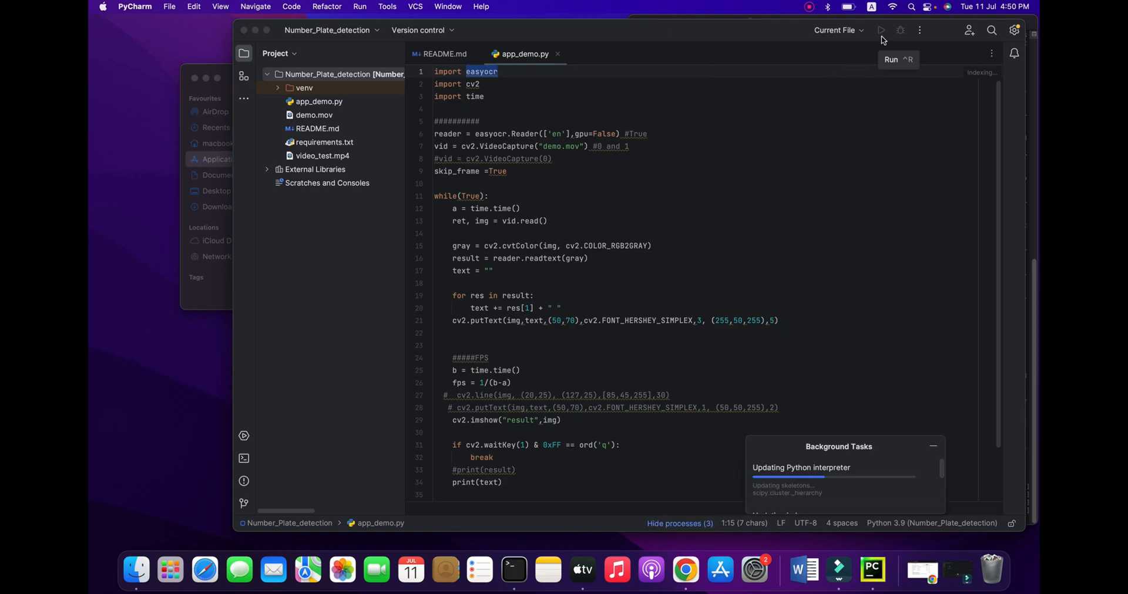
pyautogui.moveTo(776, 458)
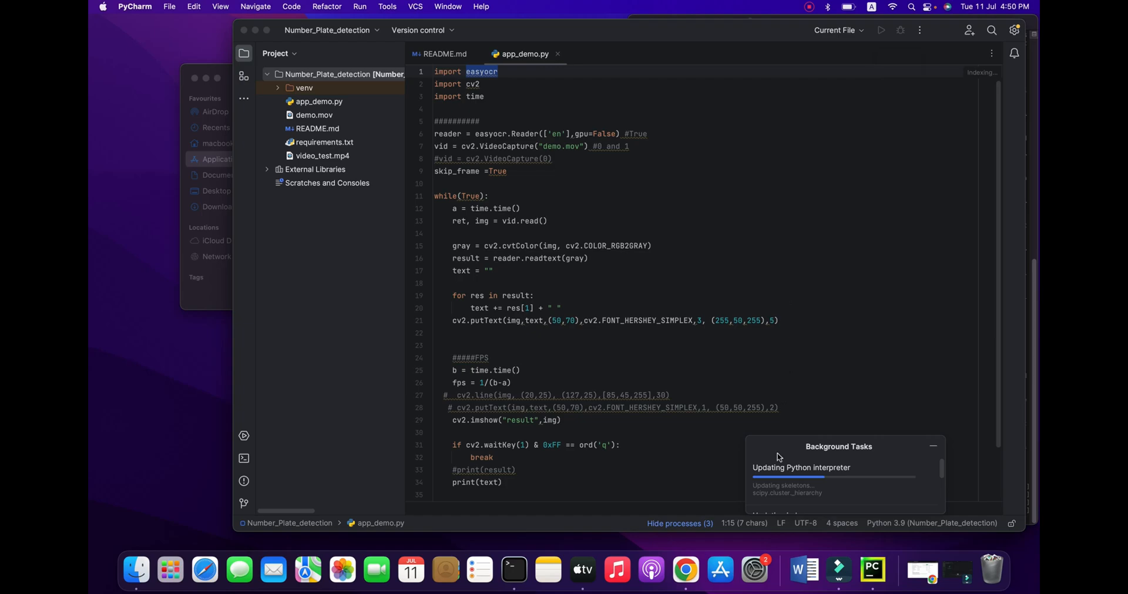
pyautogui.moveTo(811, 495)
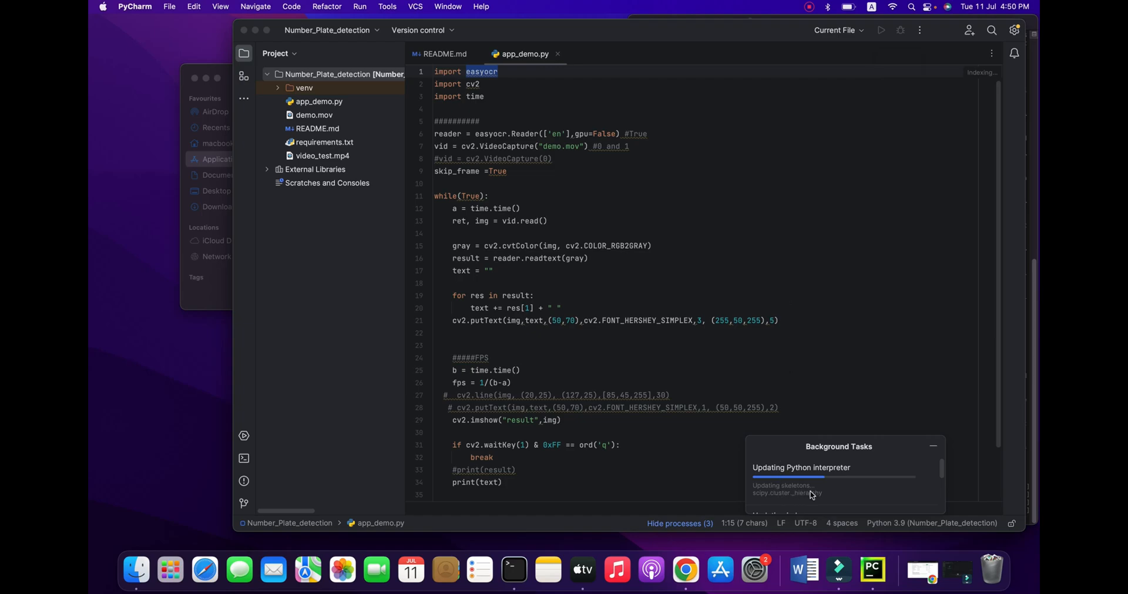
pyautogui.moveTo(869, 493)
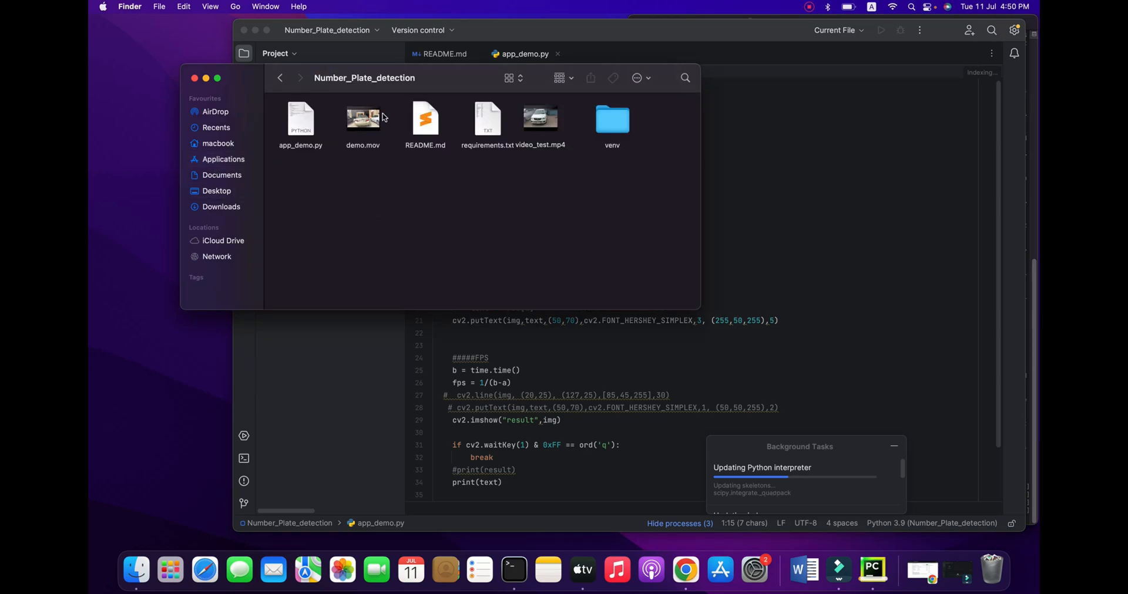
# Step: Play and pause demo.mov in QuickTime, then preview app_demo.py and close the preview
pyautogui.click(363, 118)
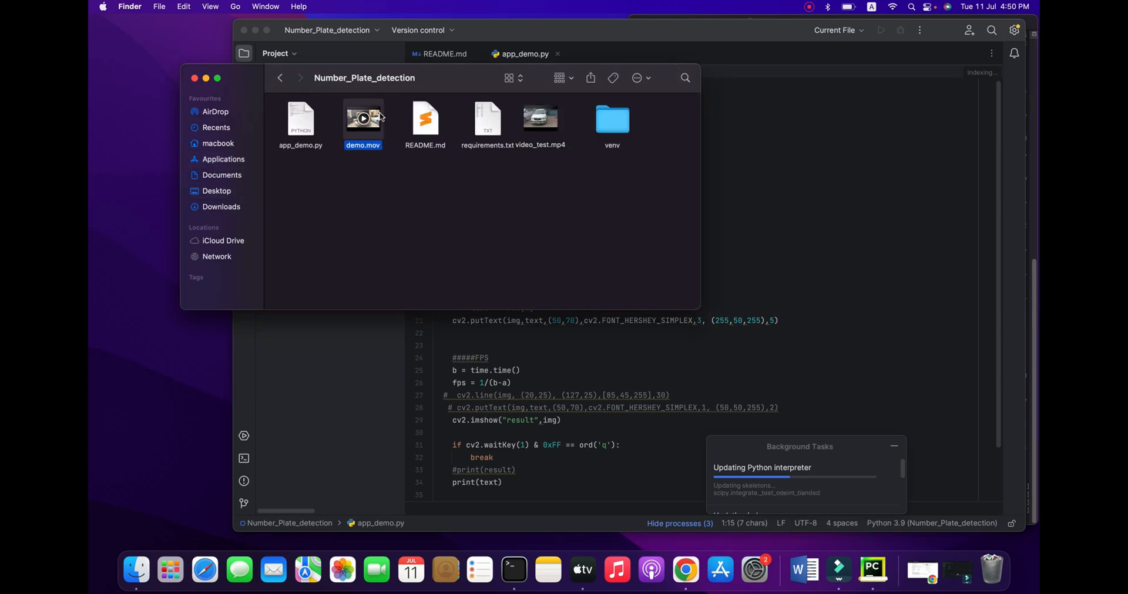
pyautogui.doubleClick(363, 119)
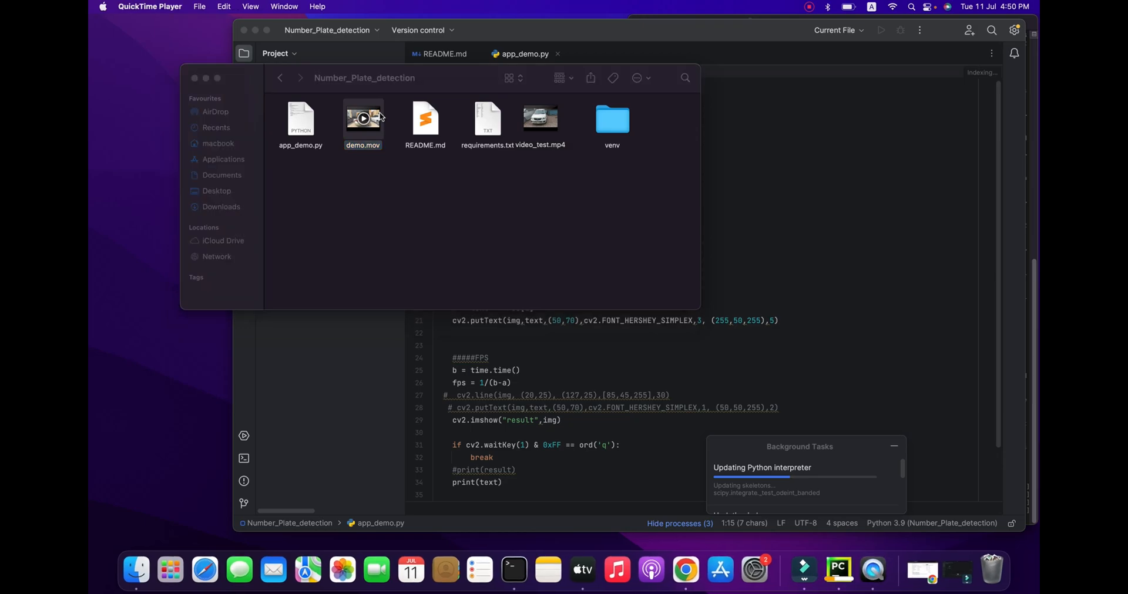
pyautogui.doubleClick(362, 118)
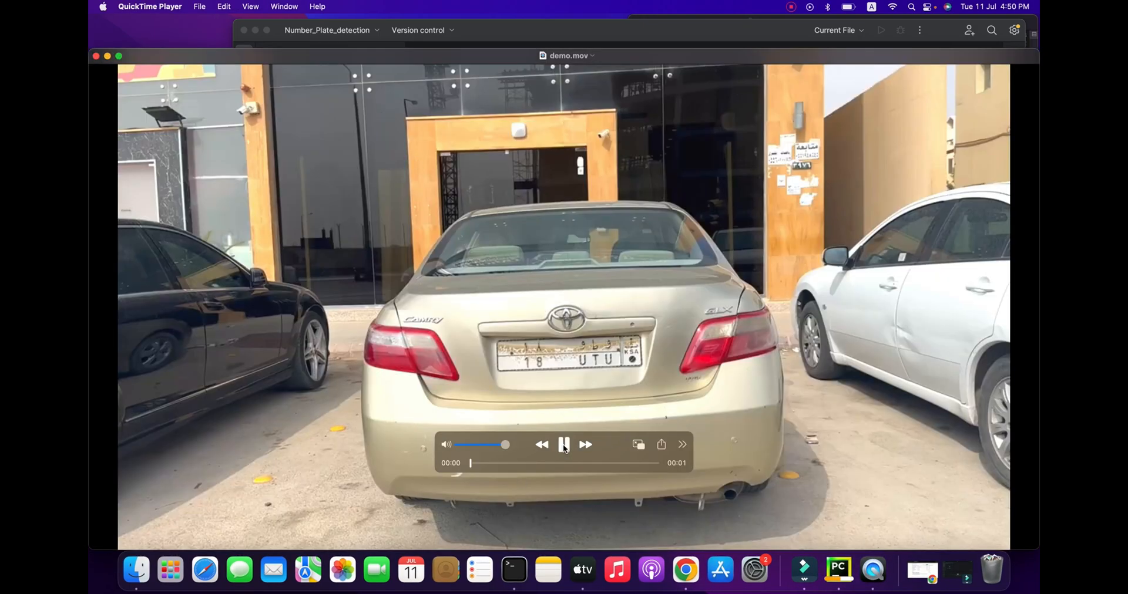
pyautogui.click(564, 444)
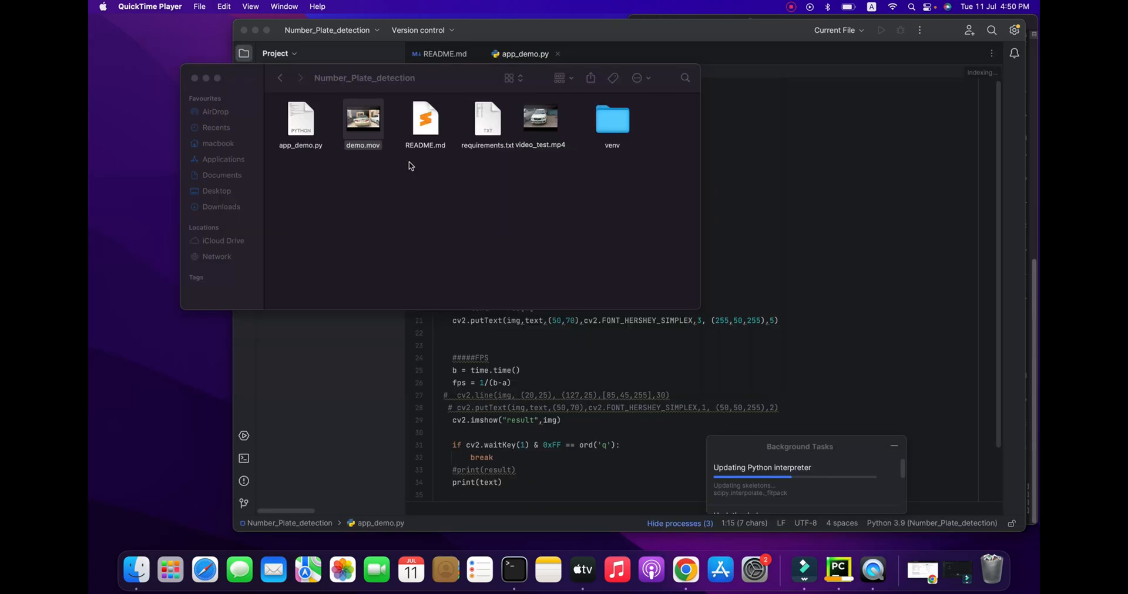
pyautogui.click(292, 131)
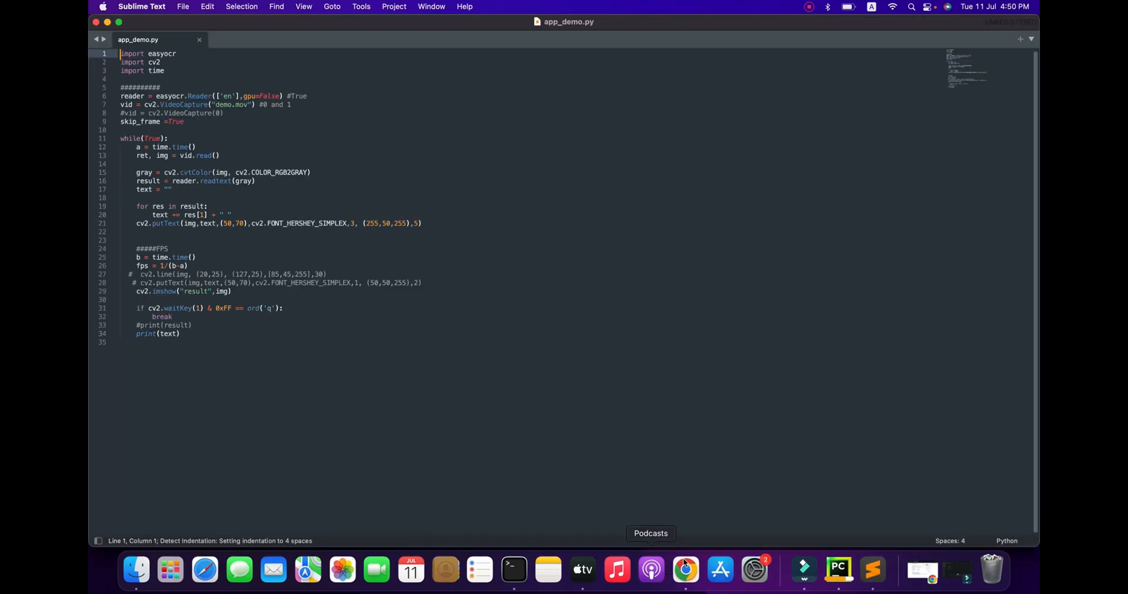
pyautogui.click(701, 570)
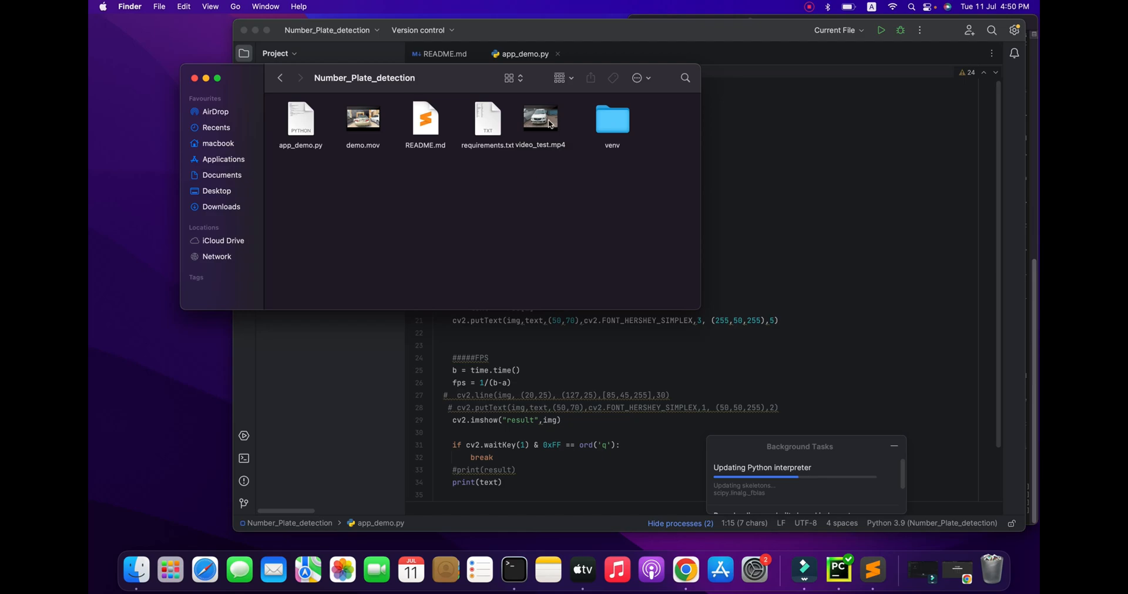
# Step: Open a new Google Chrome window from the Dock
pyautogui.rightClick(684, 570)
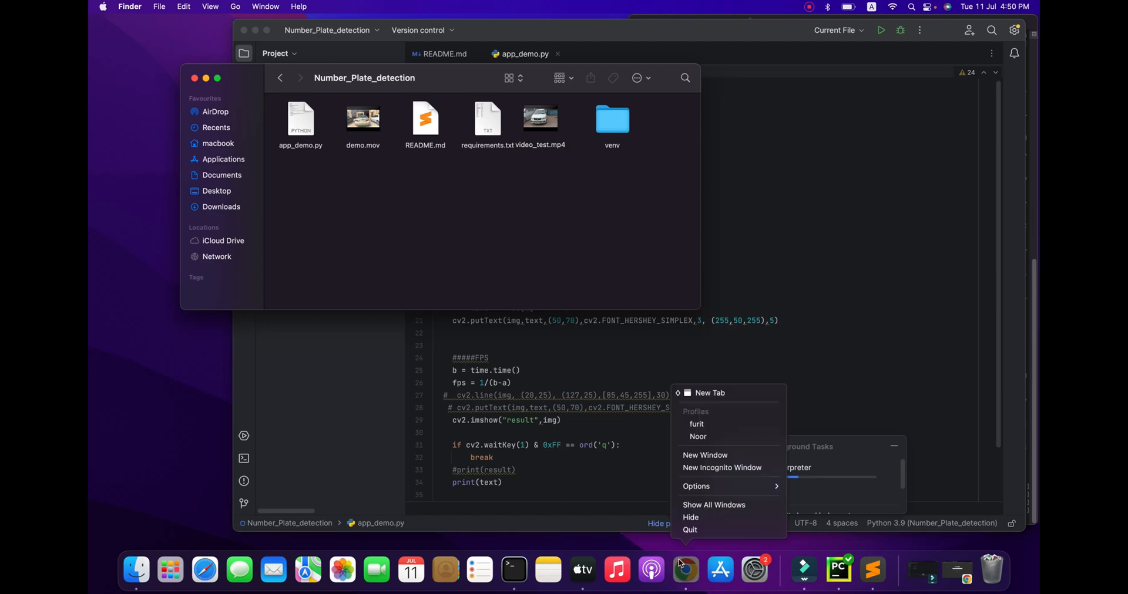
pyautogui.click(710, 393)
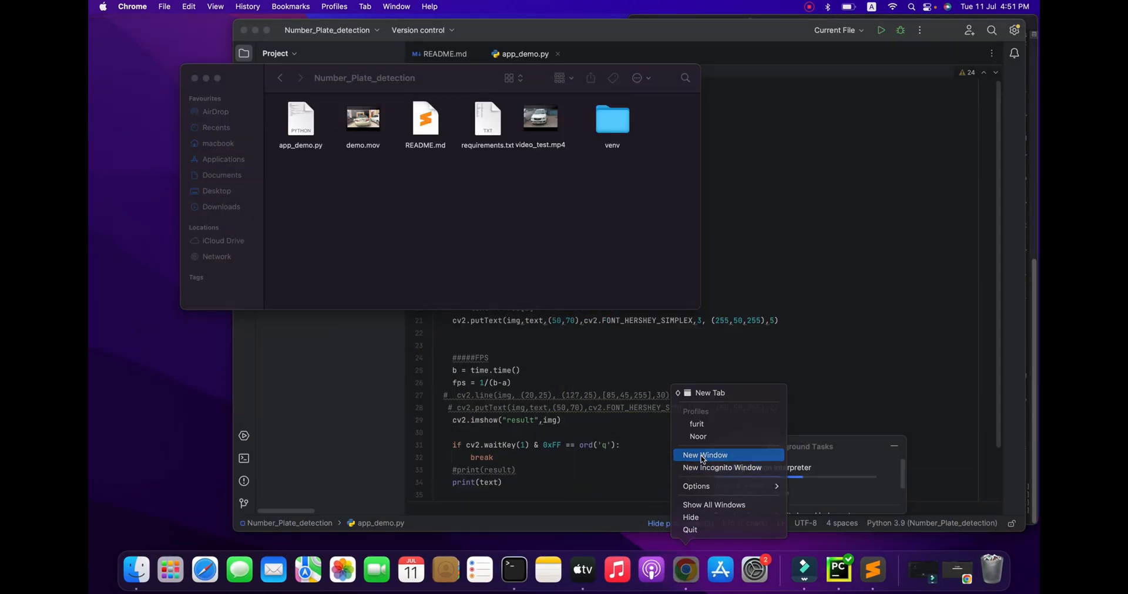
pyautogui.click(705, 455)
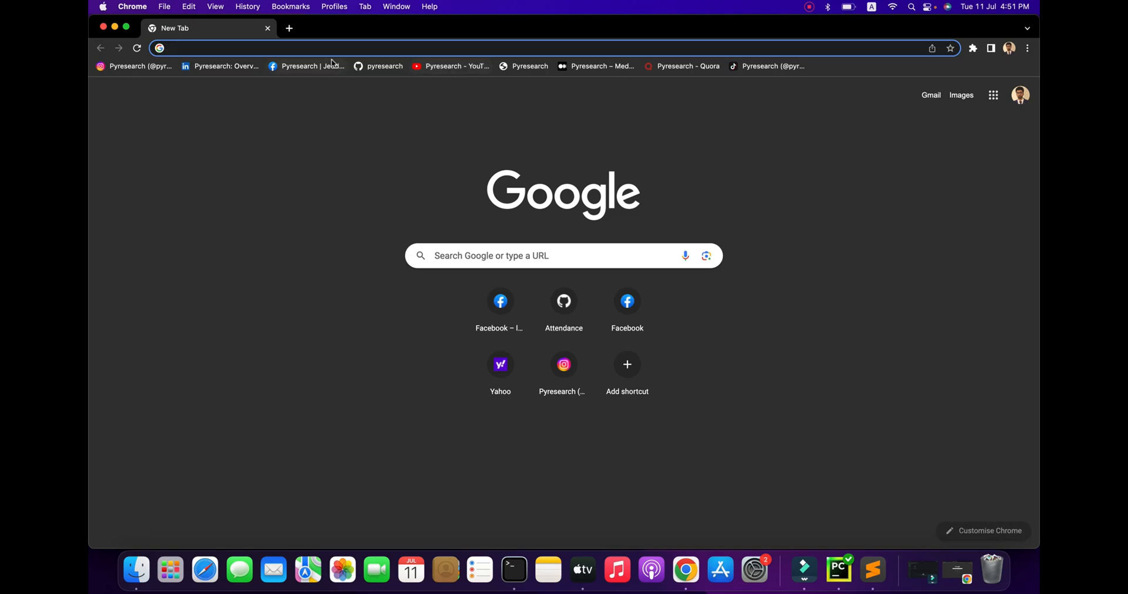
pyautogui.moveTo(305, 67)
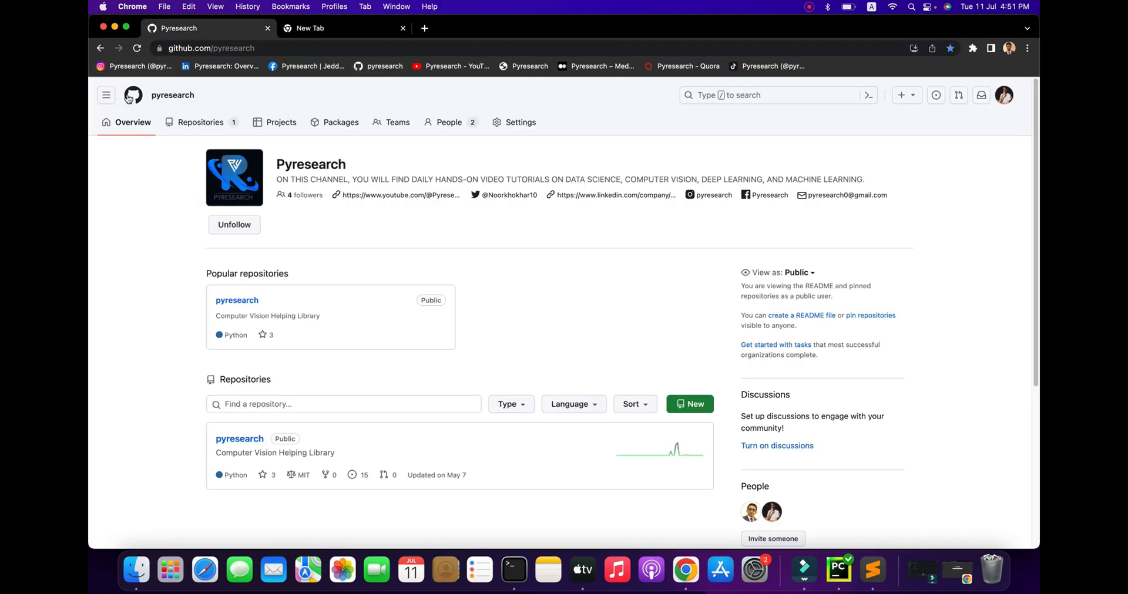
# Step: Open the Automatic Number Plate Recognition repository from your GitHub repositories list
pyautogui.click(133, 94)
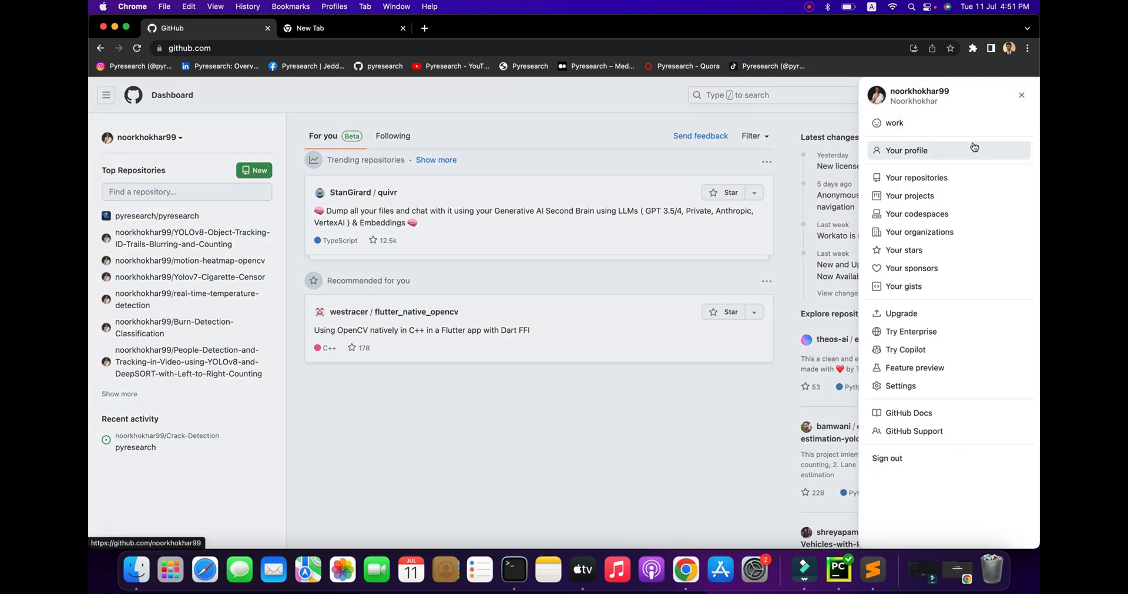
pyautogui.moveTo(522, 173)
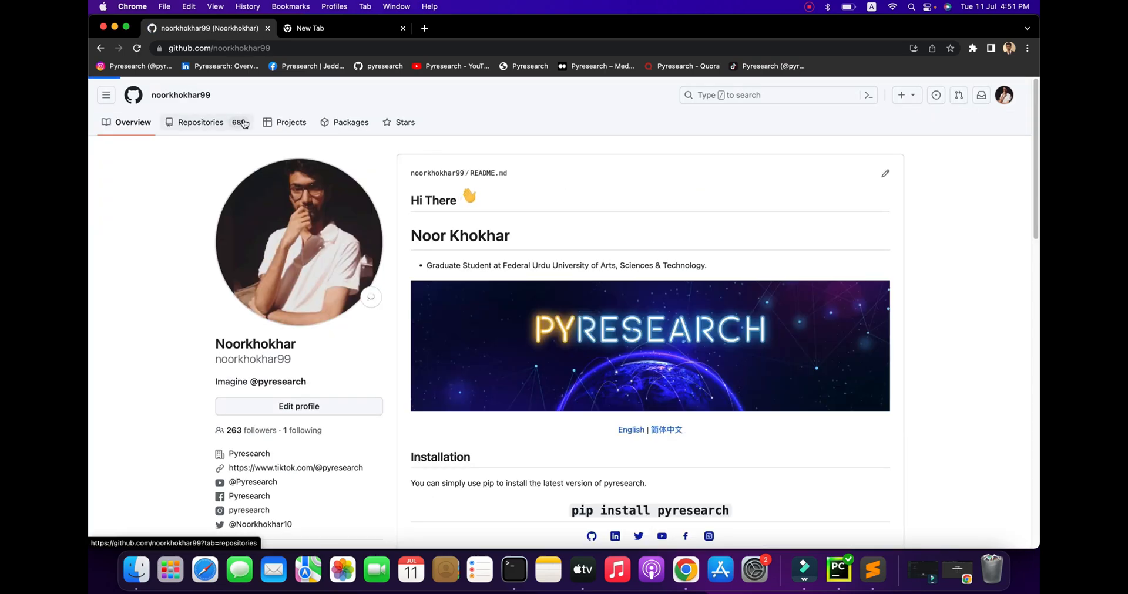
pyautogui.click(199, 121)
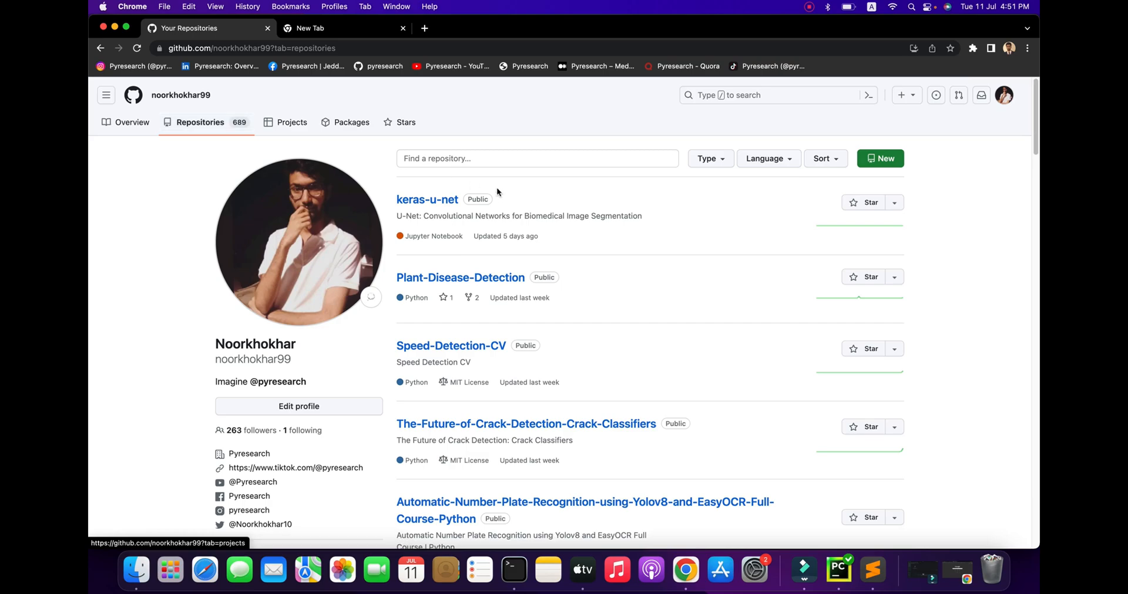
pyautogui.moveTo(643, 181)
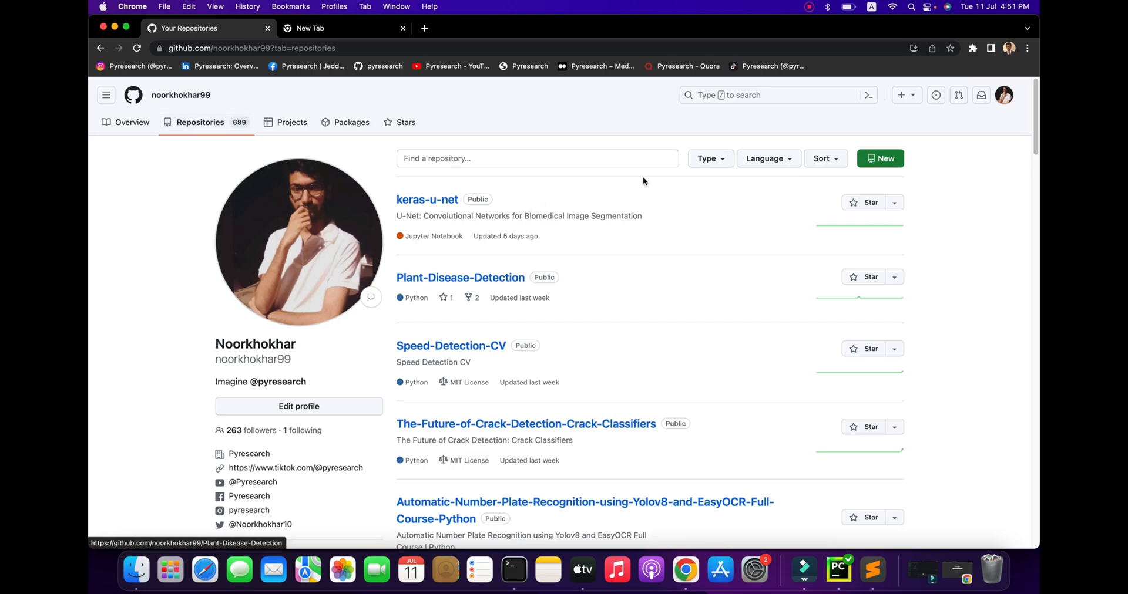
pyautogui.scroll(-3)
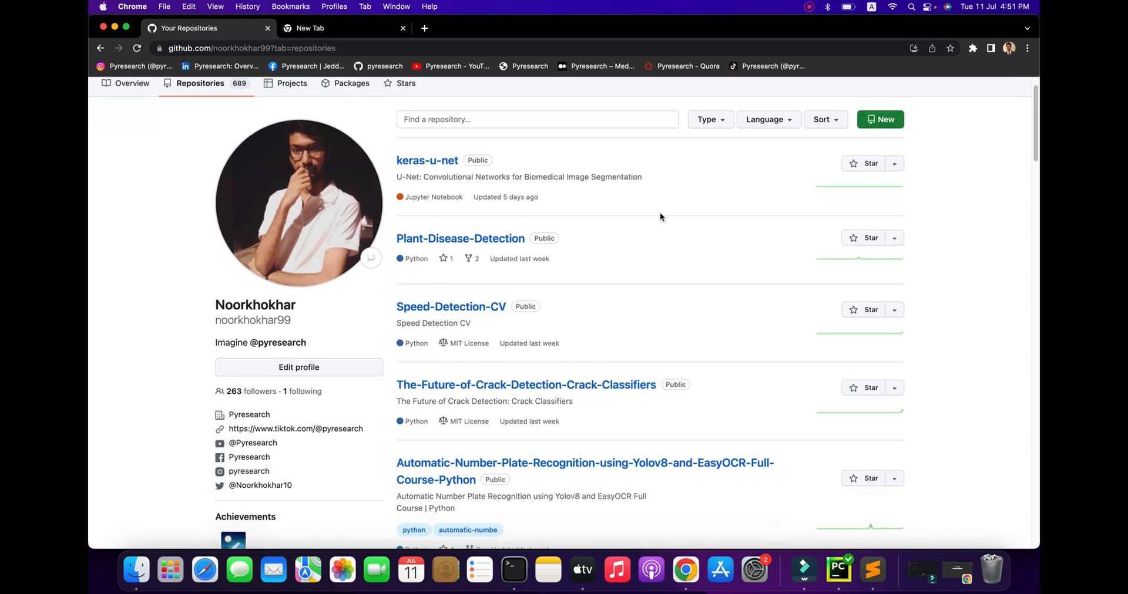
pyautogui.scroll(-3)
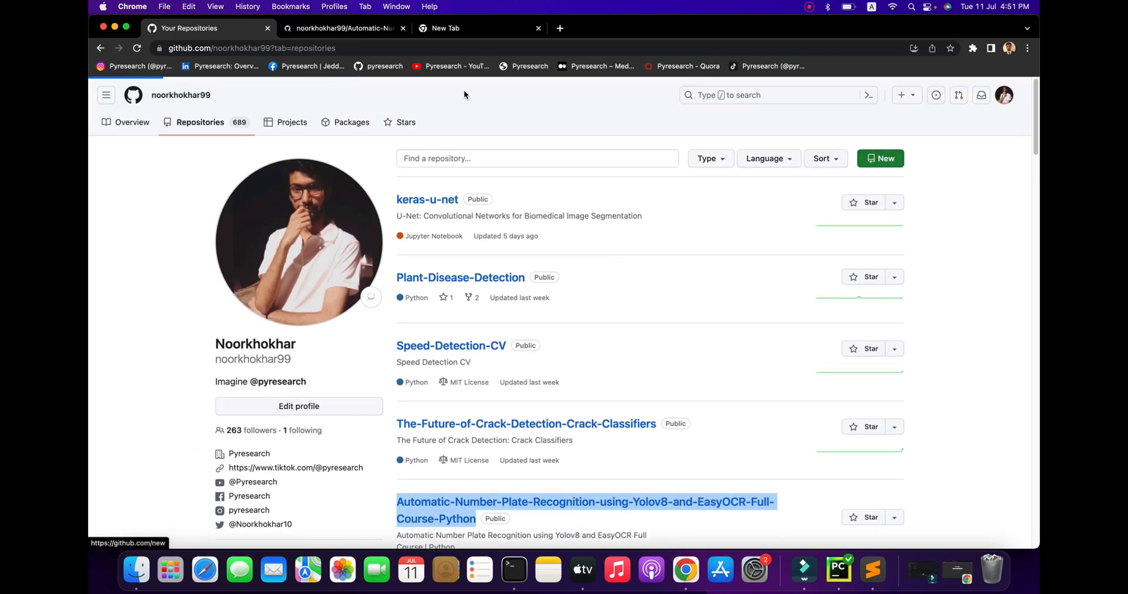
pyautogui.click(586, 501)
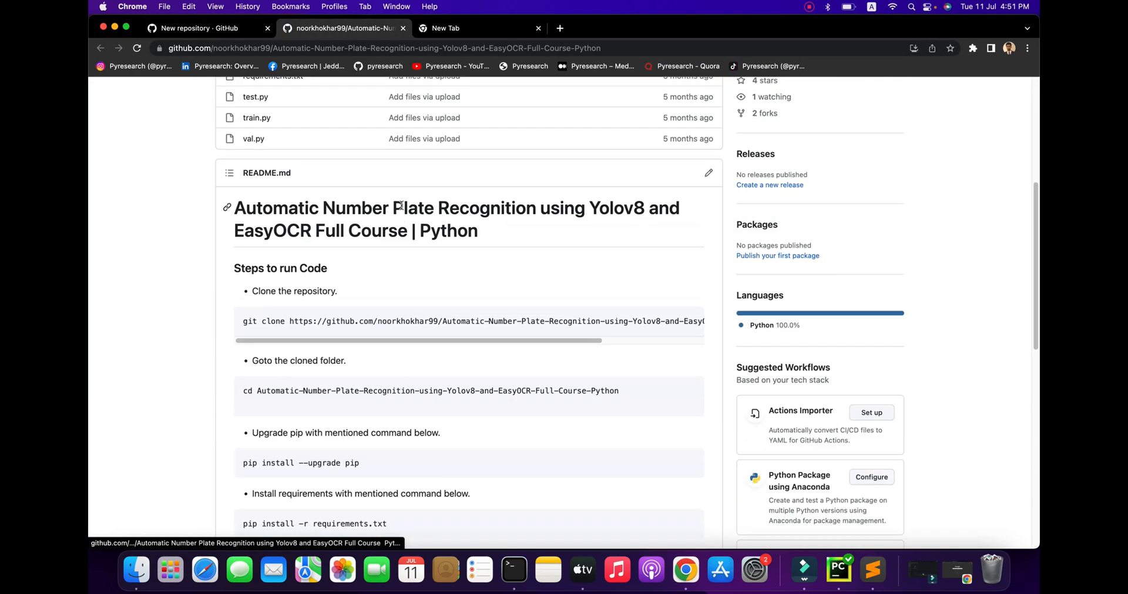
pyautogui.scroll(3)
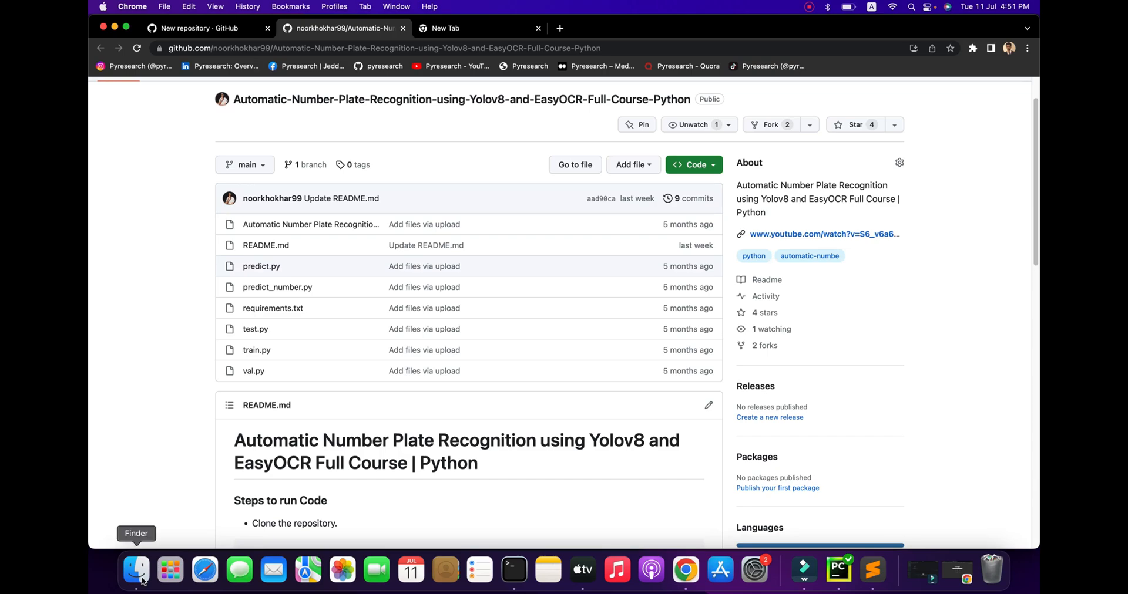
pyautogui.click(839, 570)
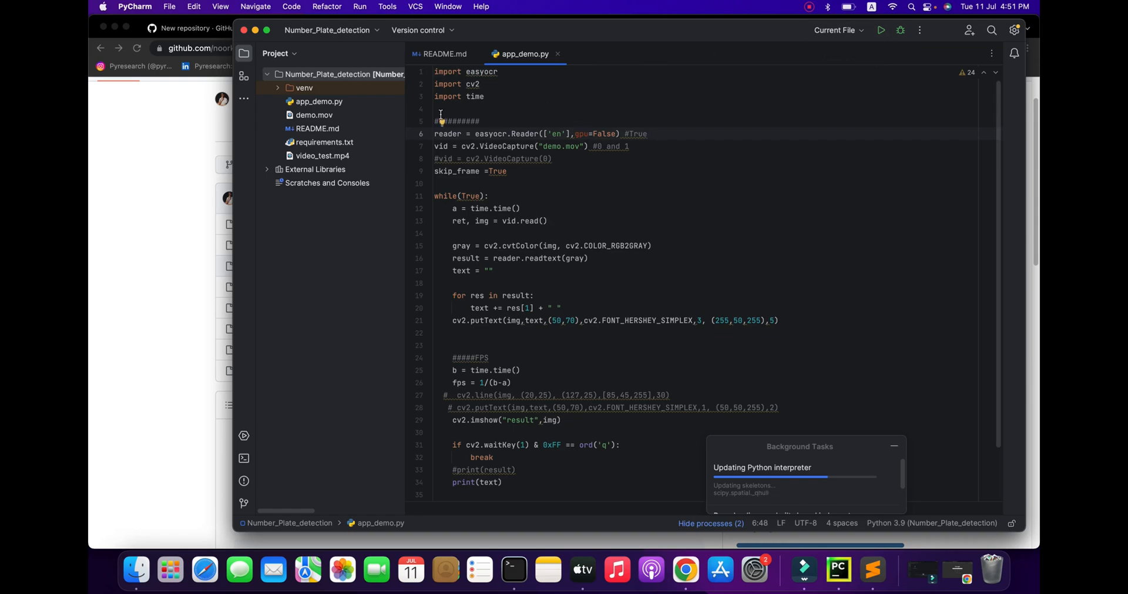
# Step: View README.md, close the Chrome repository window, and return to the app_demo.py tab
pyautogui.click(314, 115)
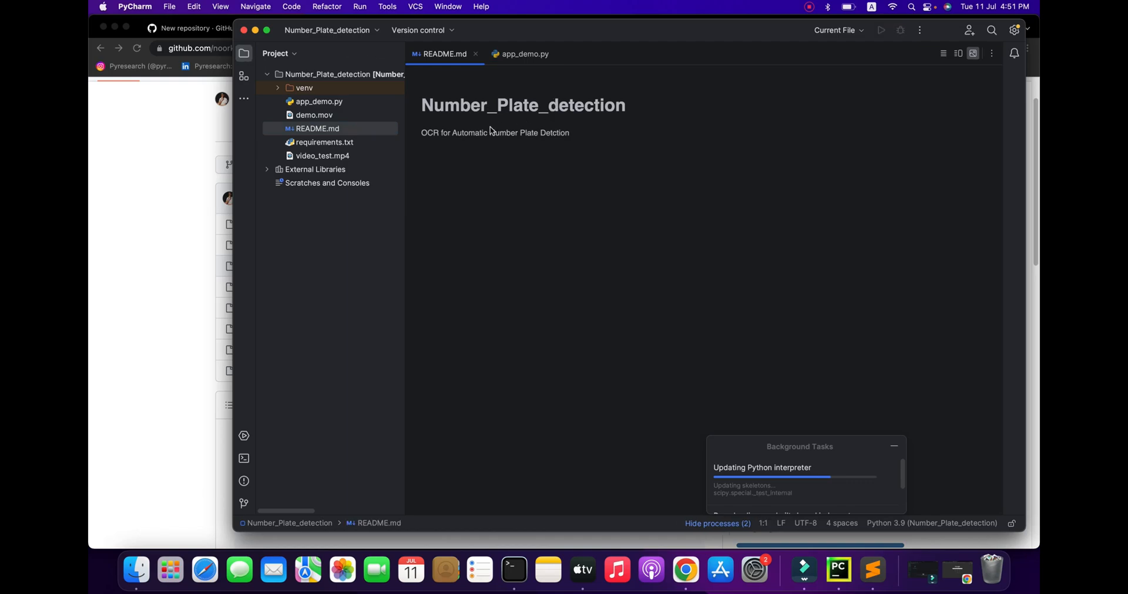
pyautogui.doubleClick(523, 105)
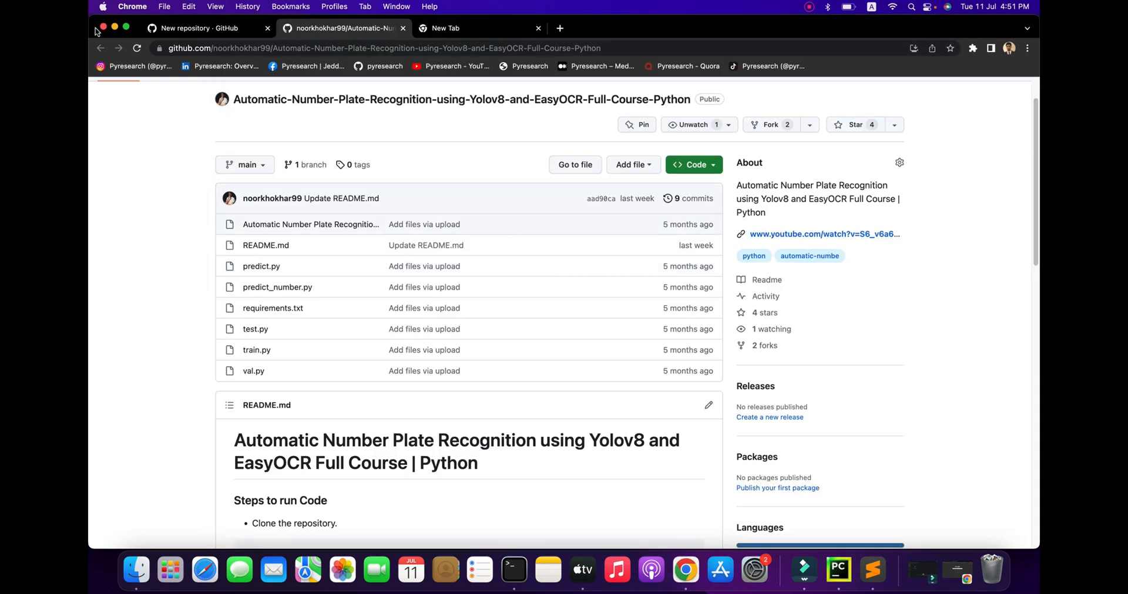
pyautogui.click(478, 29)
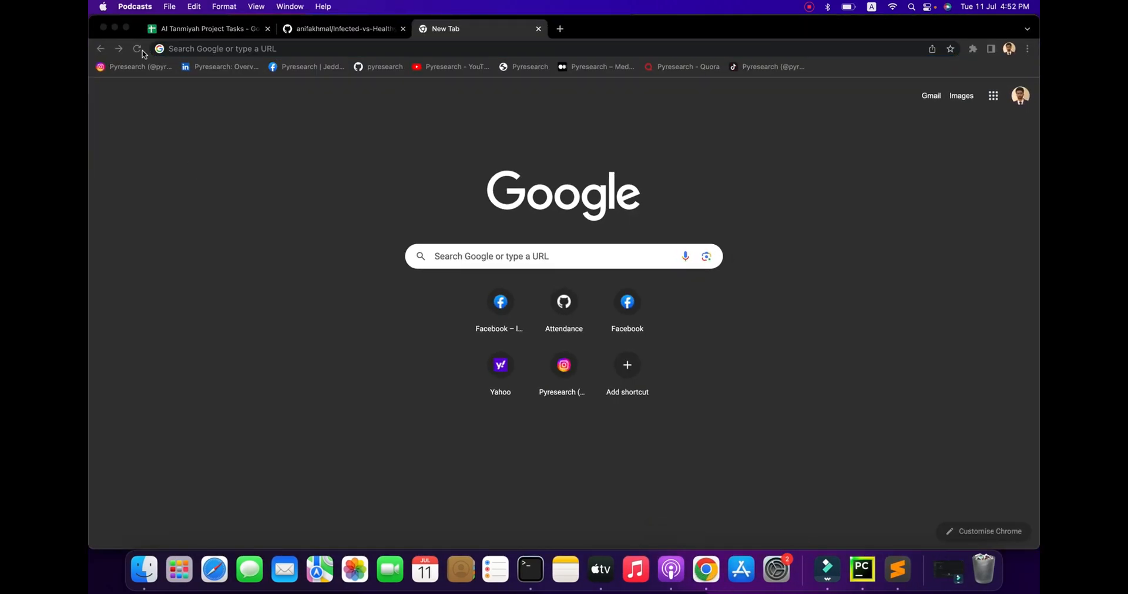
pyautogui.click(839, 570)
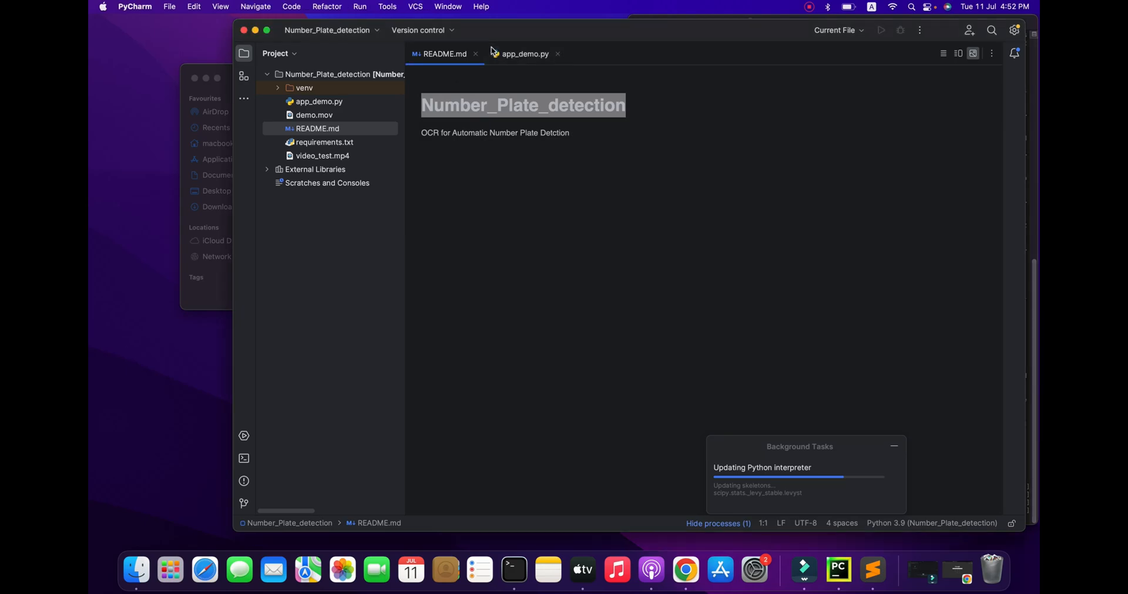
pyautogui.click(523, 53)
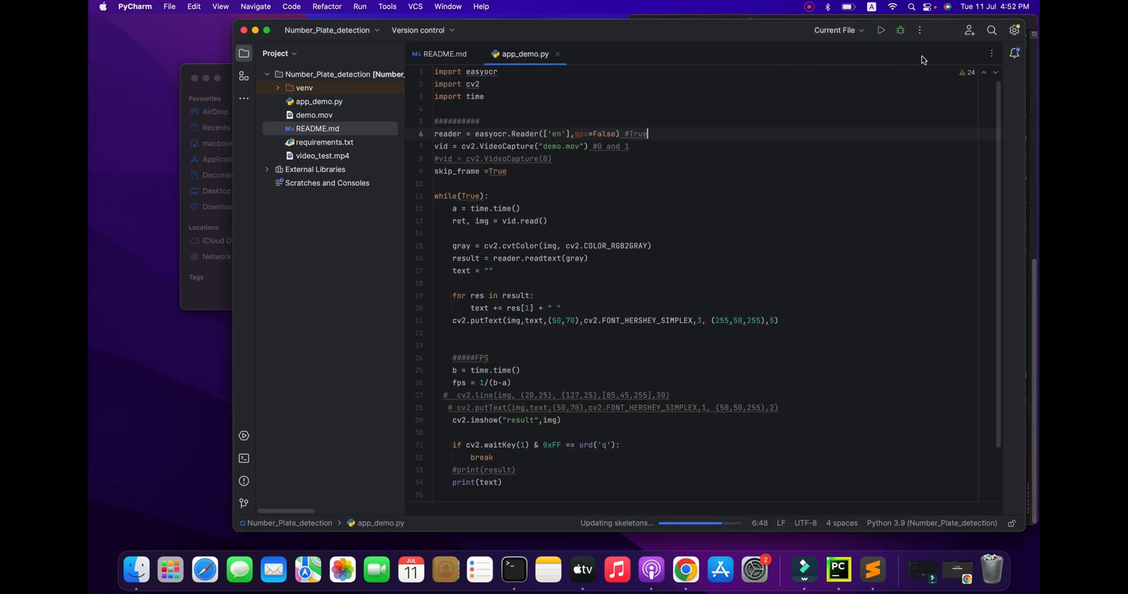
# Step: Run app_demo.py and see it exit with the PIL.Image ANTIALIAS AttributeError
pyautogui.click(881, 29)
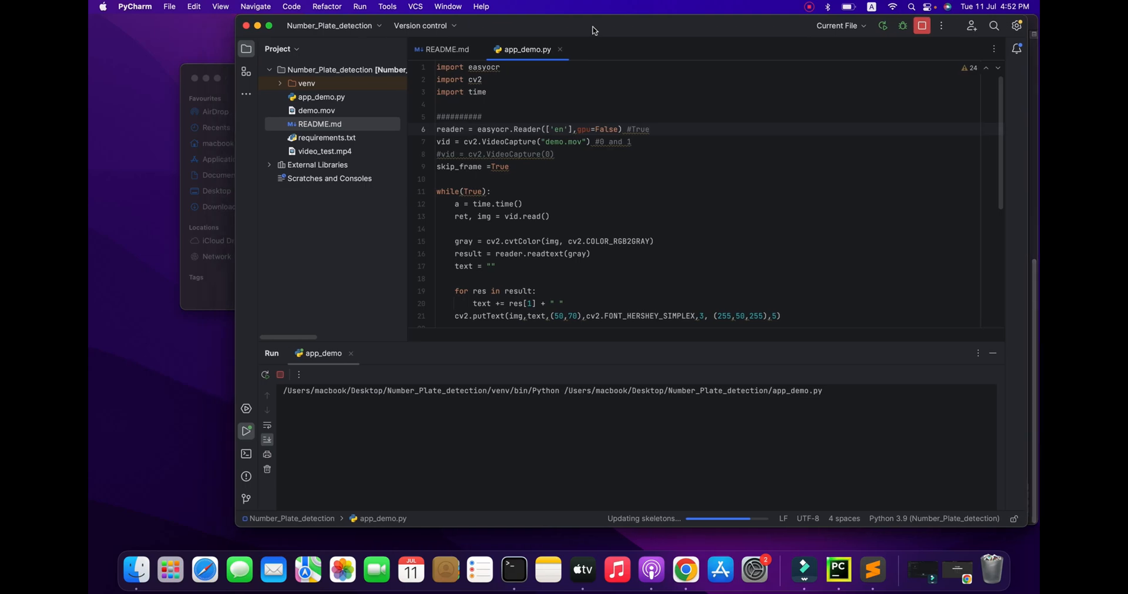
pyautogui.rightClick(513, 570)
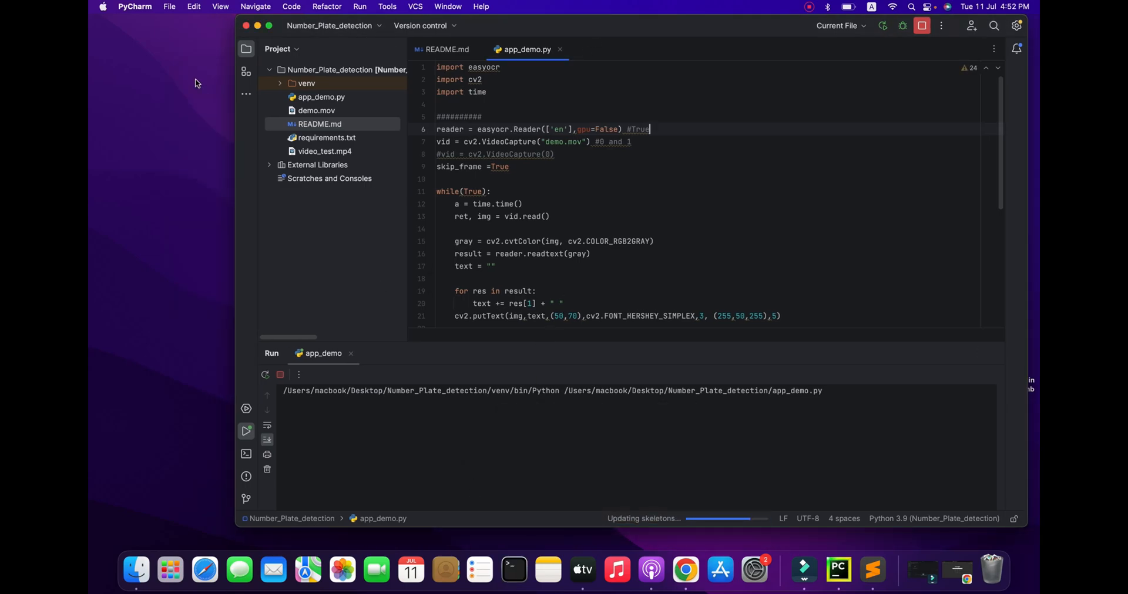
pyautogui.moveTo(734, 292)
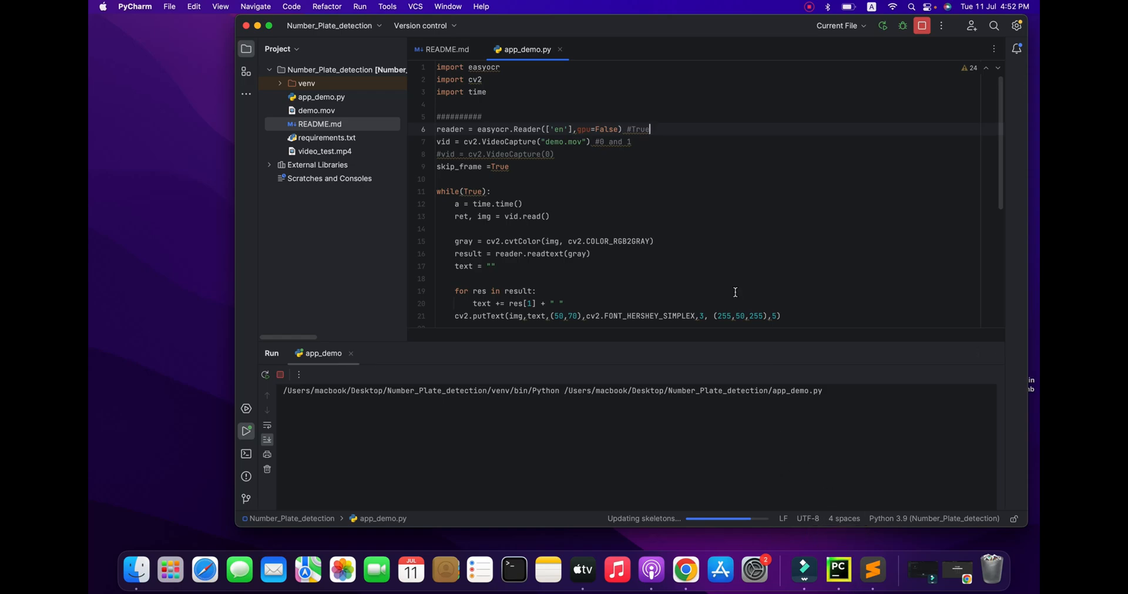
pyautogui.moveTo(753, 229)
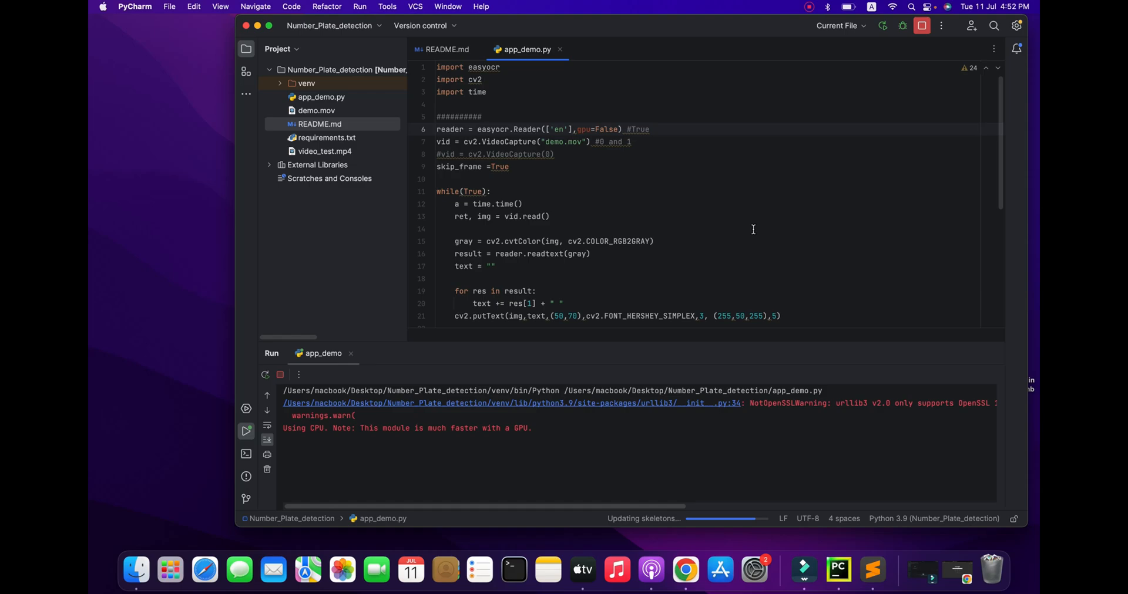
pyautogui.click(648, 129)
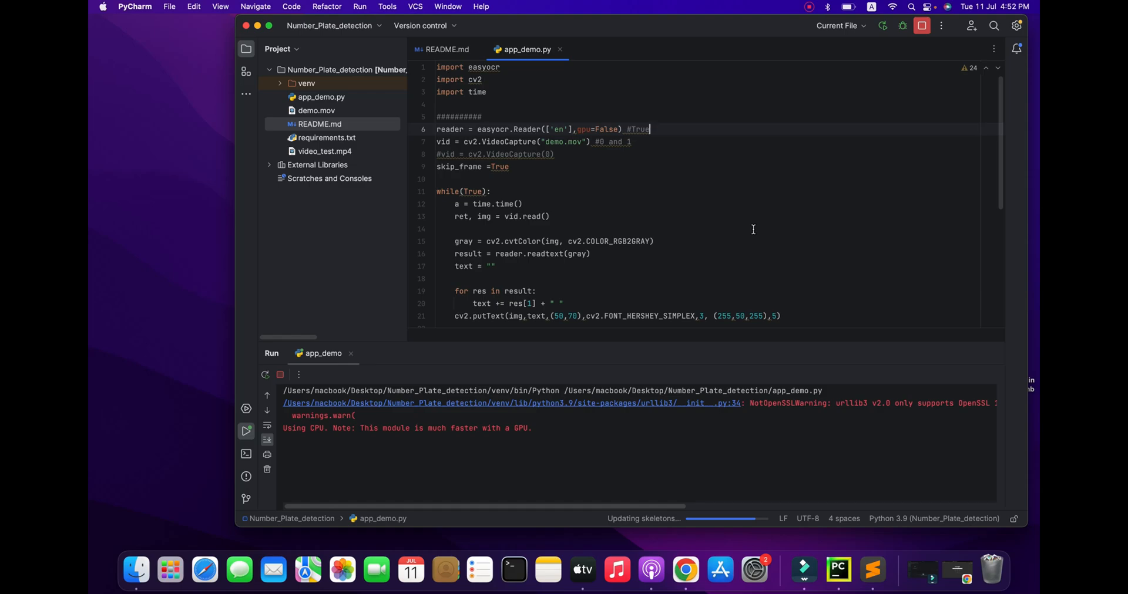
pyautogui.moveTo(609, 259)
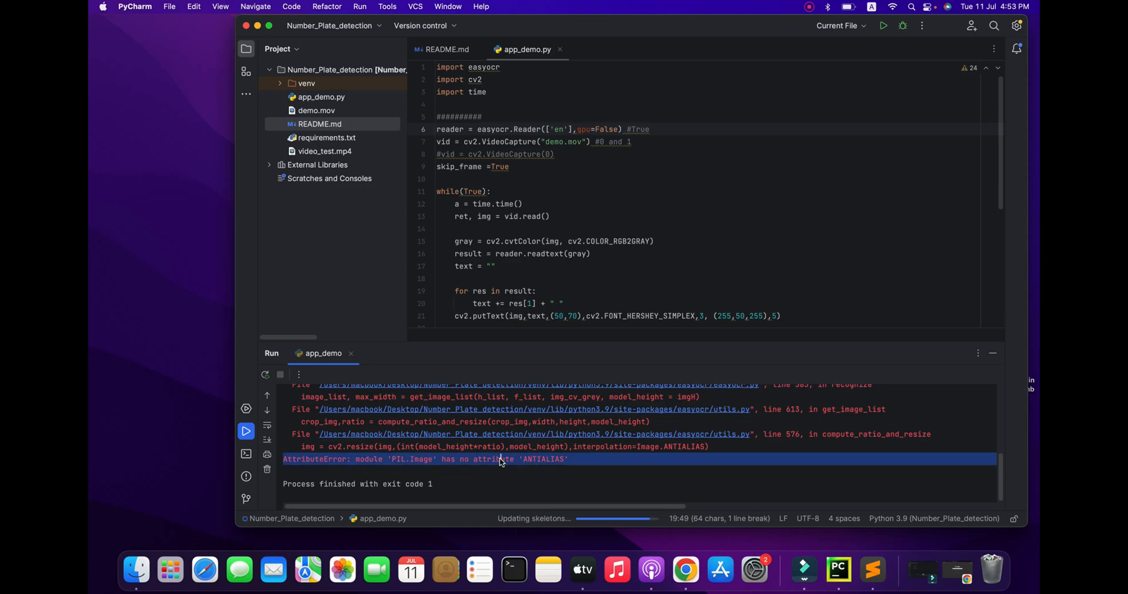
# Step: In Preferences, search available packages for Pillow, install it, and close the settings
pyautogui.click(135, 6)
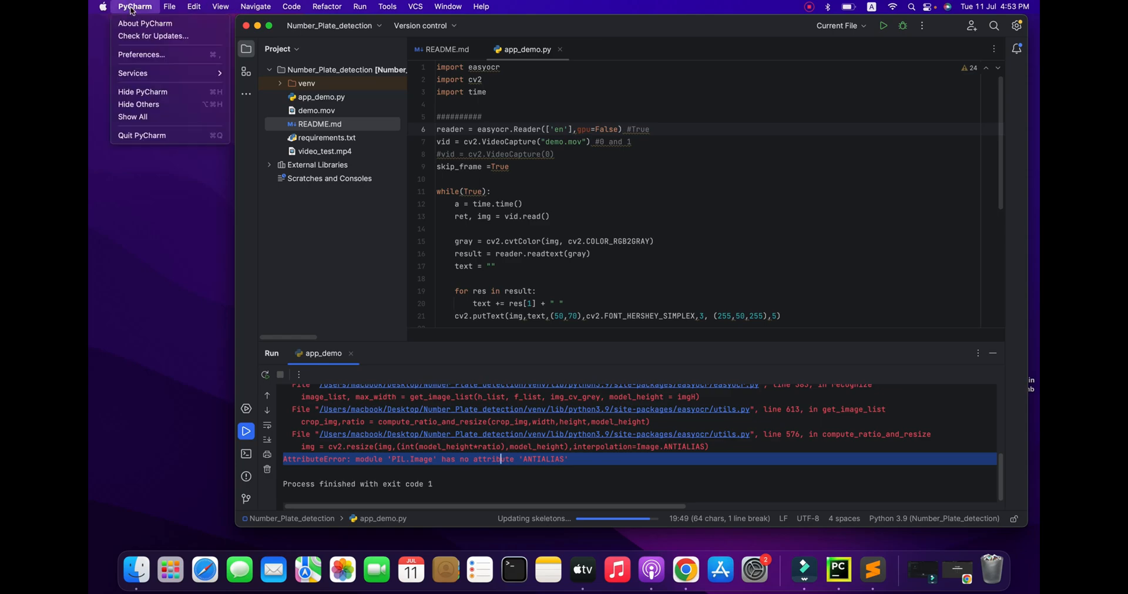
pyautogui.click(142, 54)
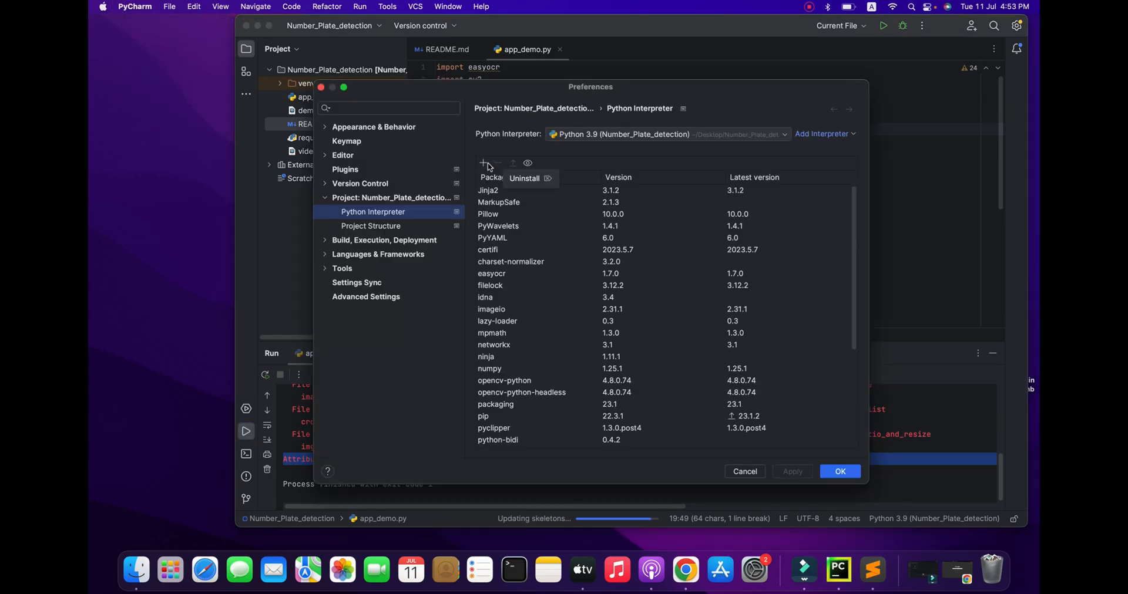
pyautogui.click(484, 164)
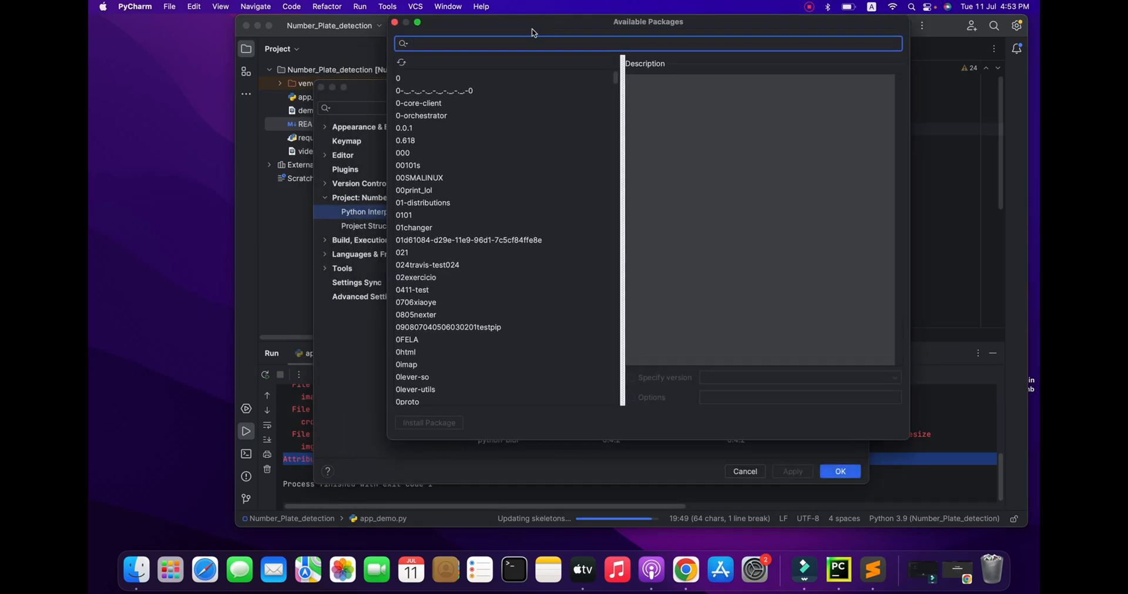
pyautogui.write('p')
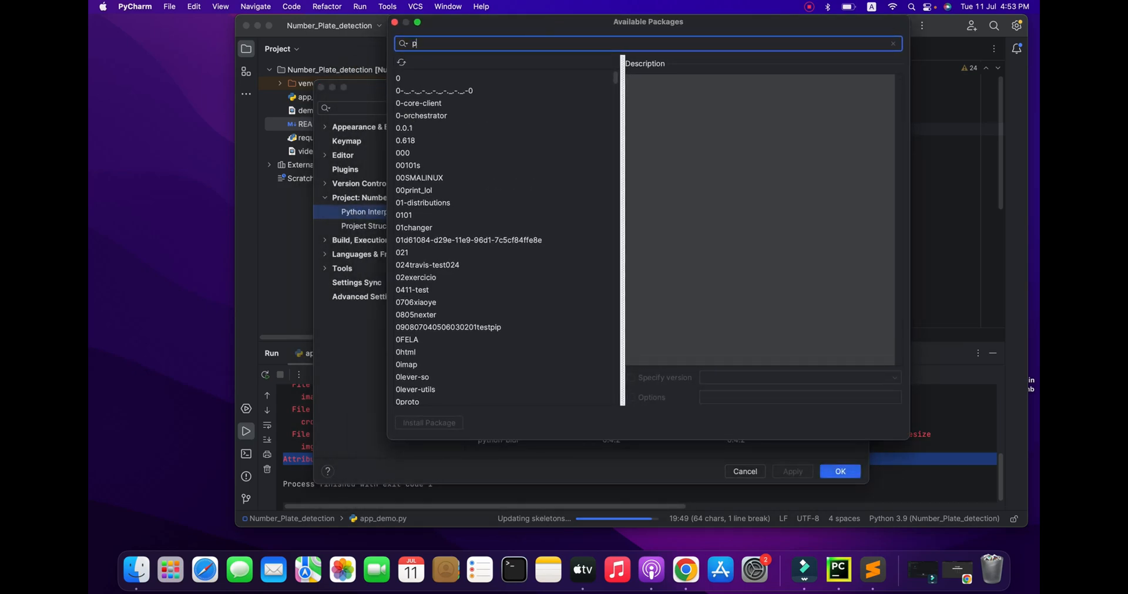
pyautogui.write('illow')
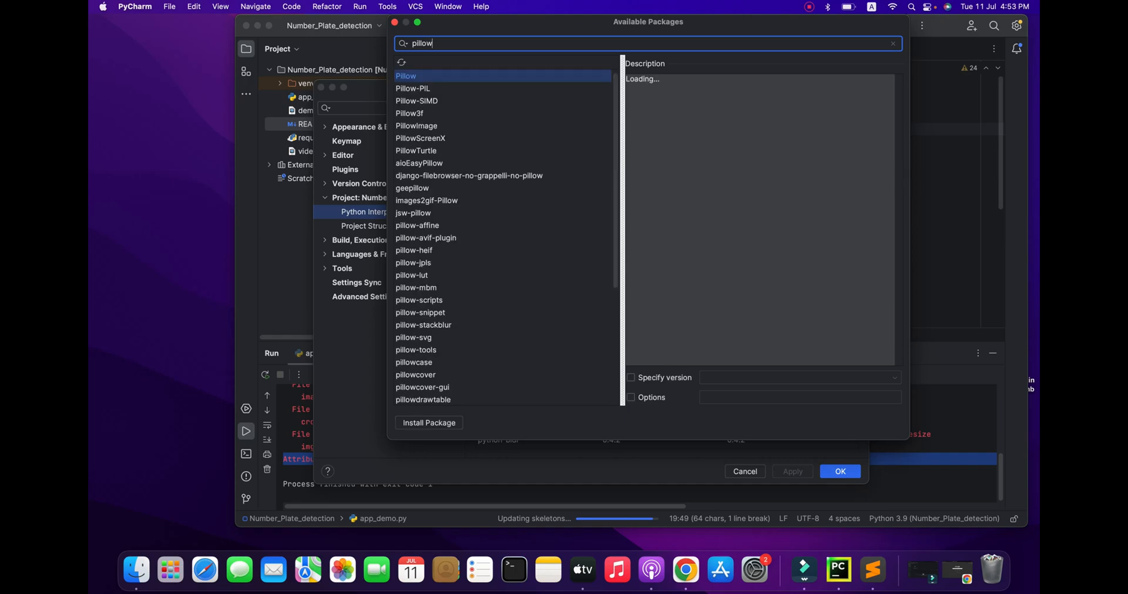
pyautogui.click(429, 423)
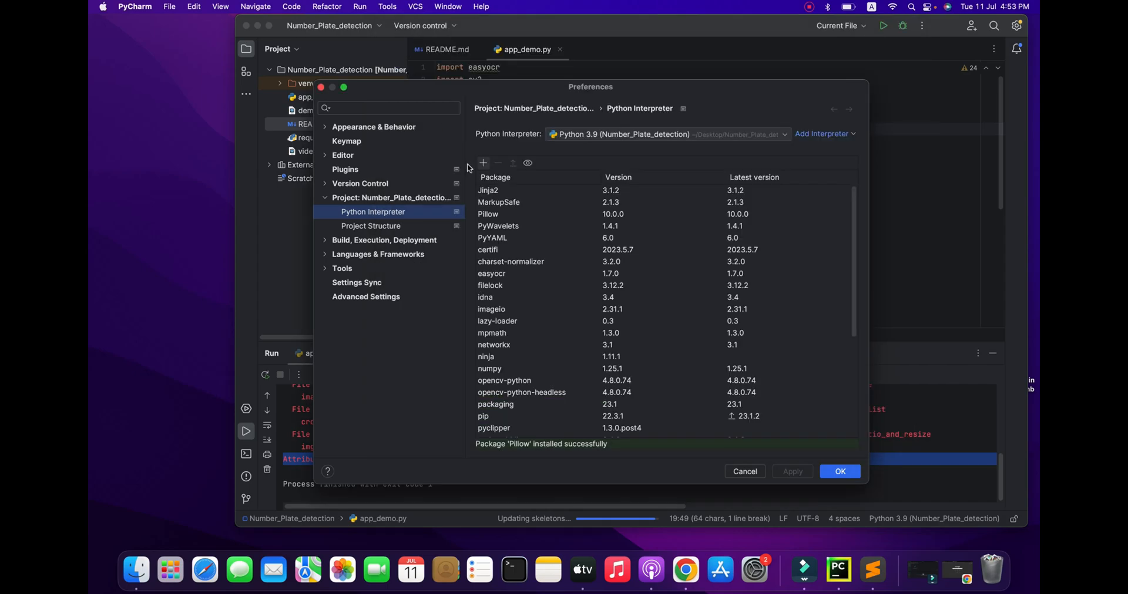
pyautogui.click(839, 471)
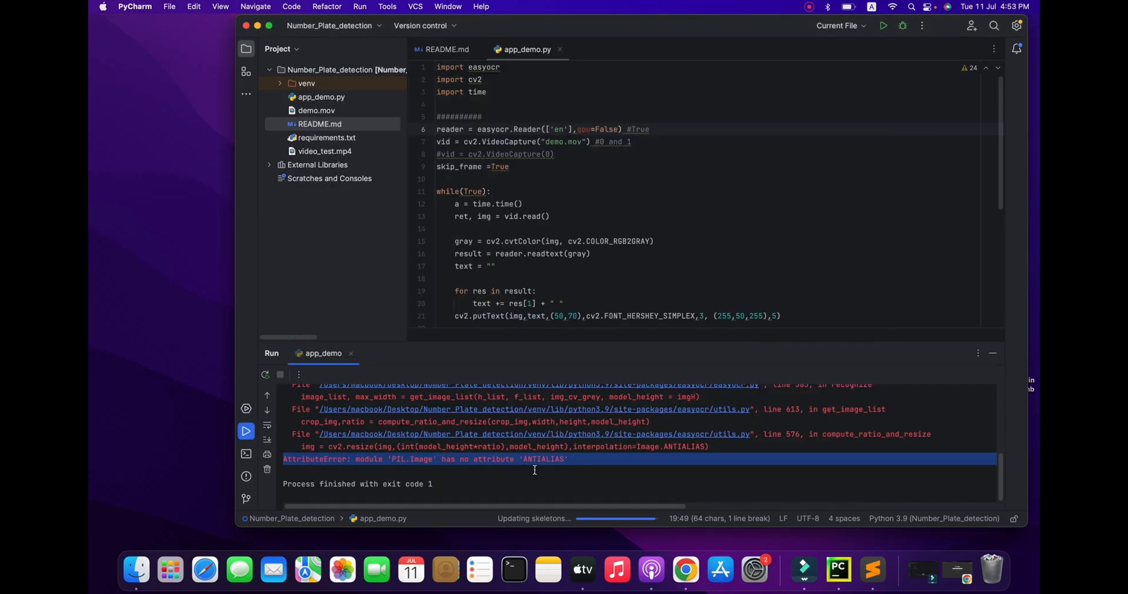
# Step: Search the ANTIALIAS error and read the Stack Overflow answer recommending Pillow 9.5.0
pyautogui.doubleClick(398, 460)
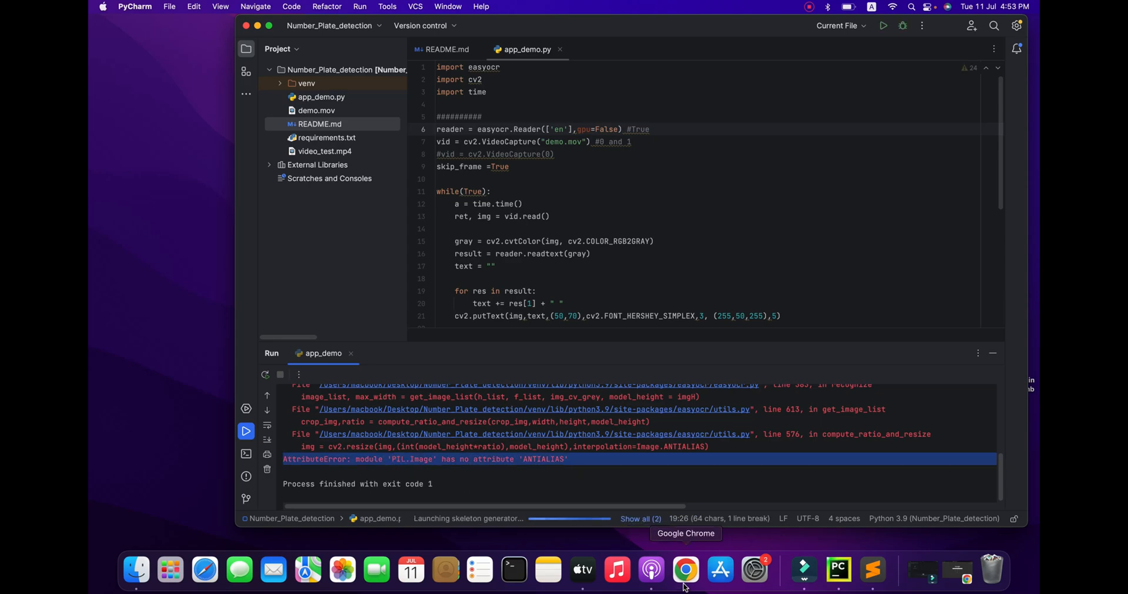
pyautogui.click(683, 569)
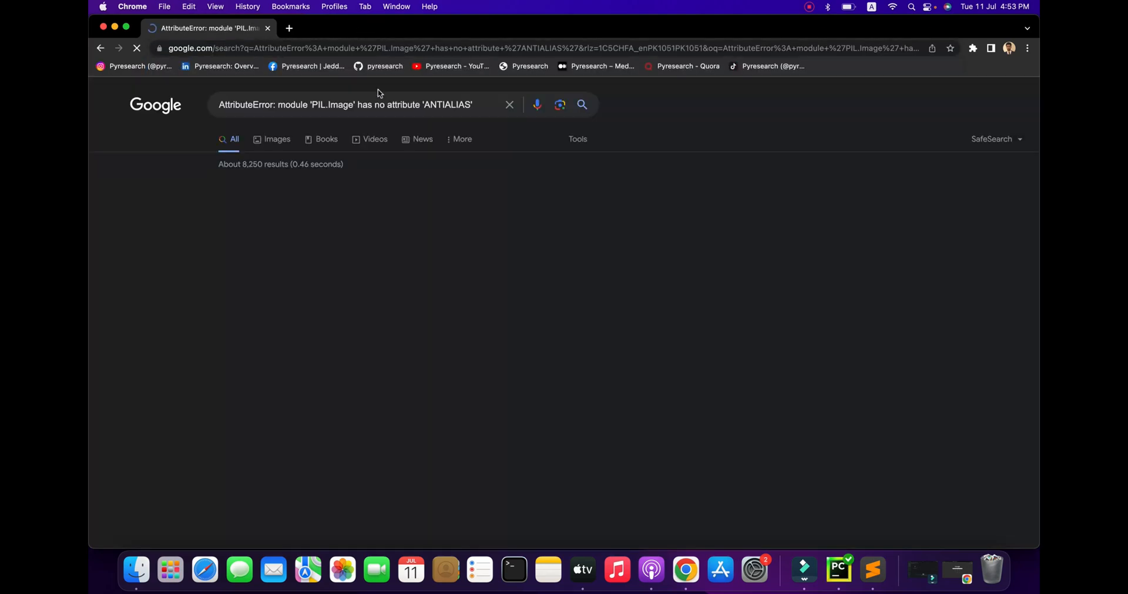
pyautogui.click(351, 211)
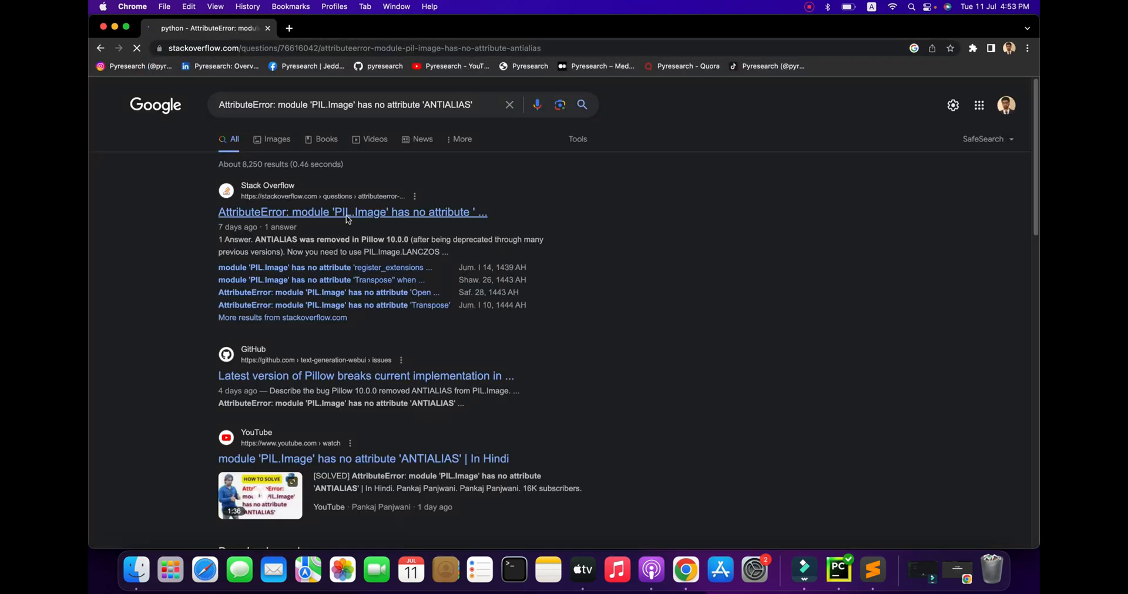
pyautogui.click(352, 212)
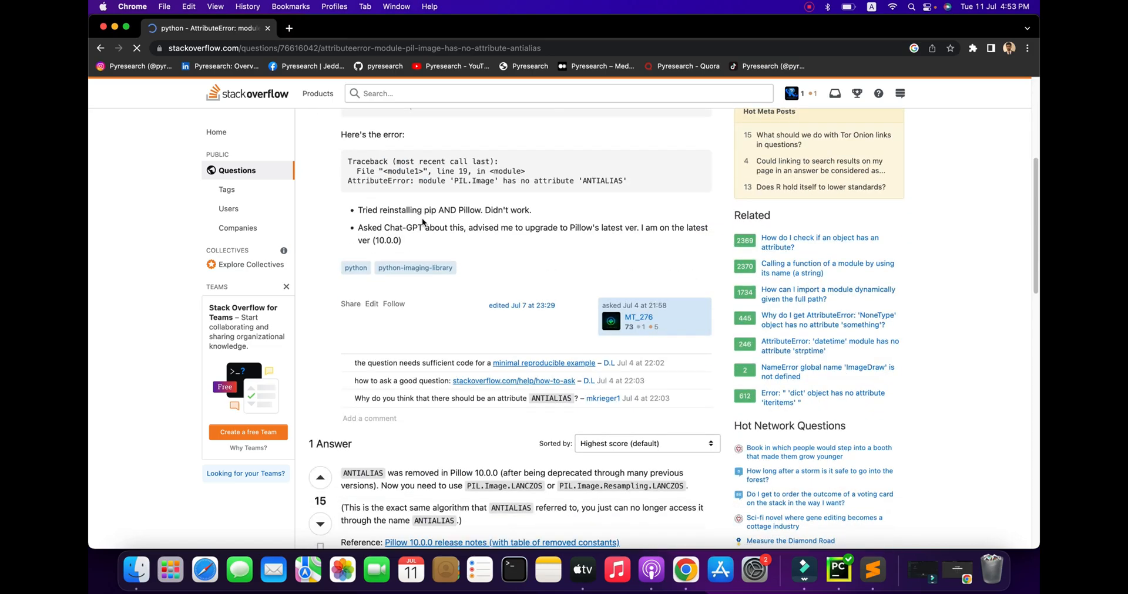
pyautogui.scroll(-3)
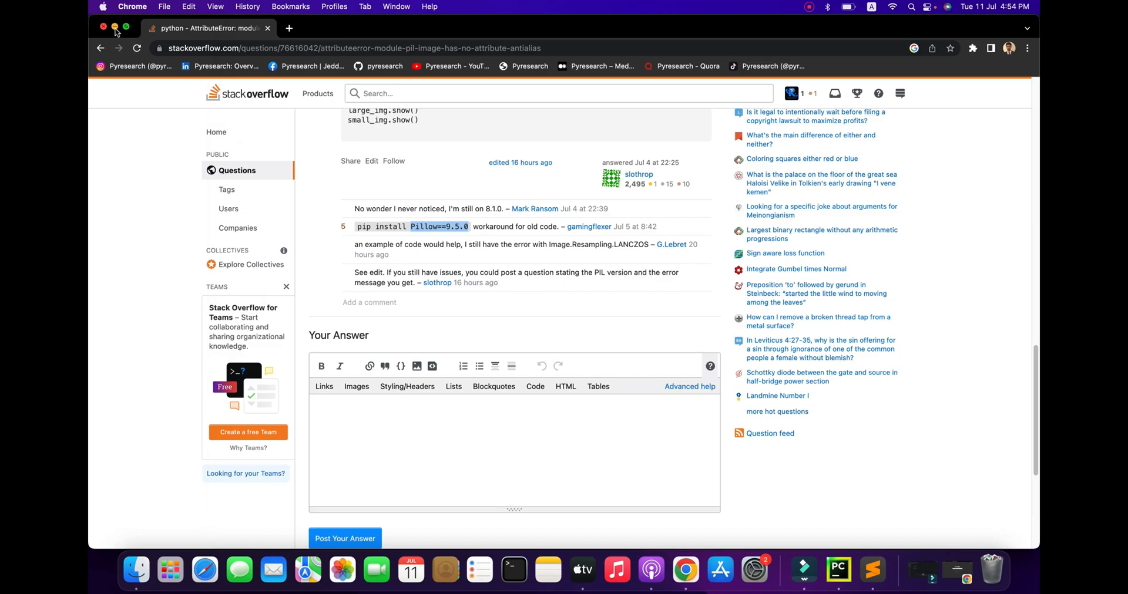
pyautogui.click(811, 569)
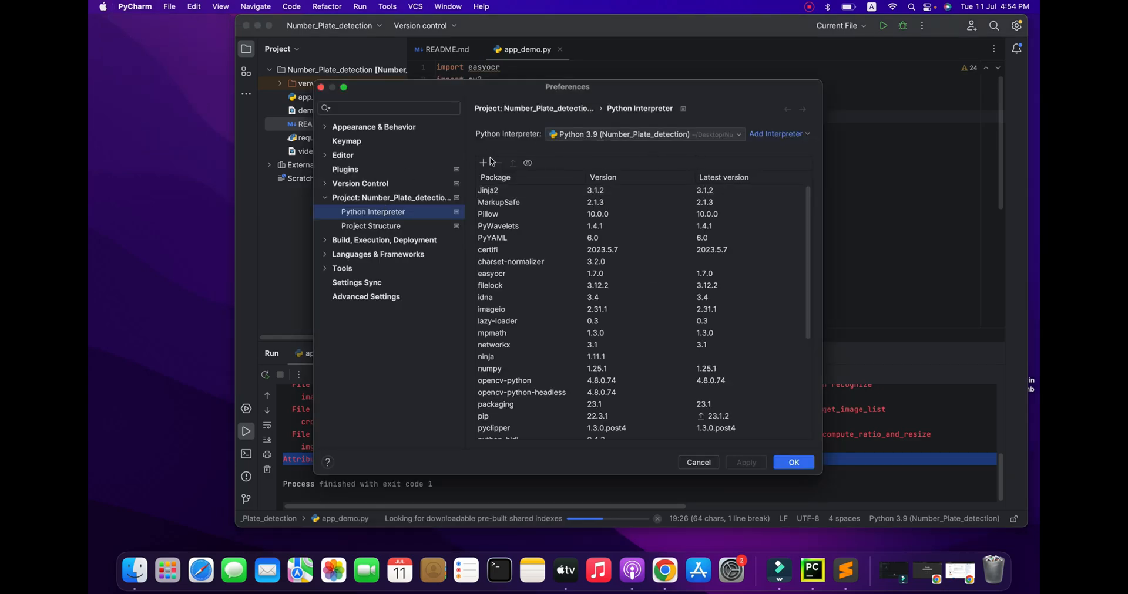
# Step: Install Pillow pinned to version 9.5.0 in the project interpreter and close Preferences
pyautogui.click(483, 163)
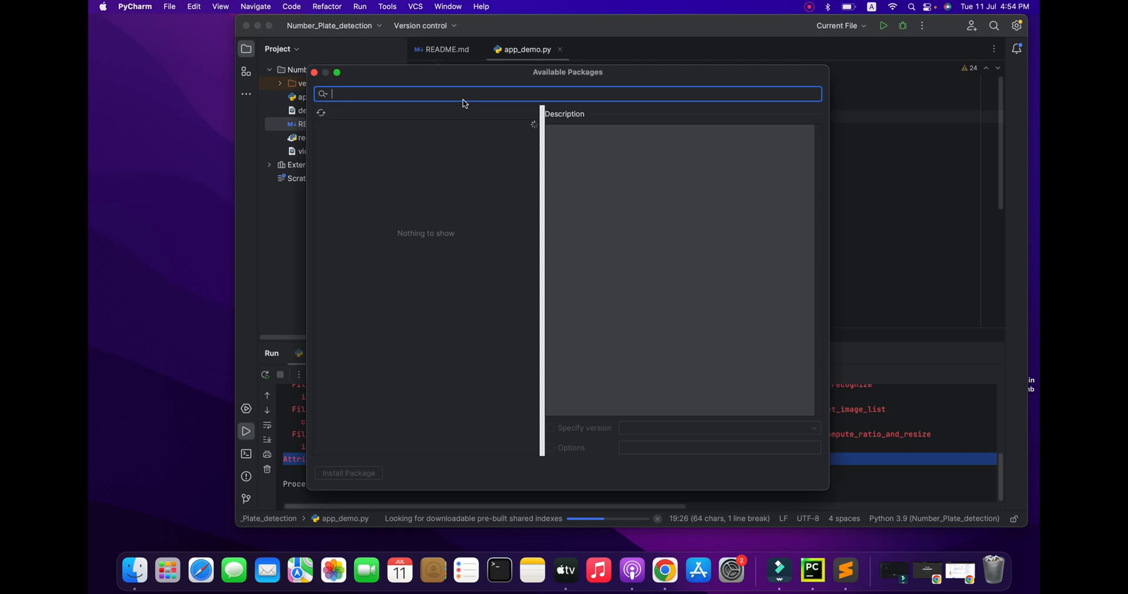
pyautogui.write('Pillow==9.5.')
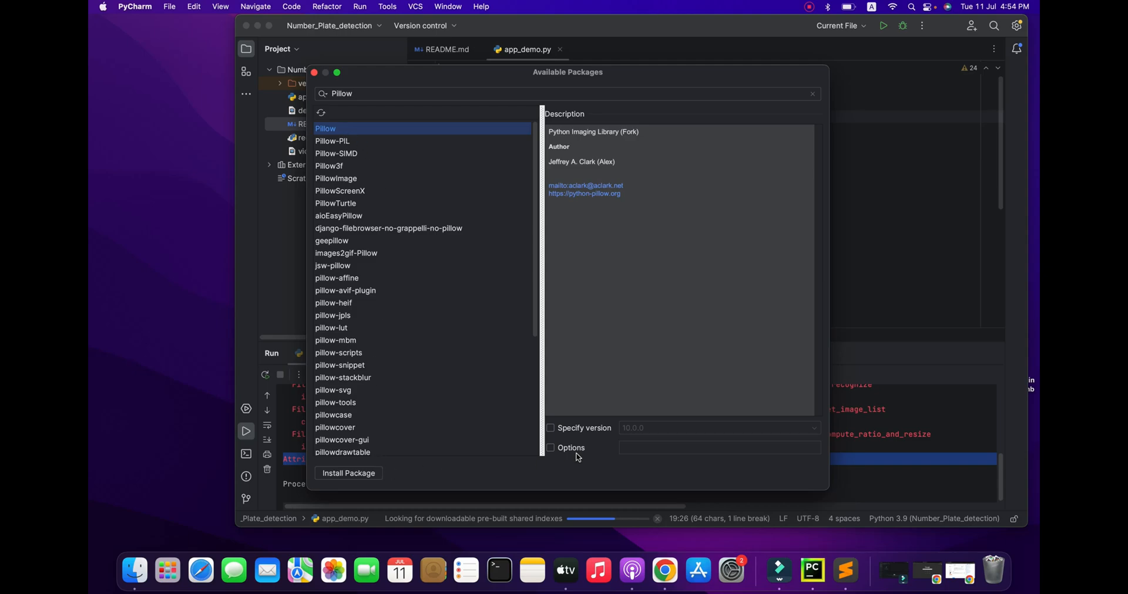
pyautogui.click(550, 428)
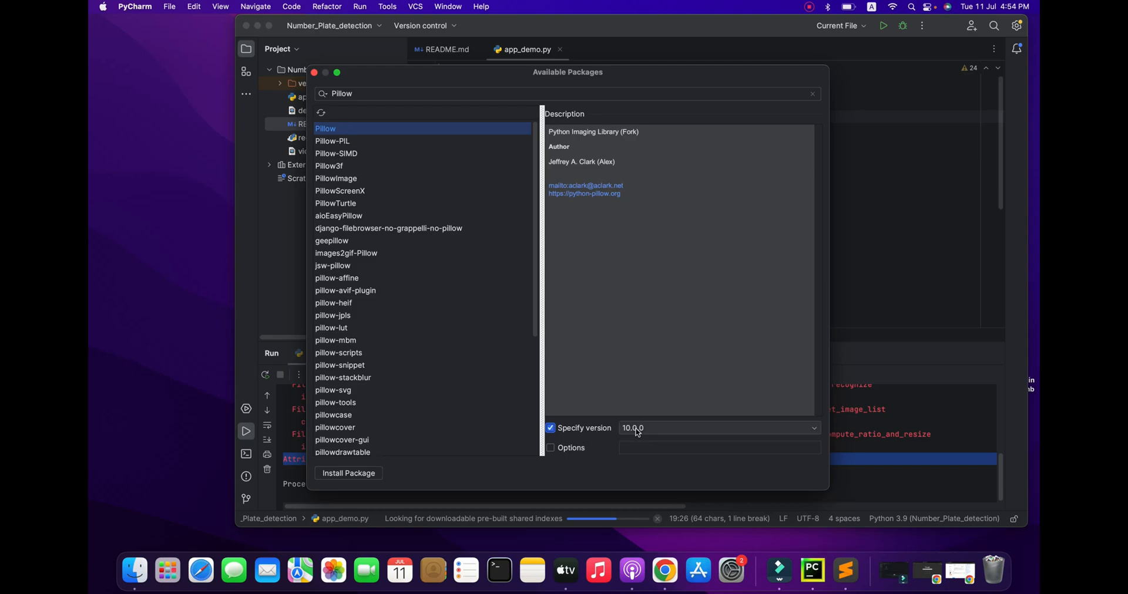
pyautogui.click(811, 428)
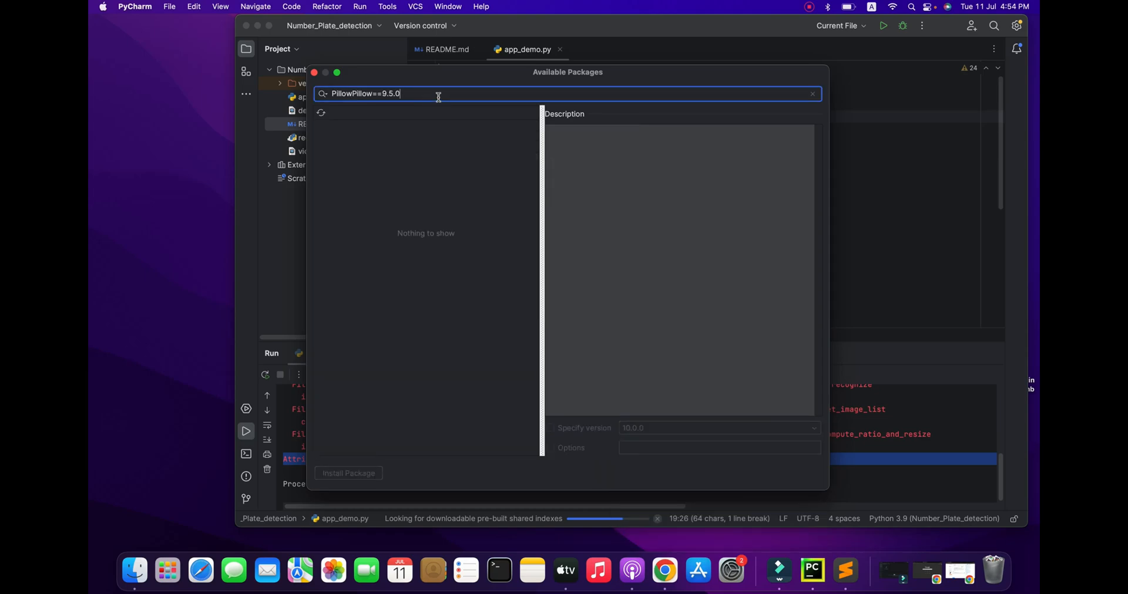
pyautogui.click(813, 93)
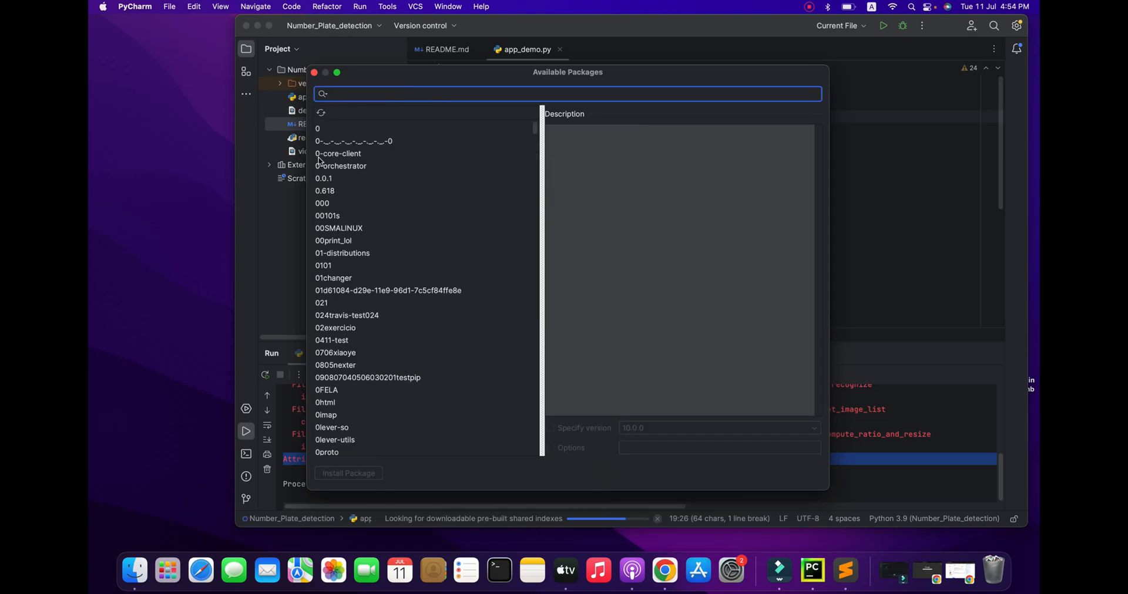
pyautogui.write('Pillow==9.')
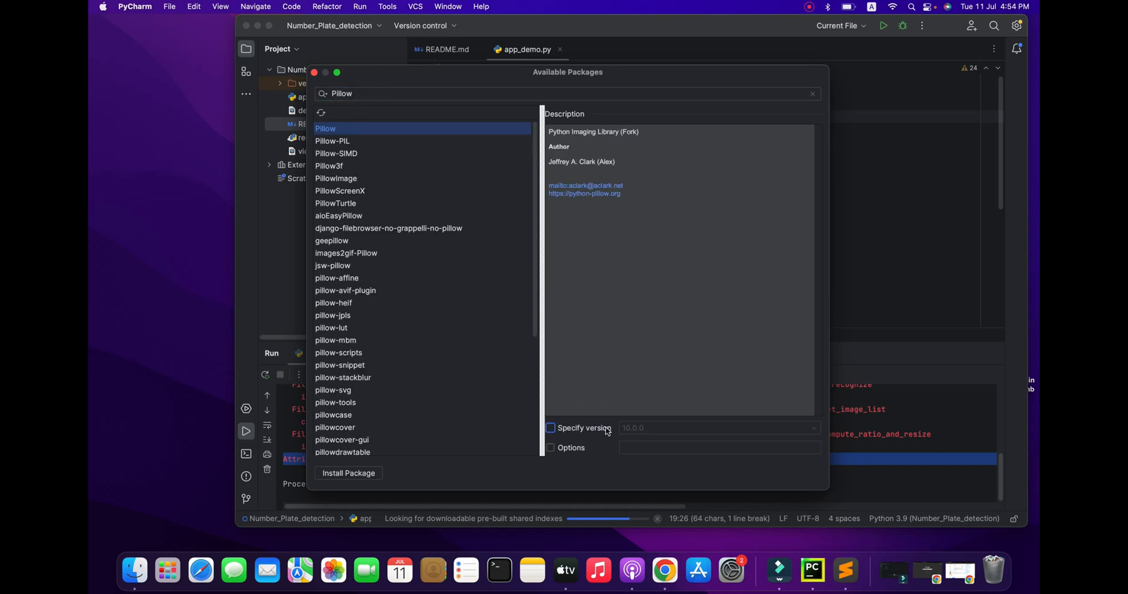
pyautogui.click(550, 428)
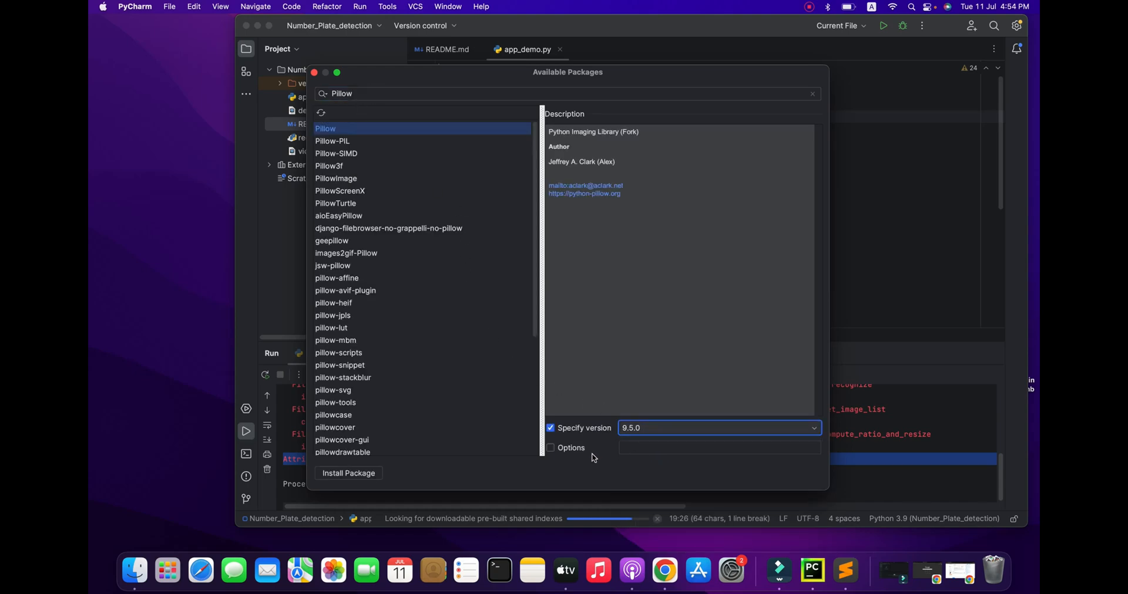
pyautogui.click(349, 474)
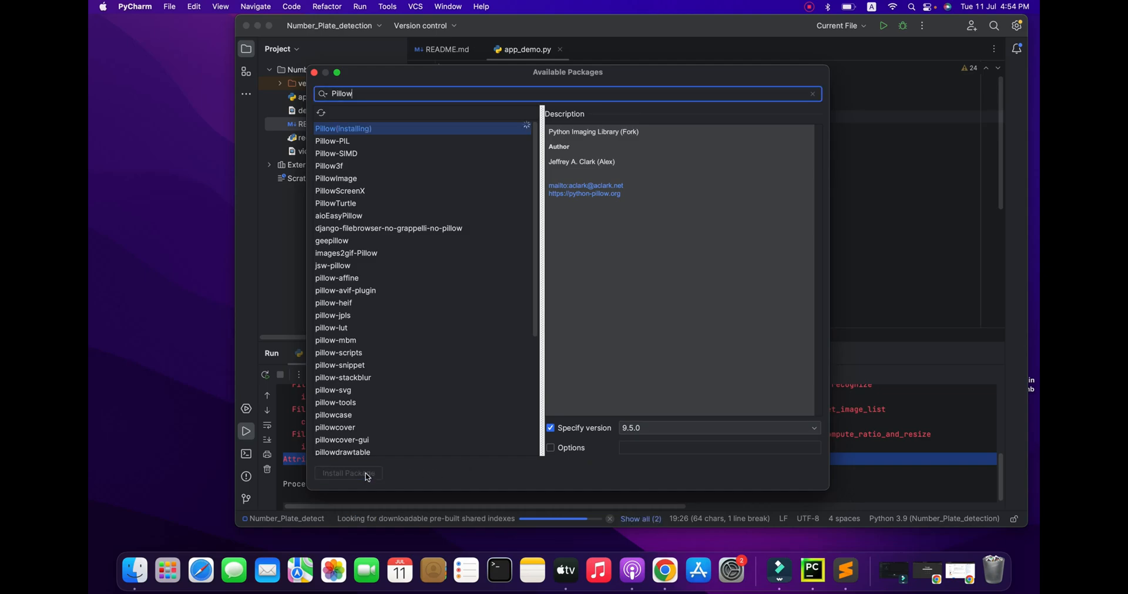
pyautogui.moveTo(395, 257)
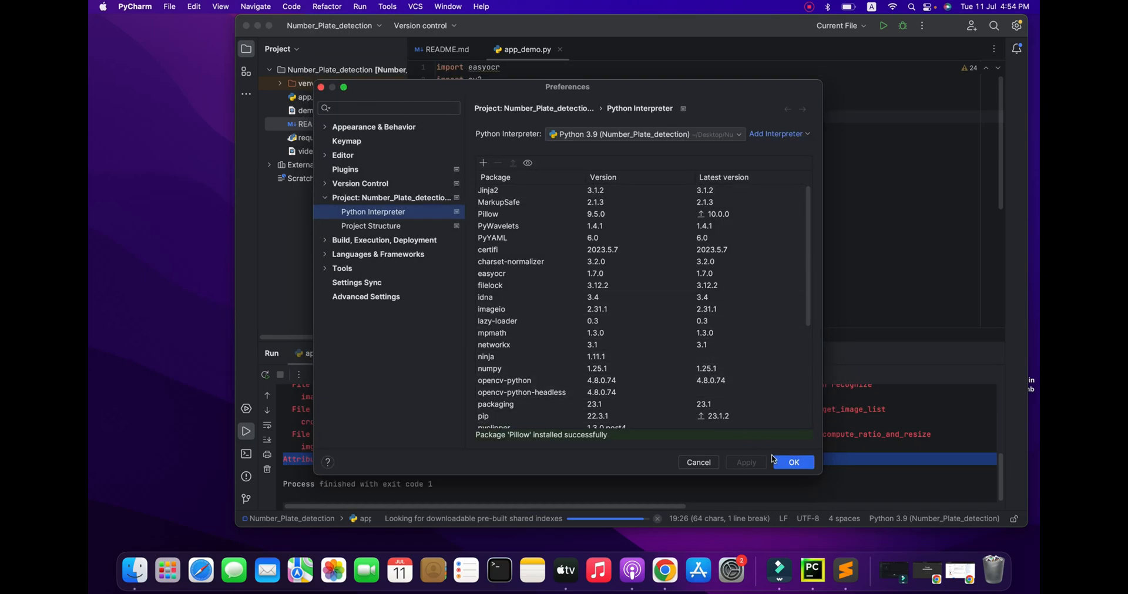
pyautogui.click(793, 462)
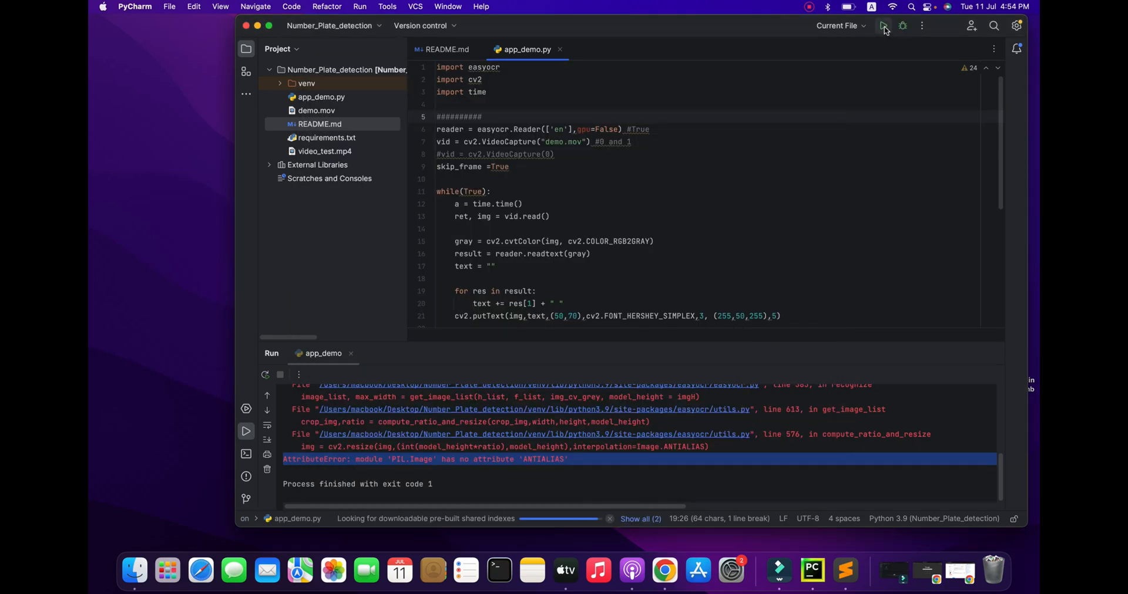
# Step: Rerun app_demo.py and watch the result window overlay OCR plate text on the car
pyautogui.click(882, 25)
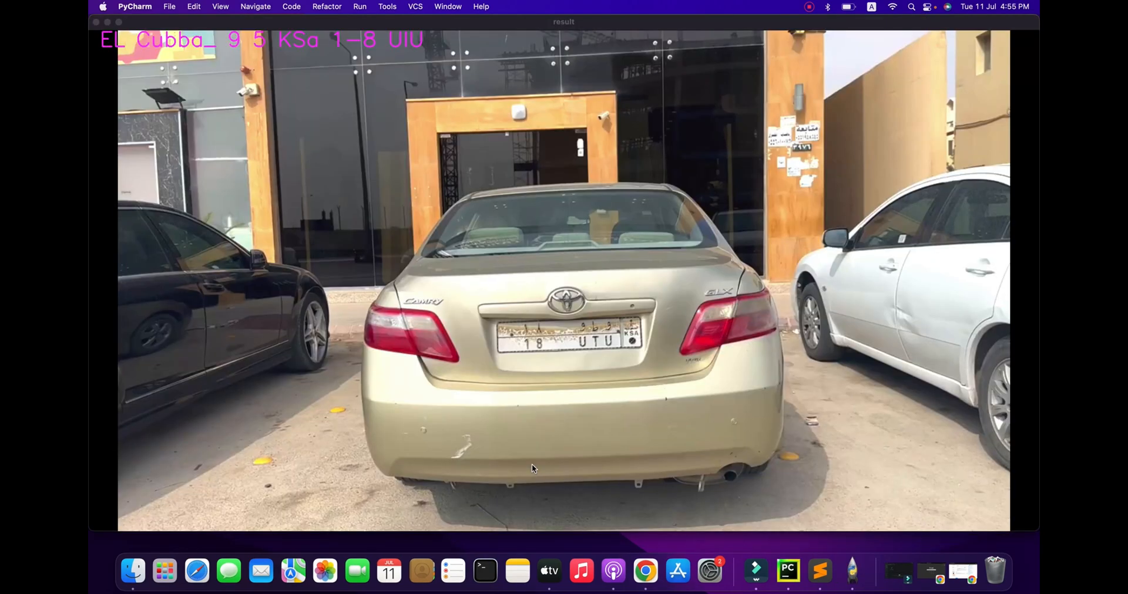
pyautogui.moveTo(395, 48)
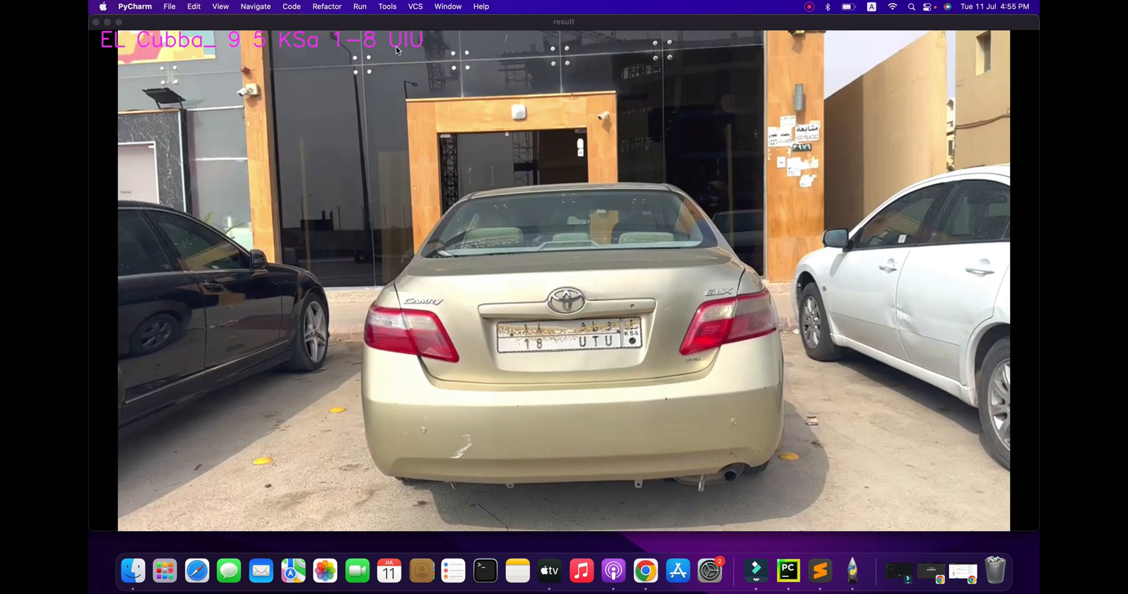
pyautogui.moveTo(193, 52)
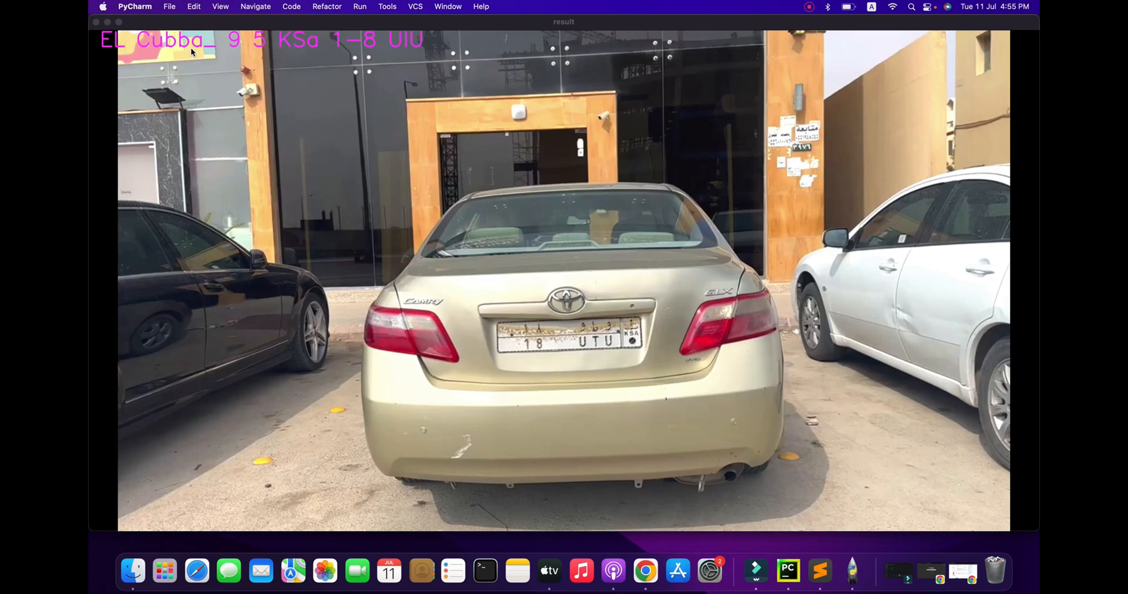
pyautogui.moveTo(520, 348)
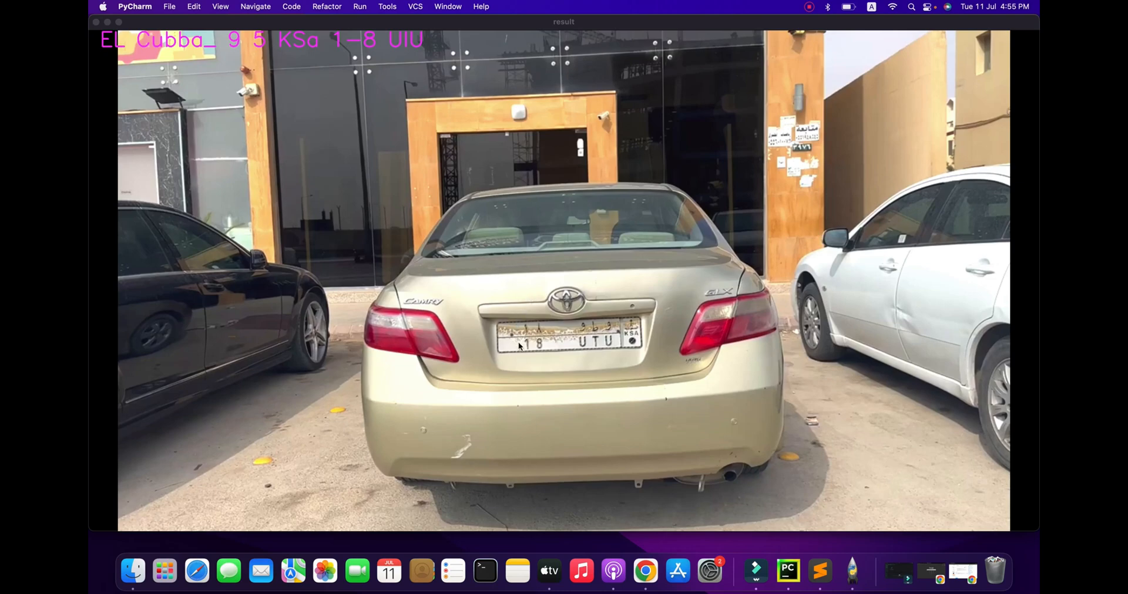
pyautogui.moveTo(379, 128)
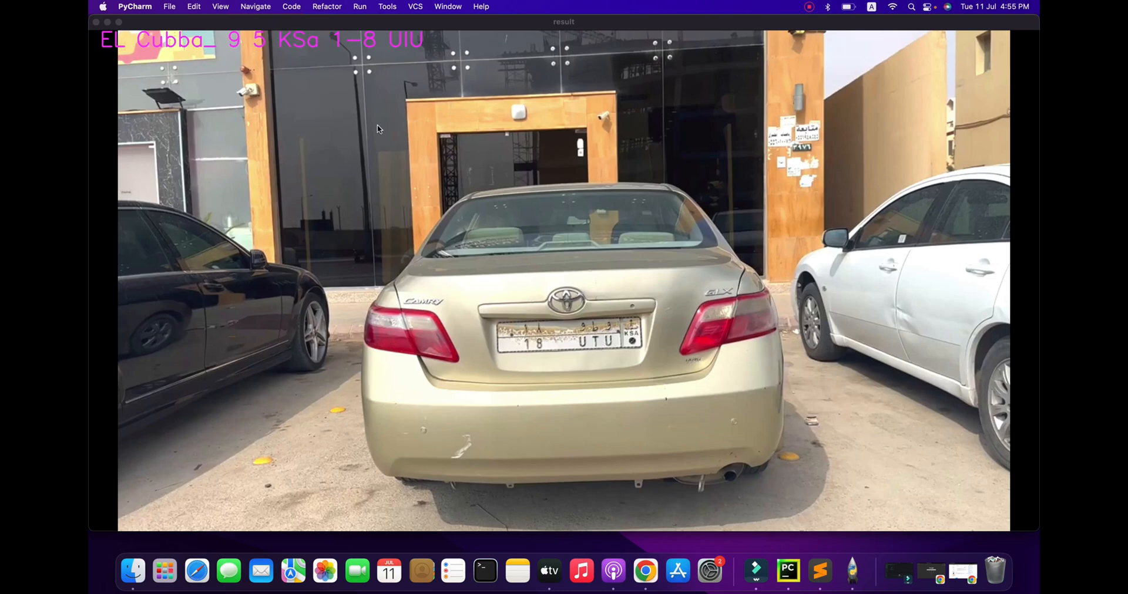
pyautogui.moveTo(166, 47)
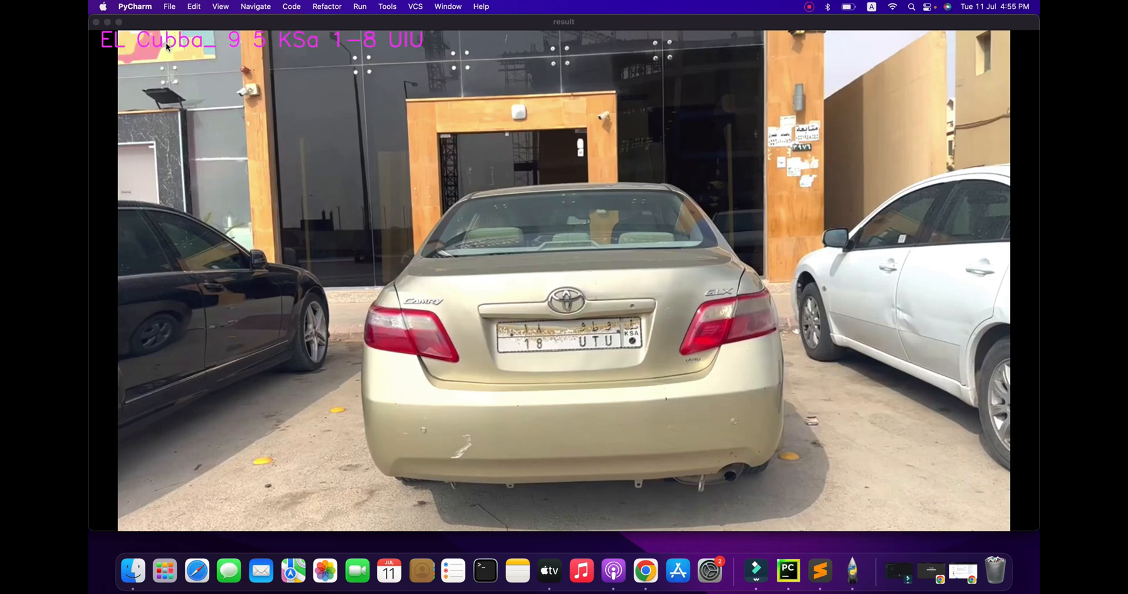
pyautogui.moveTo(738, 313)
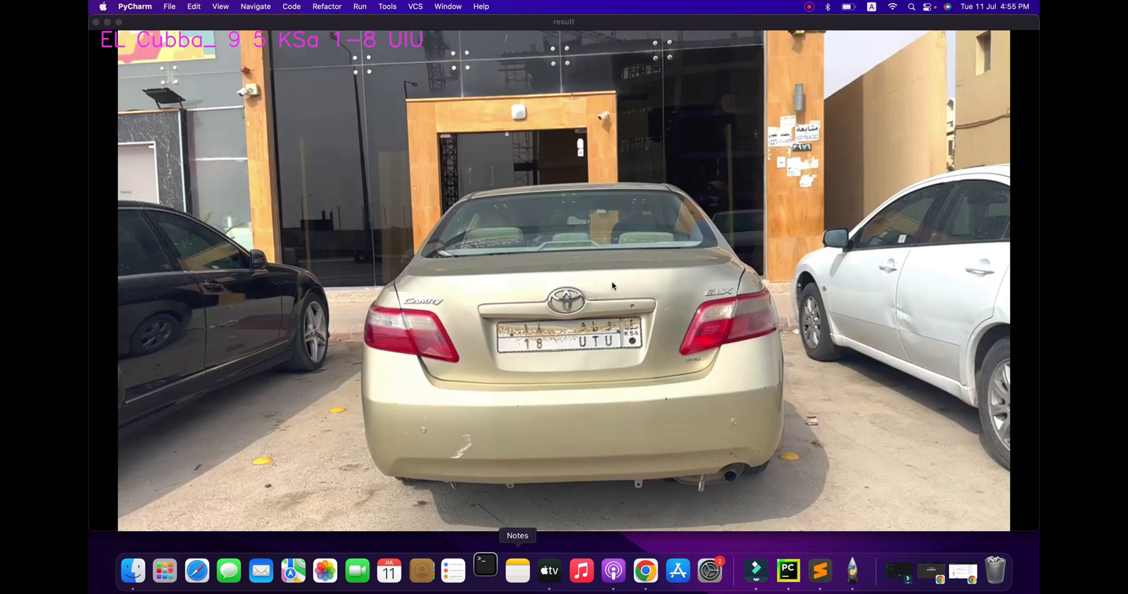
pyautogui.click(787, 571)
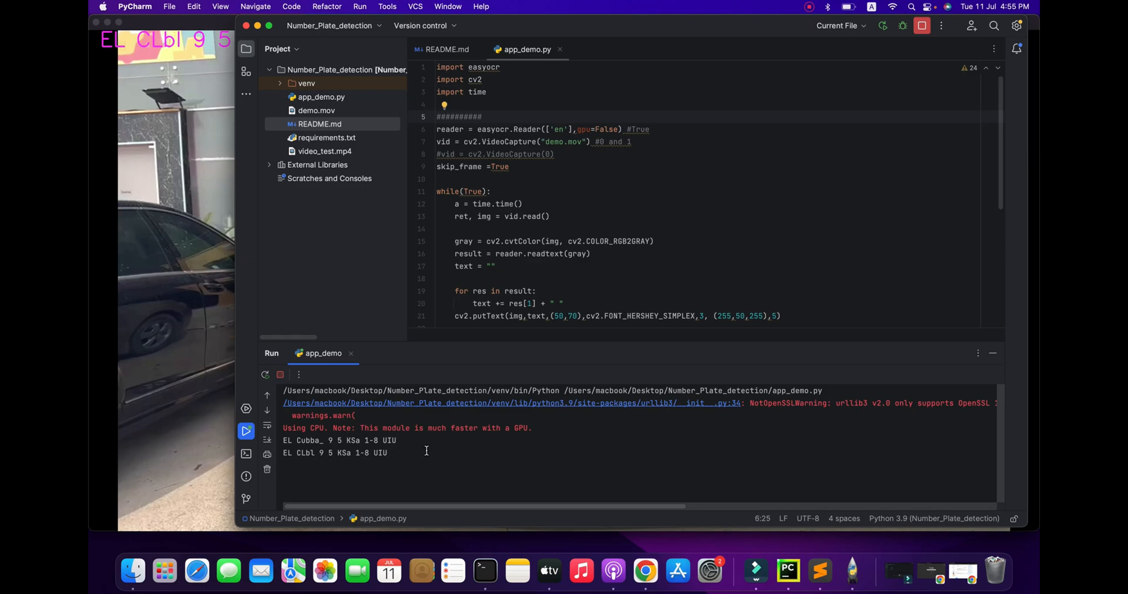
pyautogui.moveTo(505, 20)
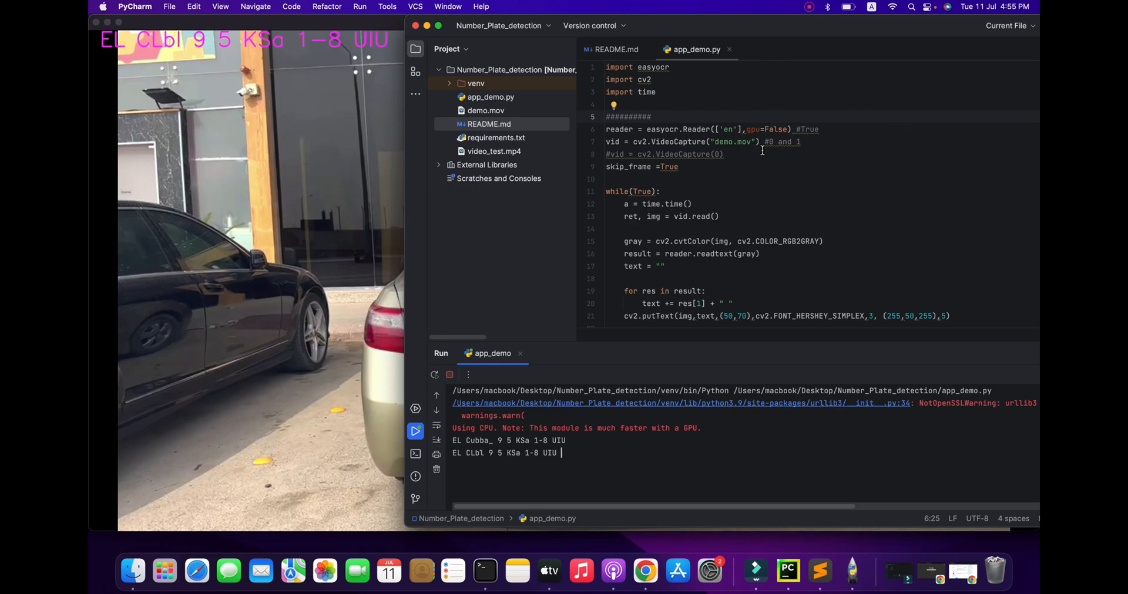
pyautogui.moveTo(837, 132)
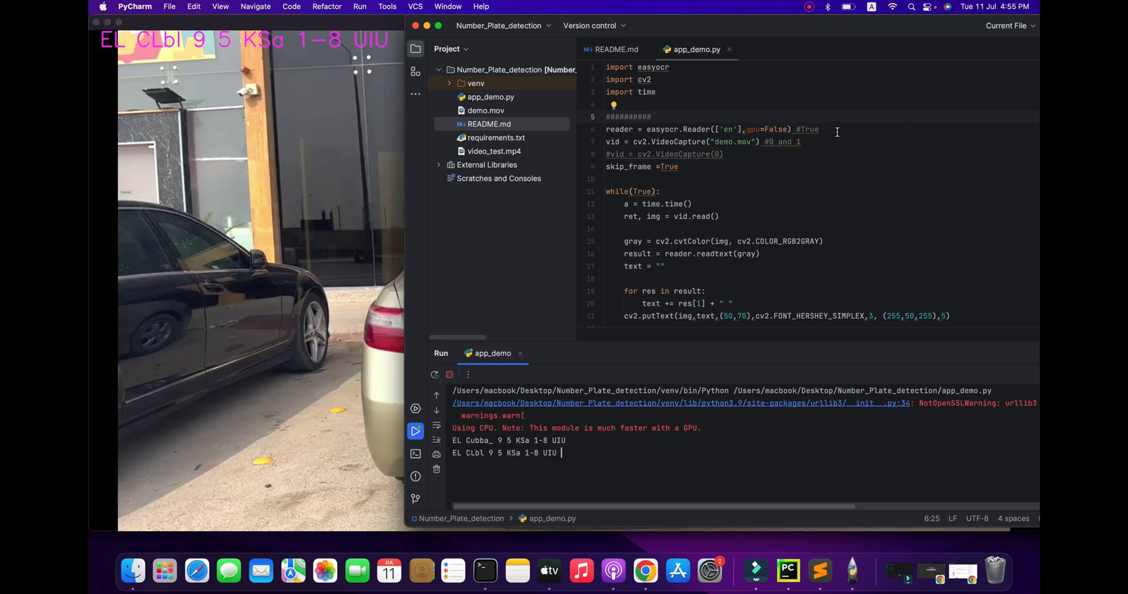